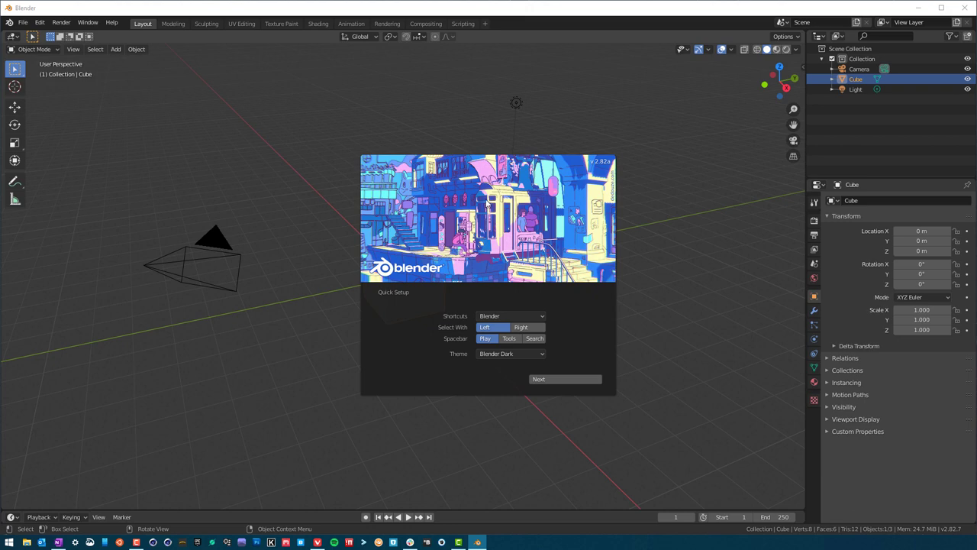
mouse_move(589, 165)
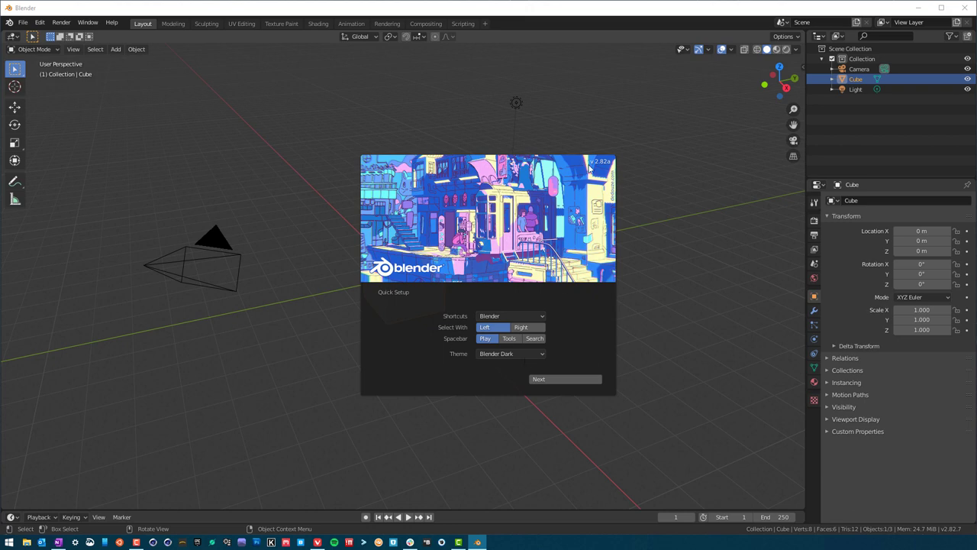
mouse_move(604, 165)
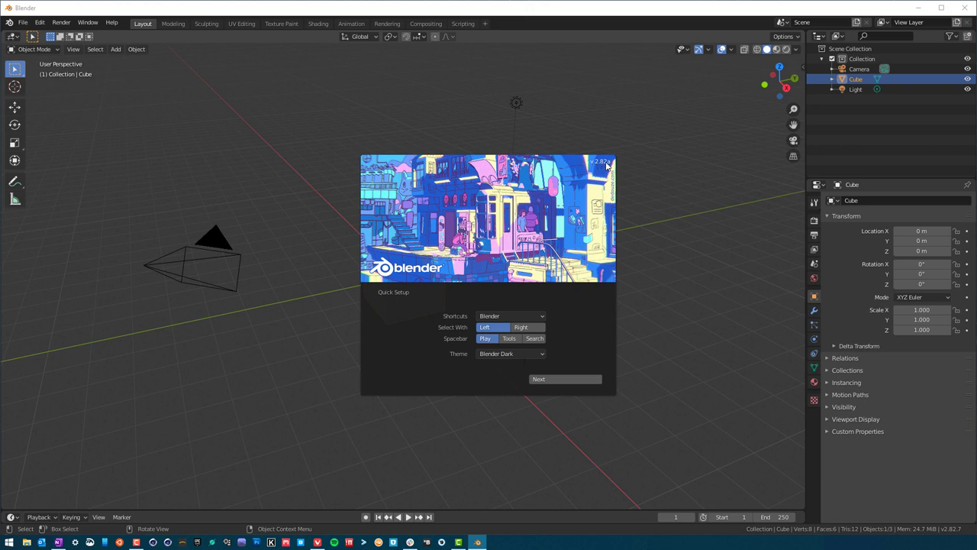
mouse_move(418, 312)
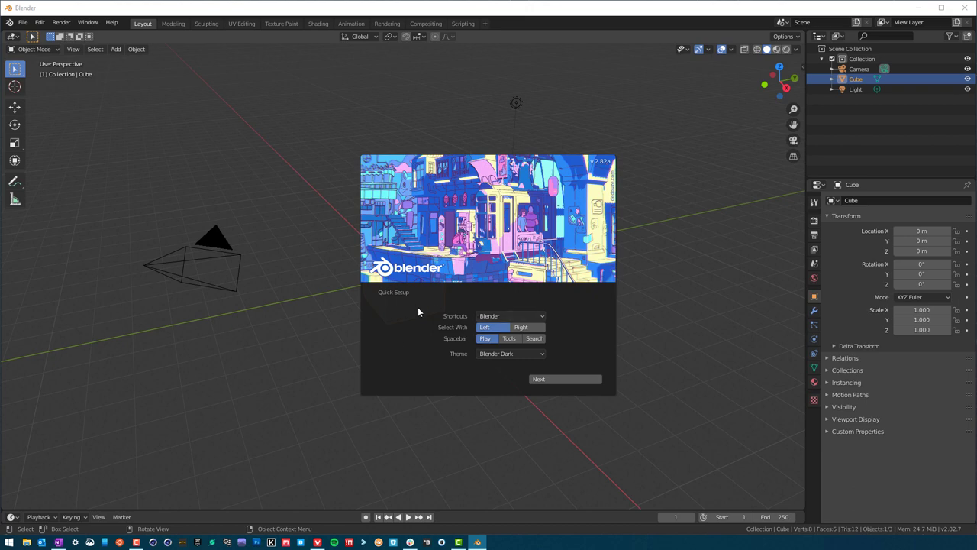
mouse_move(596, 297)
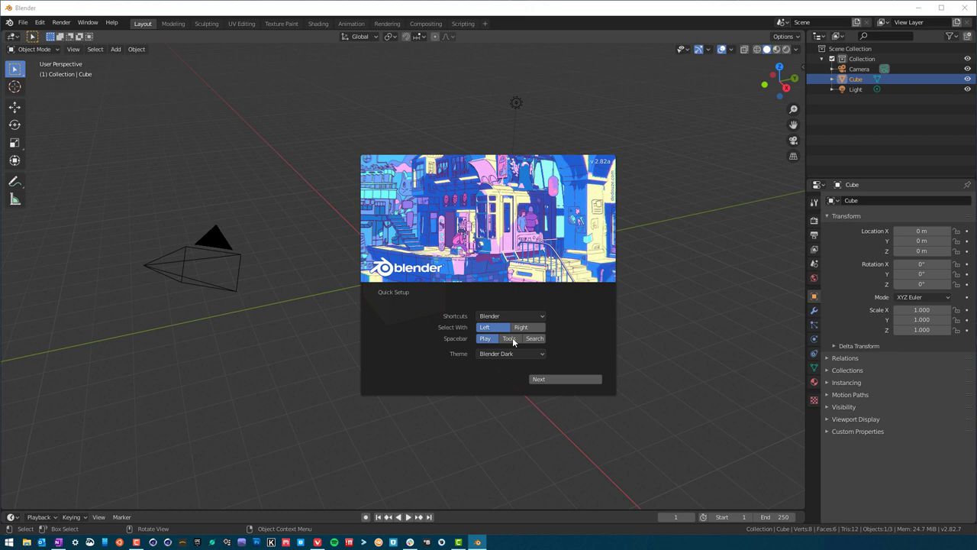
Keep the Blender shortcut preset and left-button selection after briefly trying right-button selection
left_click(510, 314)
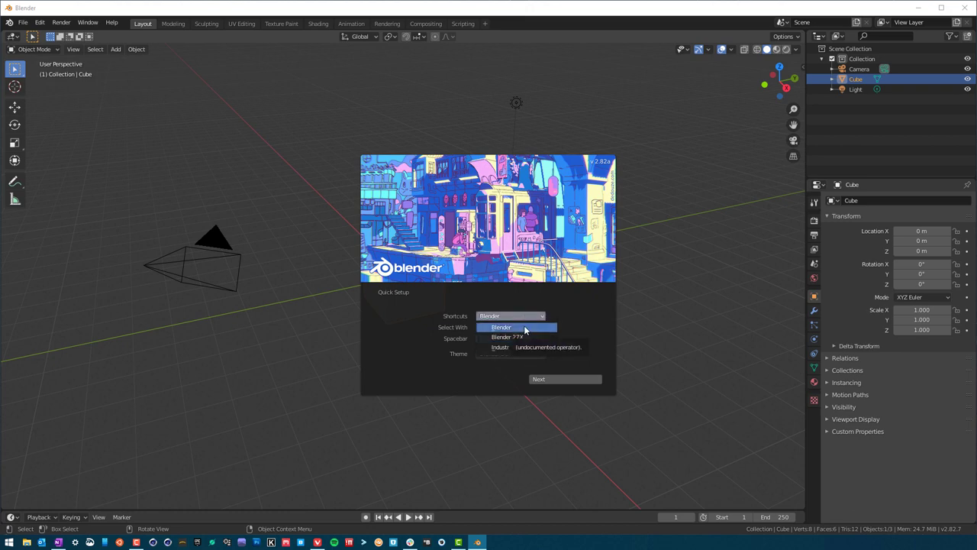
left_click(501, 327)
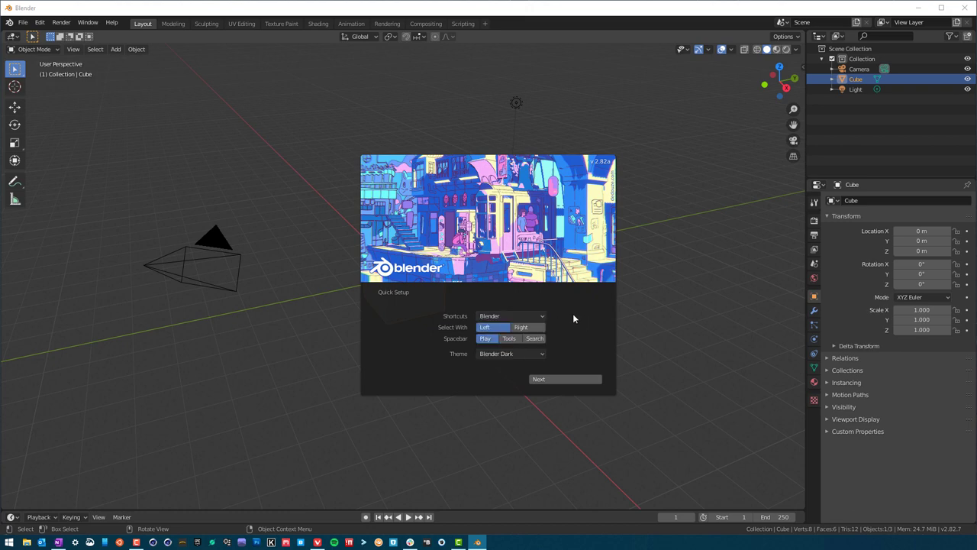
mouse_move(577, 323)
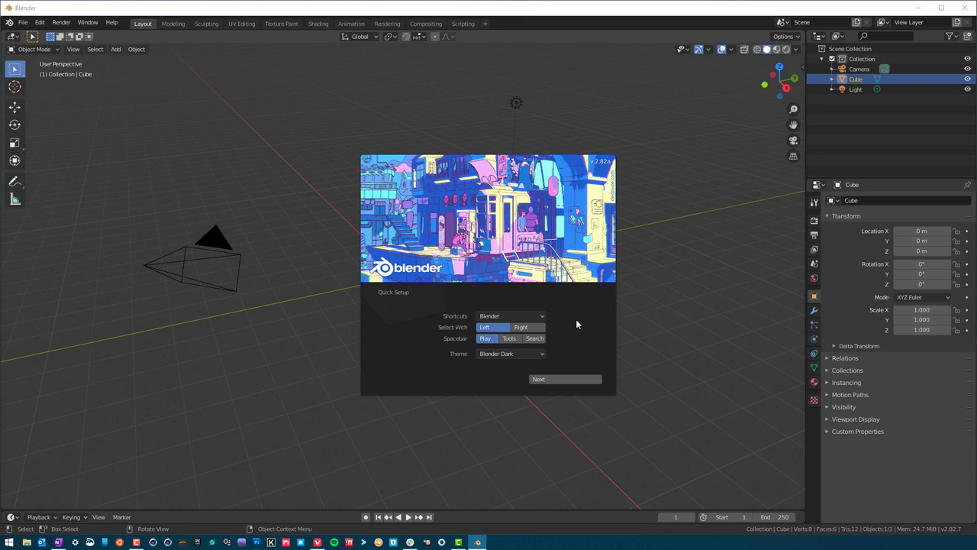
mouse_move(534, 311)
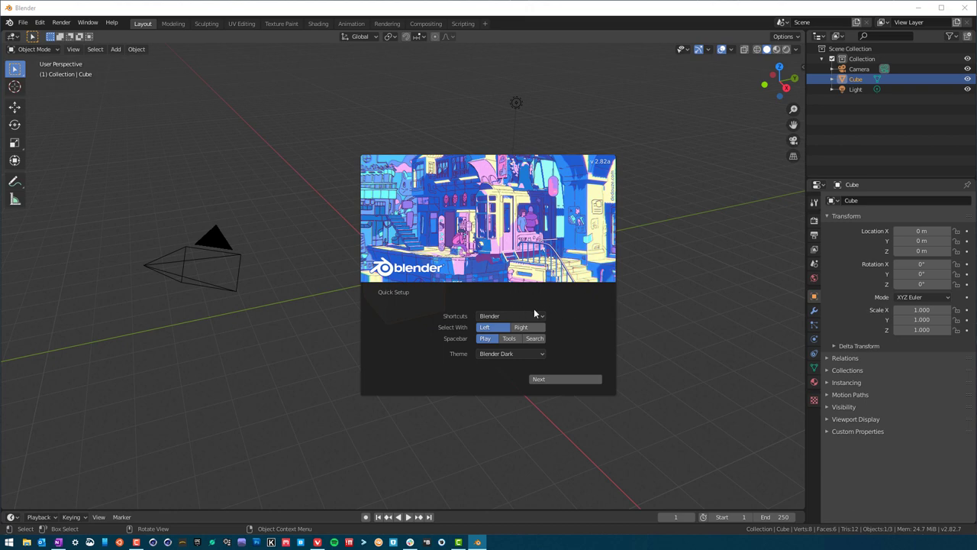
mouse_move(555, 318)
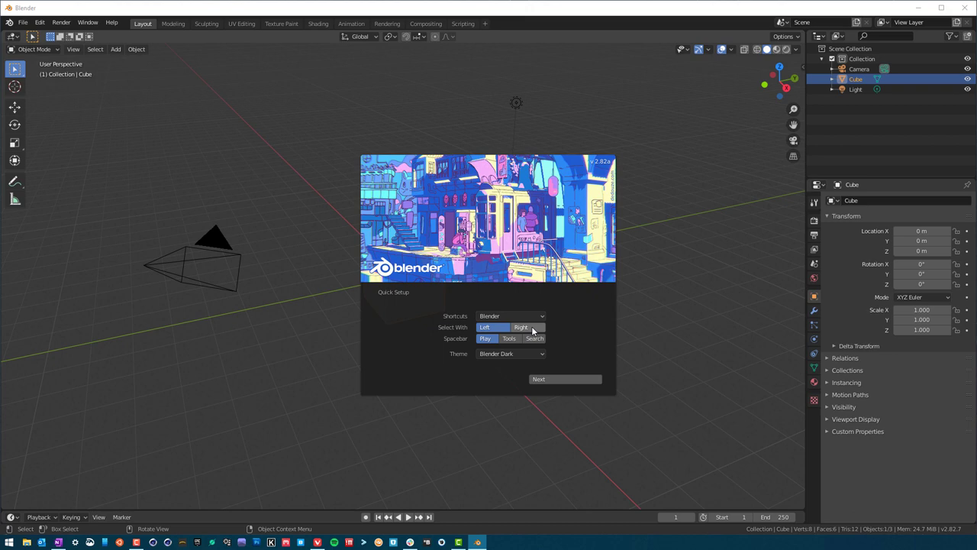
left_click(522, 327)
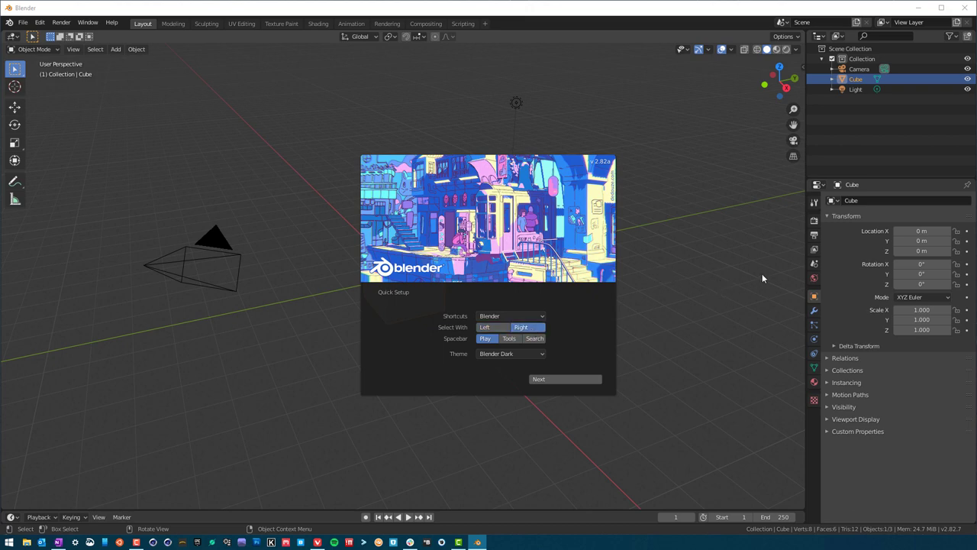
mouse_move(571, 323)
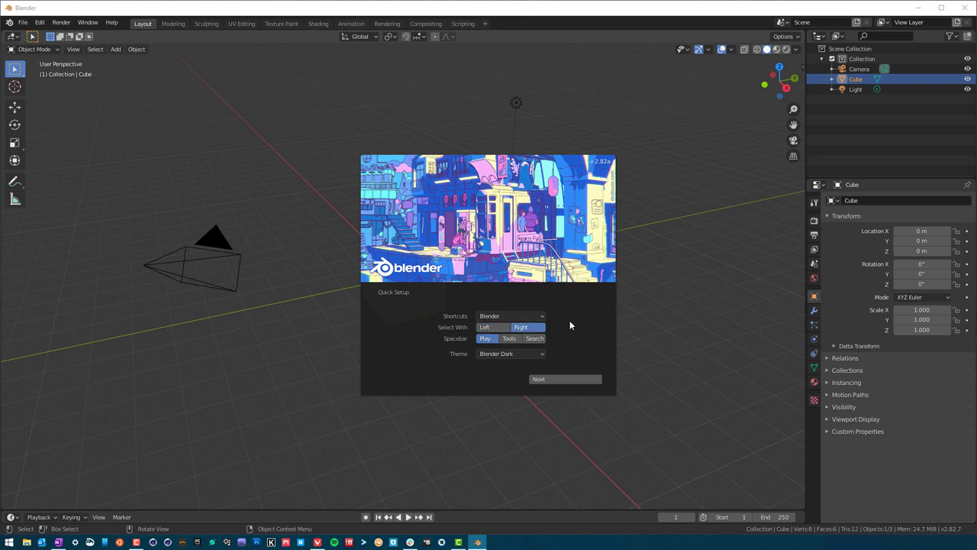
left_click(493, 327)
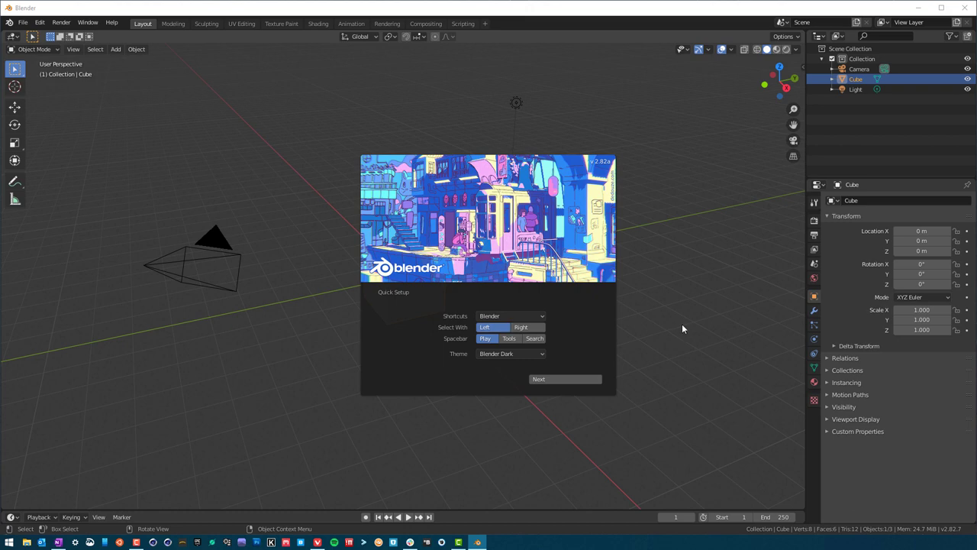
mouse_move(445, 350)
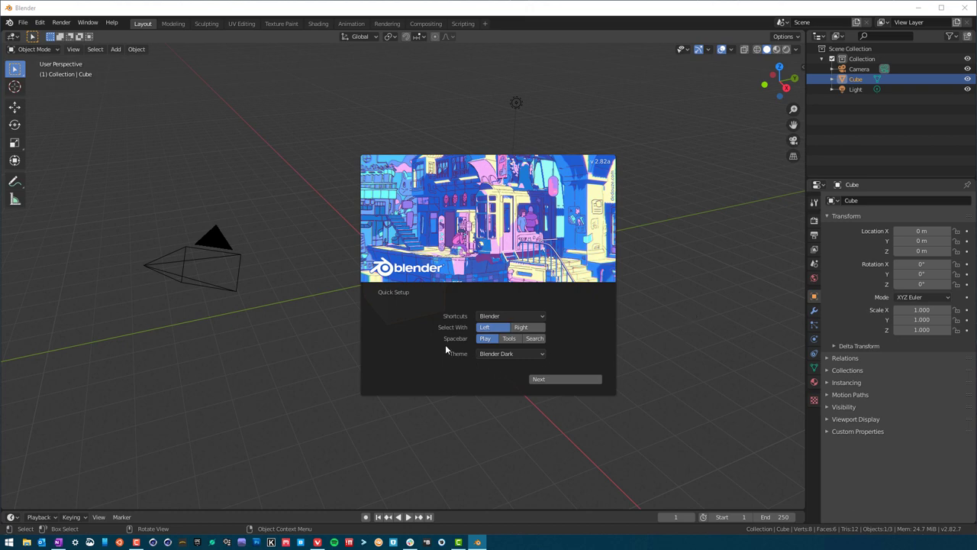
mouse_move(528, 341)
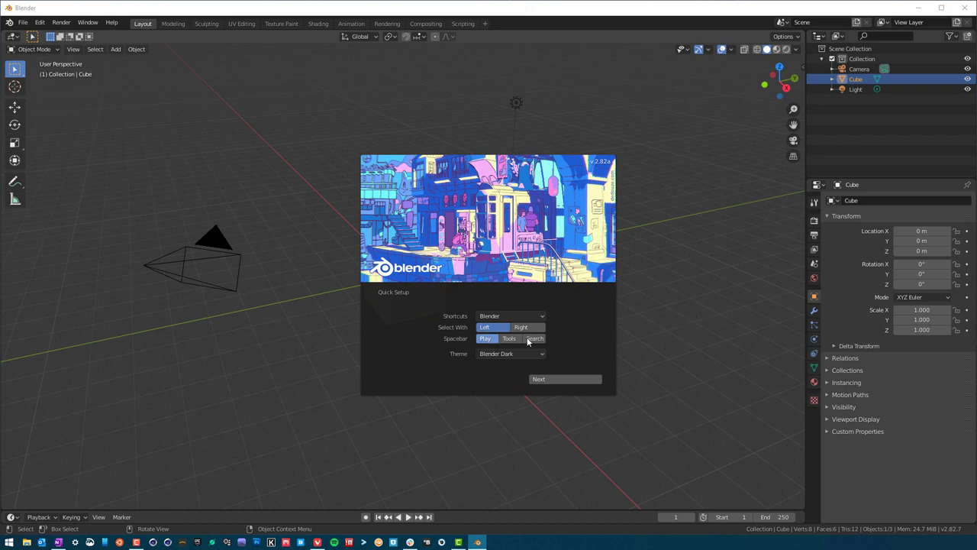
mouse_move(486, 339)
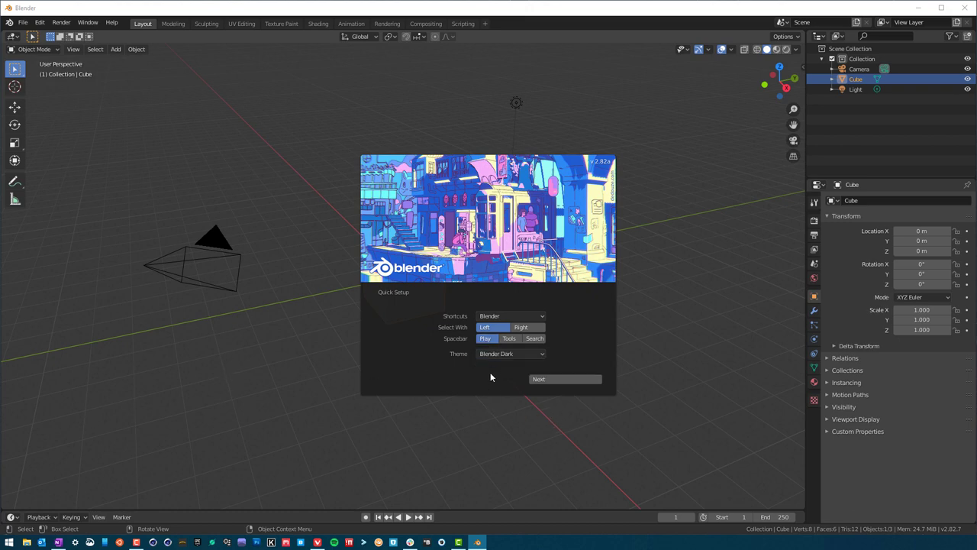
Set the spacebar action to Tools and continue past the quick setup
left_click(534, 338)
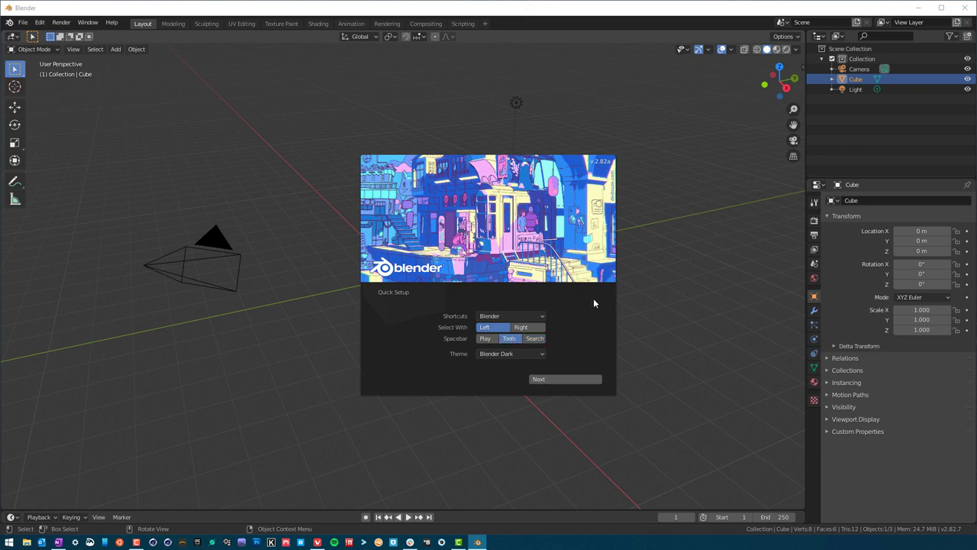
mouse_move(412, 360)
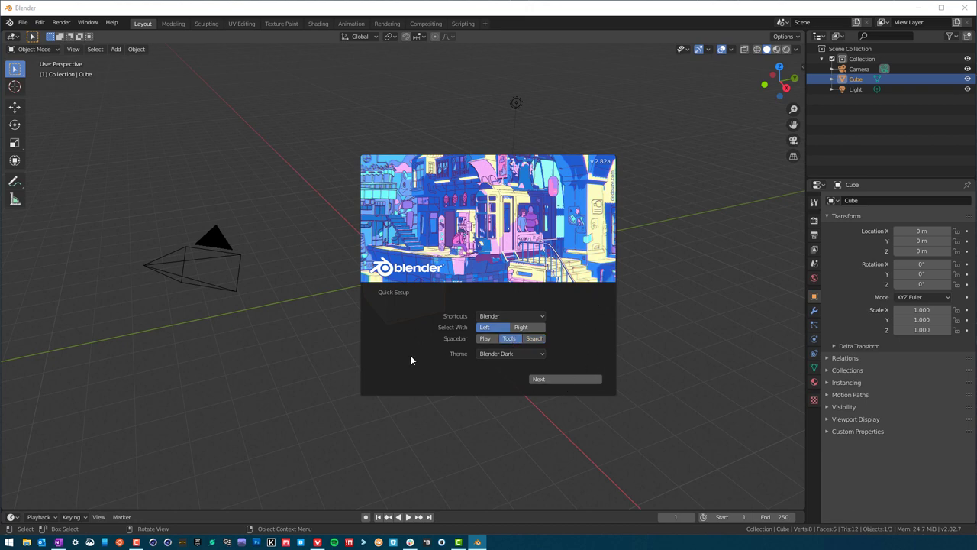
mouse_move(583, 333)
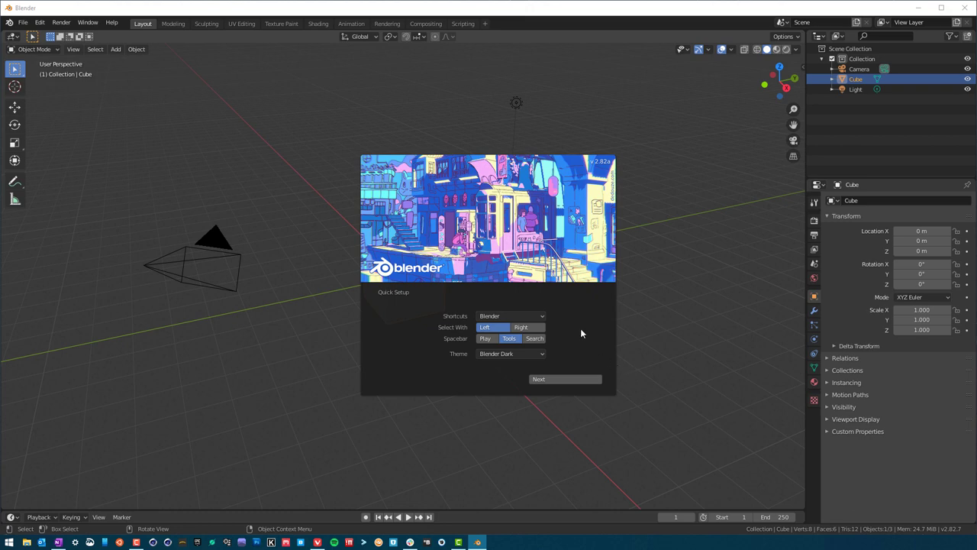
mouse_move(607, 338)
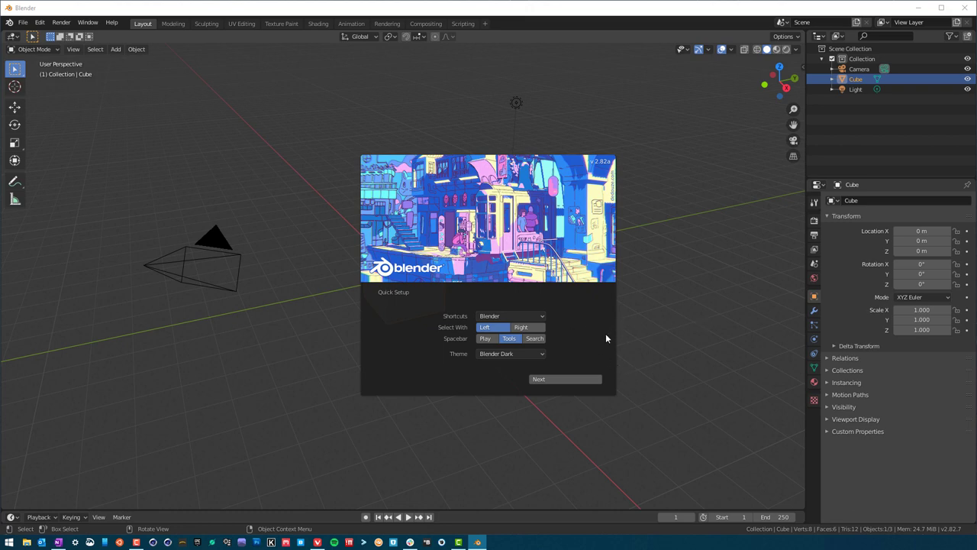
left_click(510, 354)
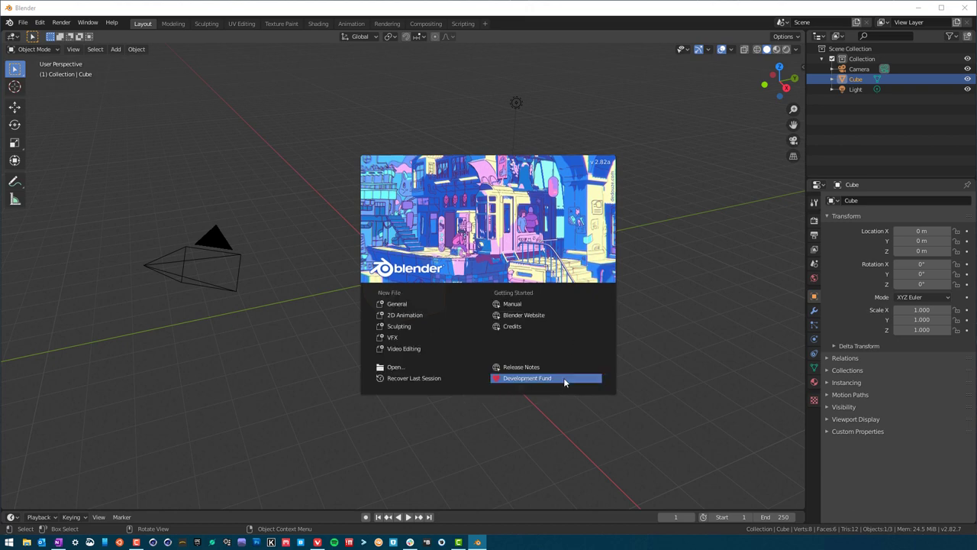
mouse_move(493, 304)
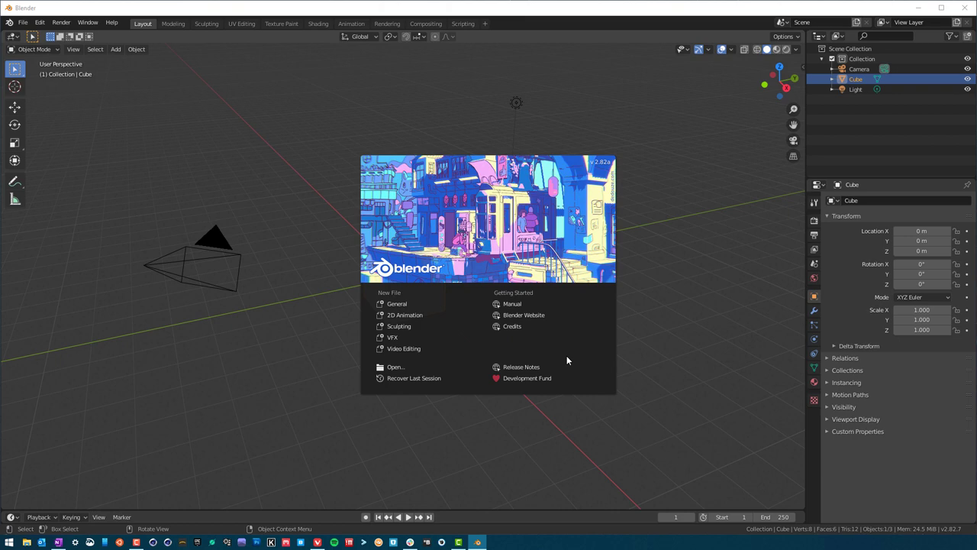
mouse_move(556, 352)
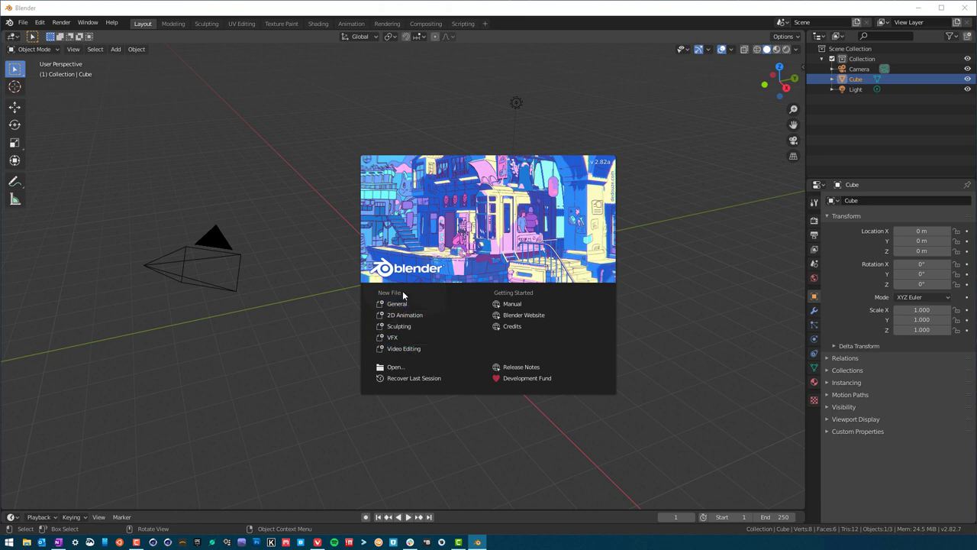
mouse_move(430, 452)
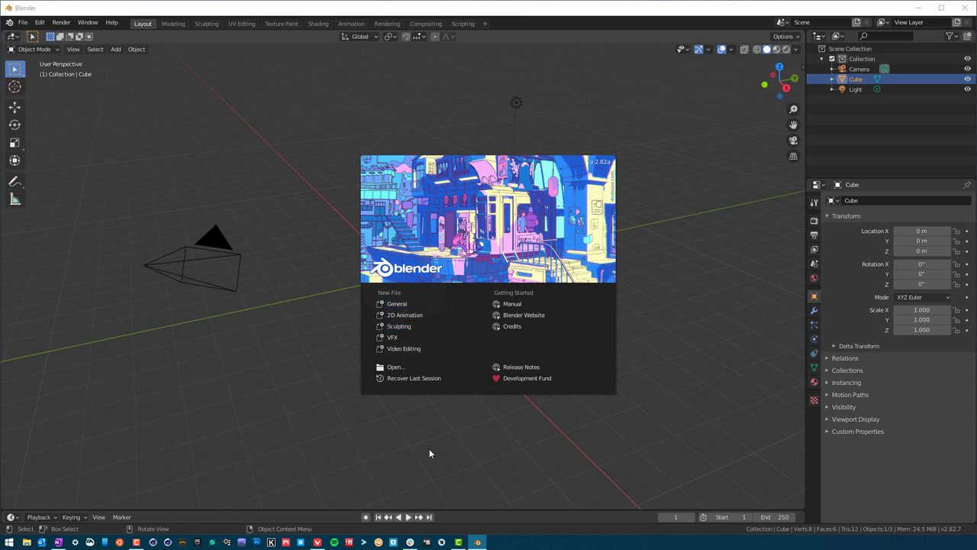
mouse_move(522, 366)
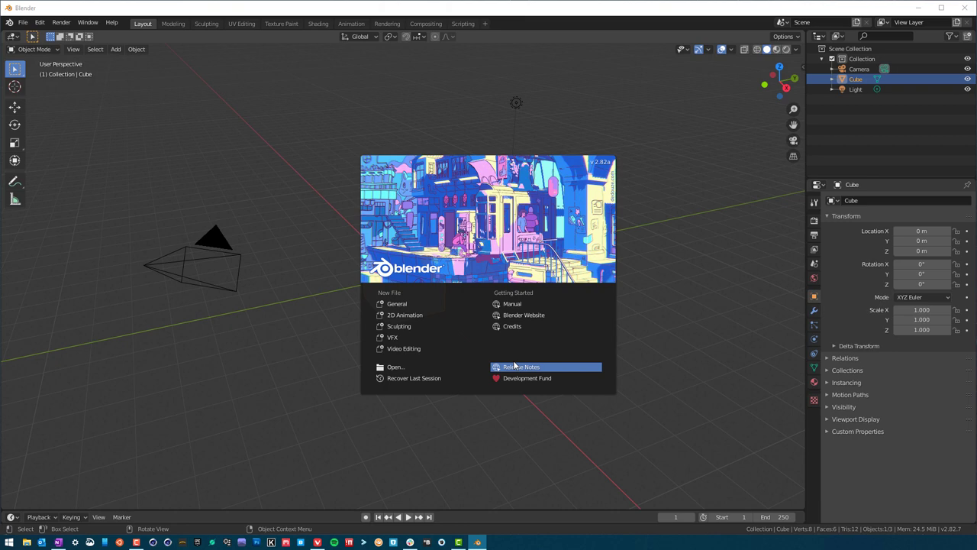
mouse_move(605, 378)
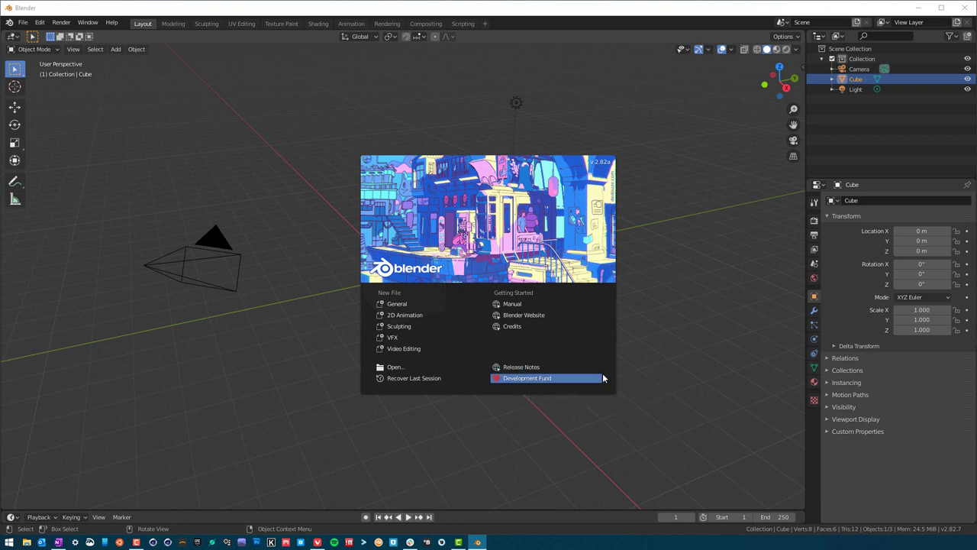
mouse_move(580, 235)
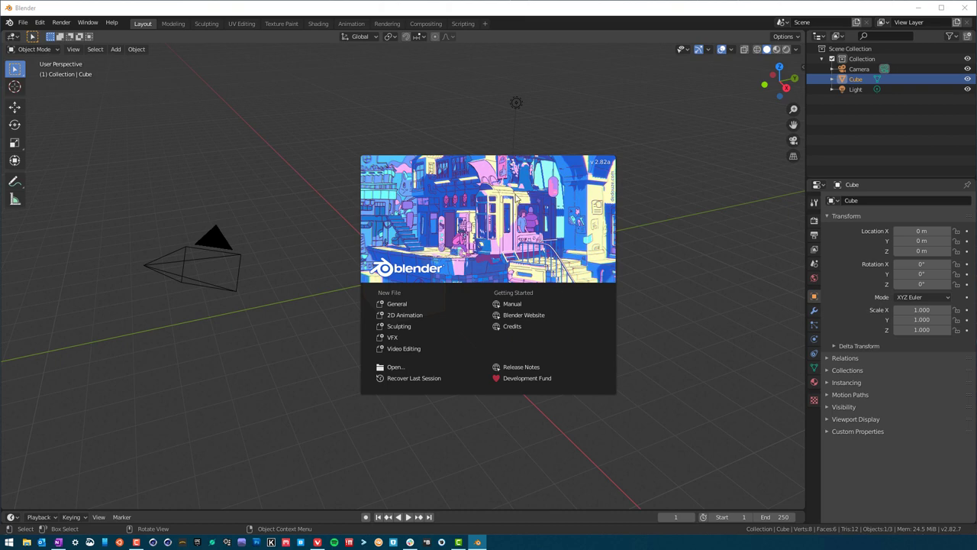
mouse_move(513, 326)
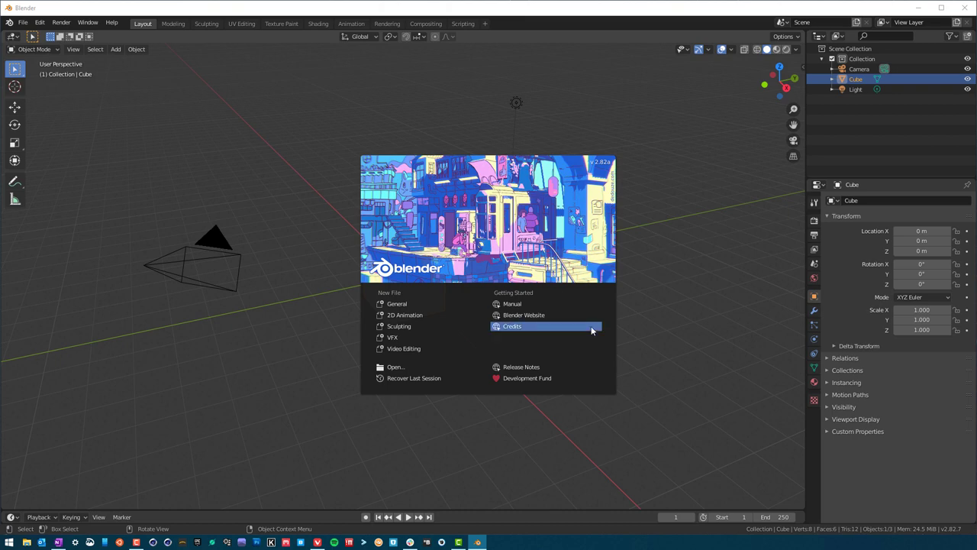
mouse_move(544, 304)
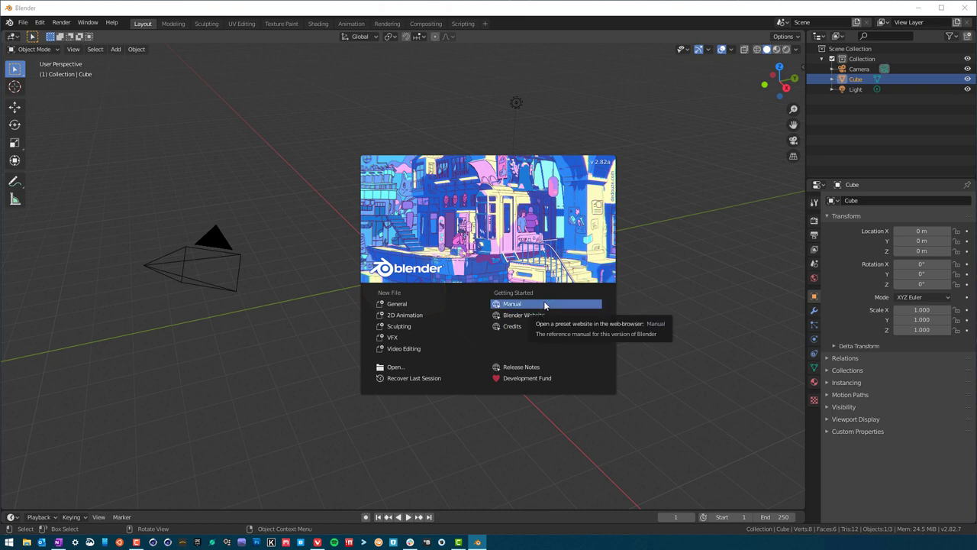
mouse_move(541, 308)
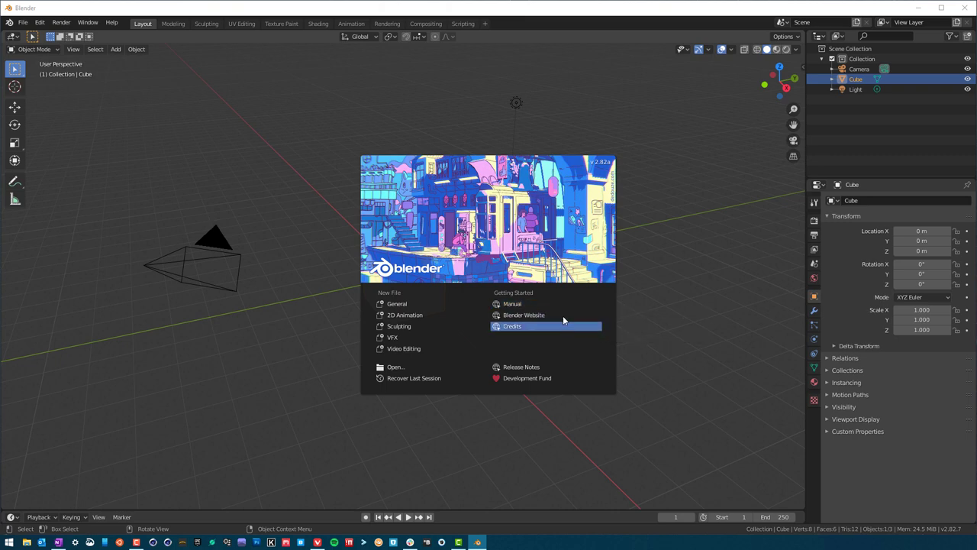
mouse_move(385, 138)
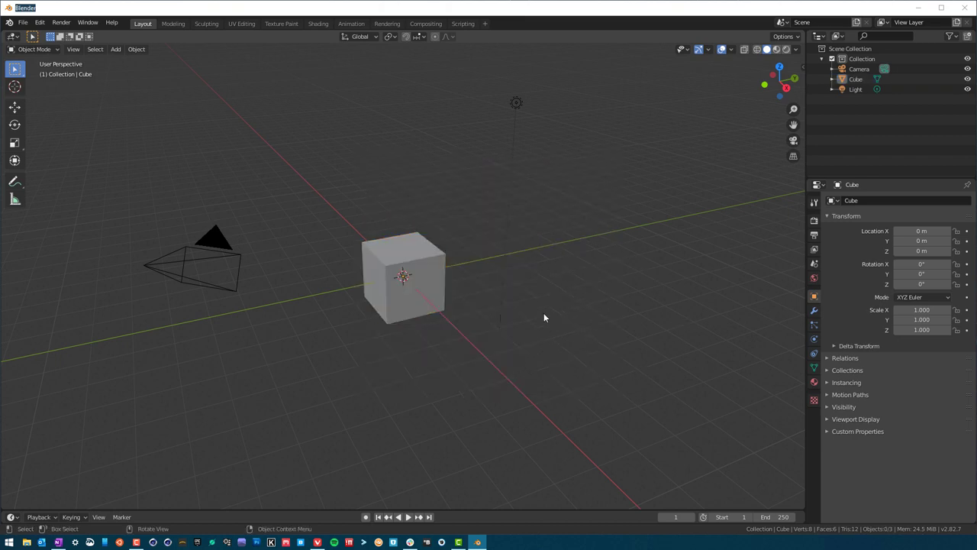
left_click_drag(545, 317, 565, 294)
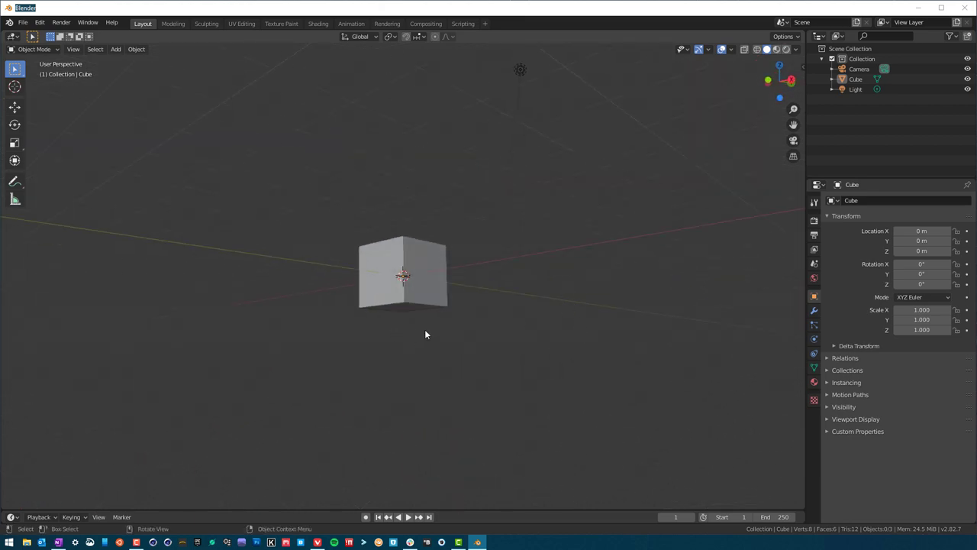
mouse_move(509, 368)
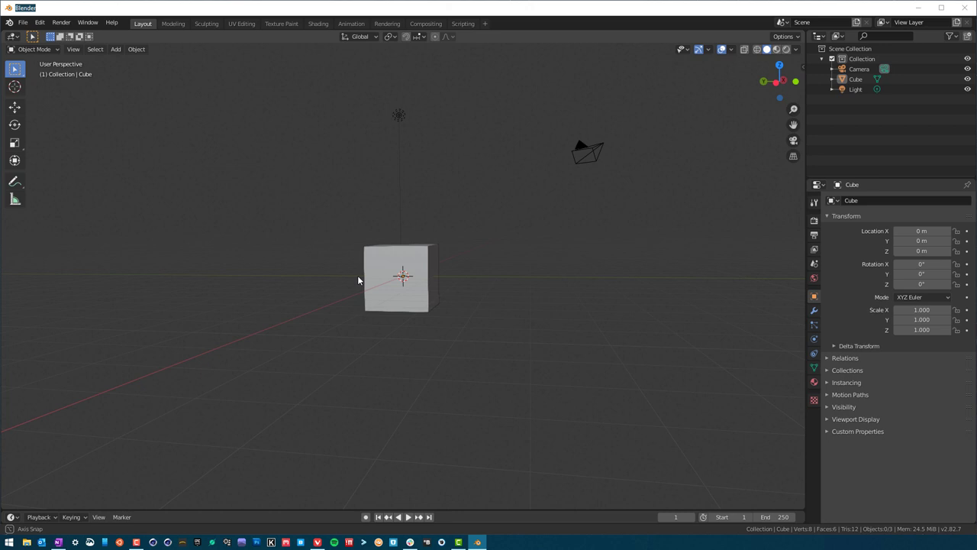
right_click(360, 281)
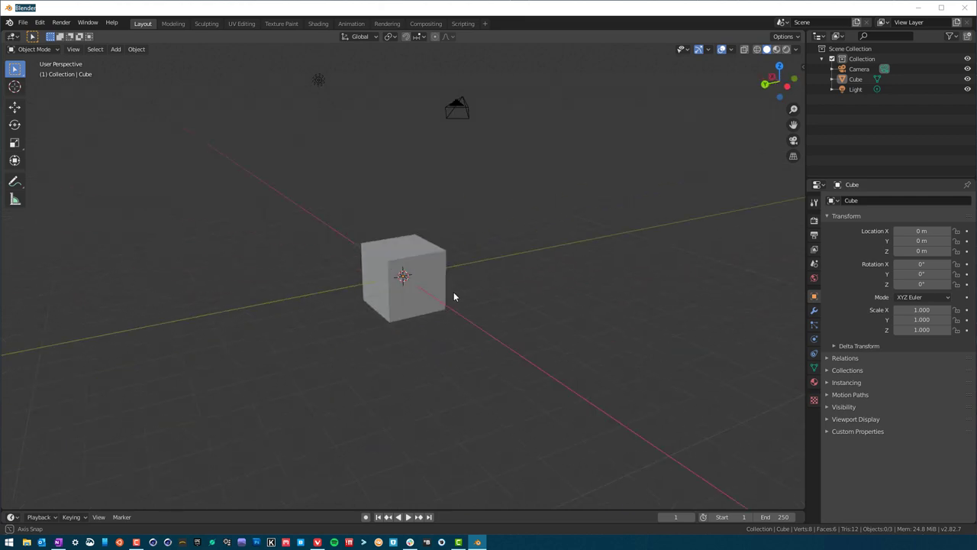
left_click_drag(455, 296, 412, 263)
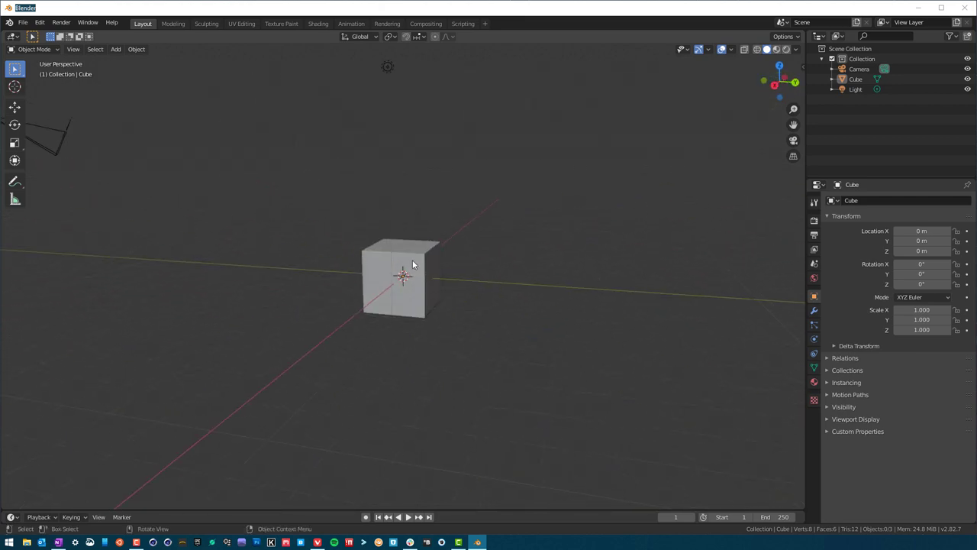
left_click(415, 264)
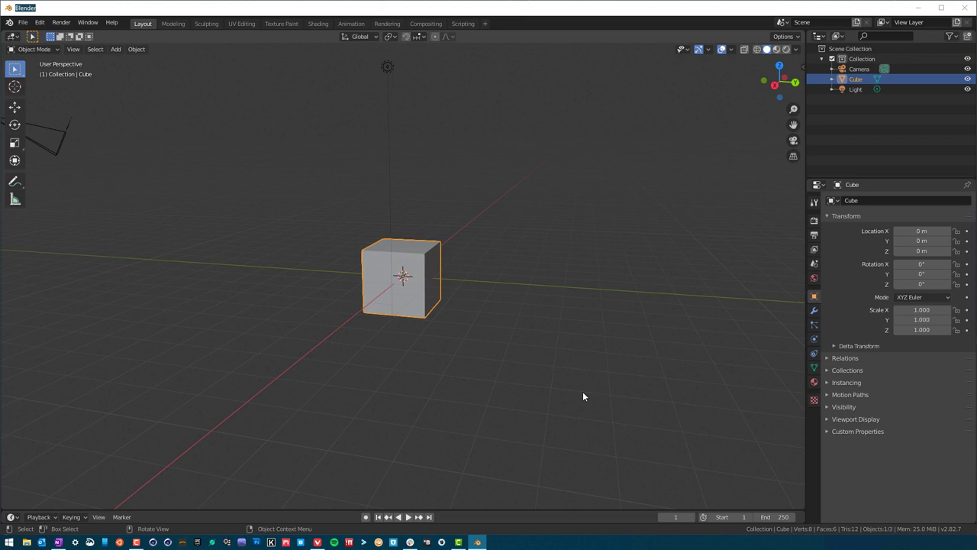
mouse_move(525, 119)
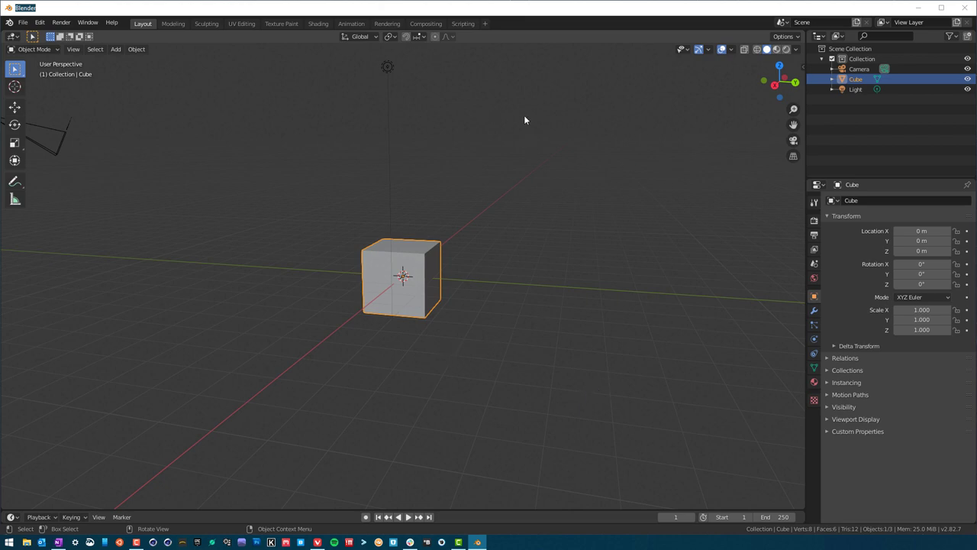
mouse_move(464, 226)
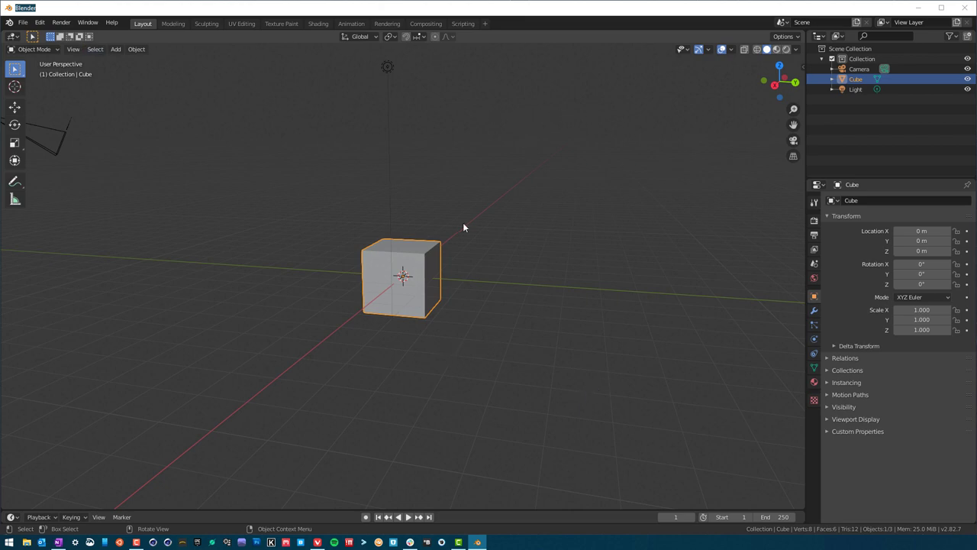
mouse_move(525, 162)
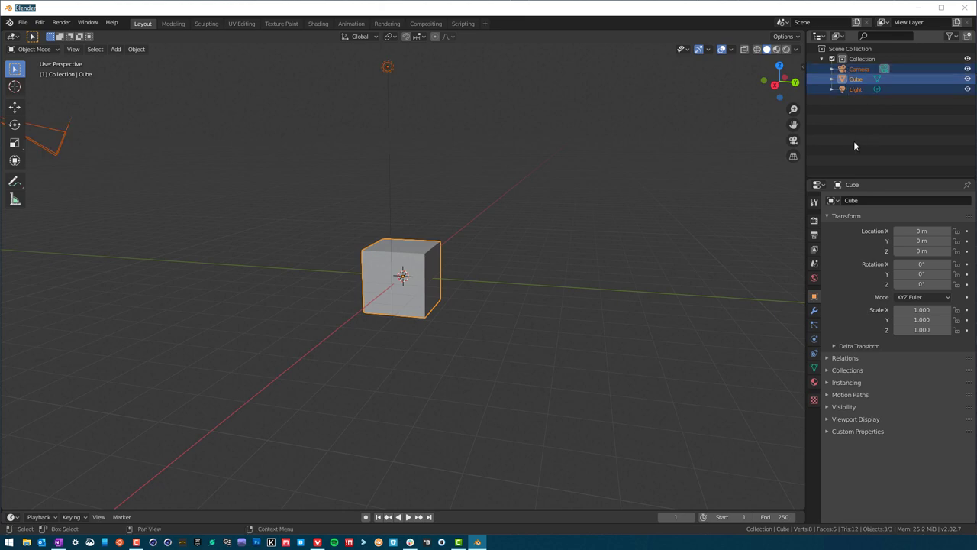
mouse_move(861, 145)
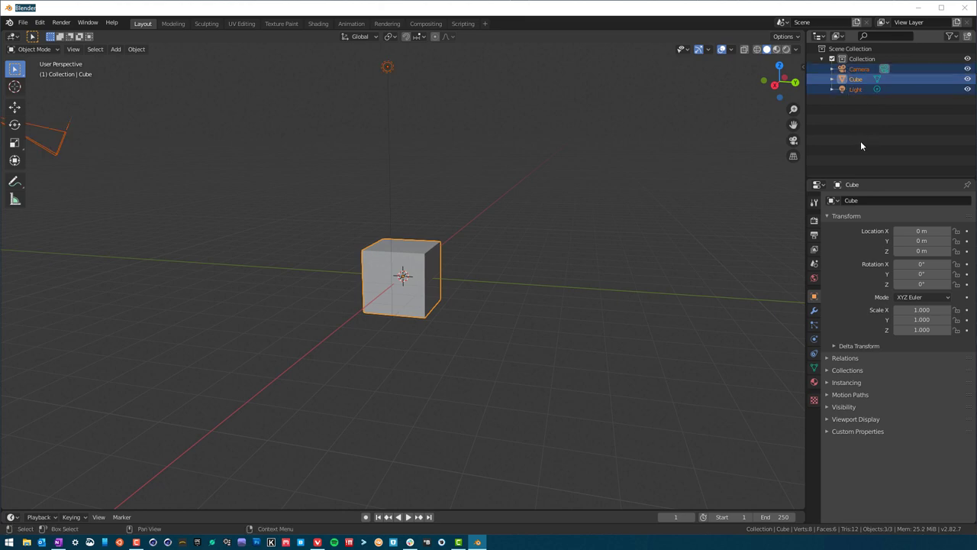
left_click(470, 278)
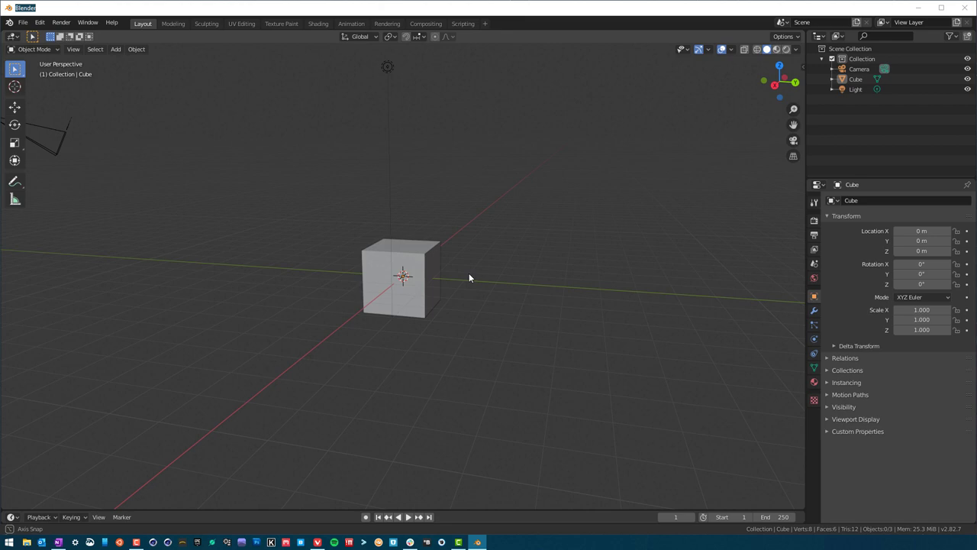
Select the camera to show its location and rotation values, orbiting to see it in the scene
left_click_drag(470, 277, 258, 302)
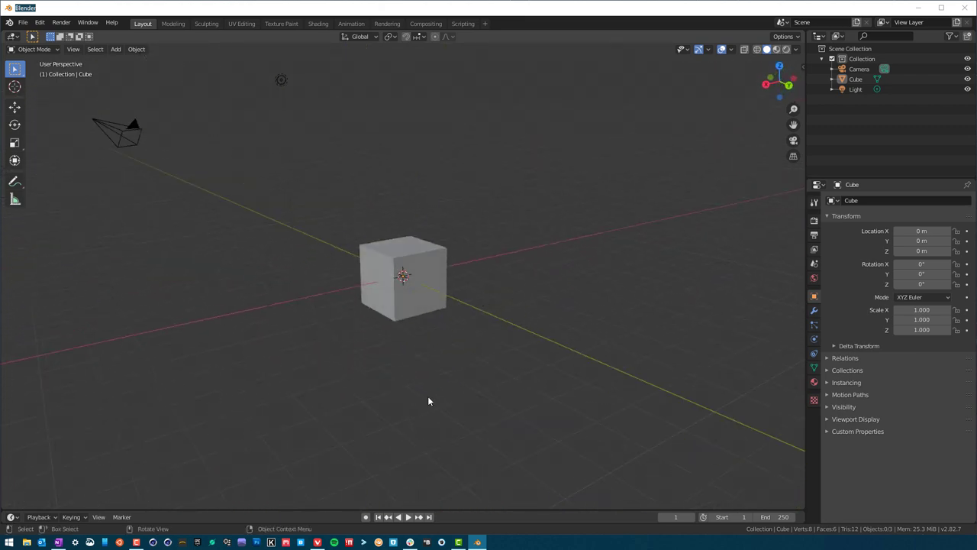
left_click(855, 71)
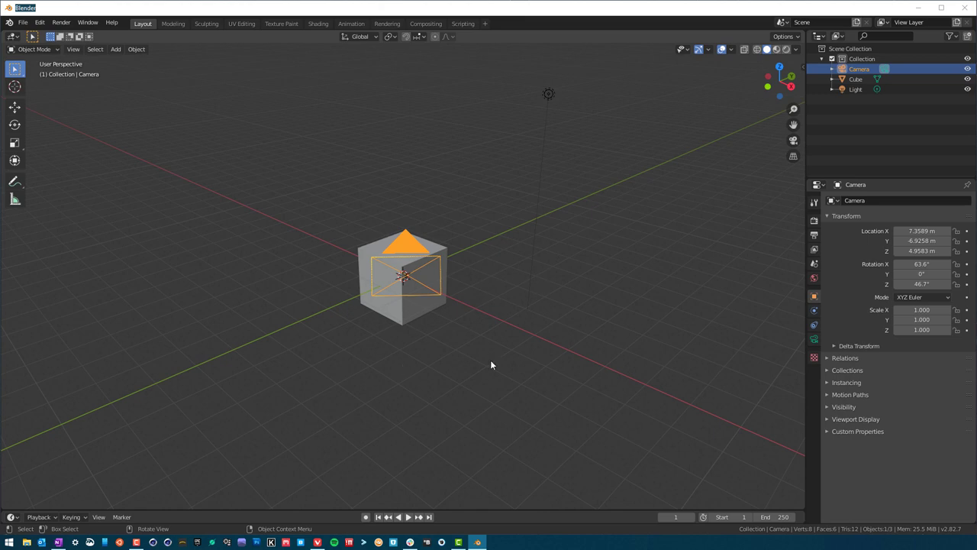
mouse_move(610, 386)
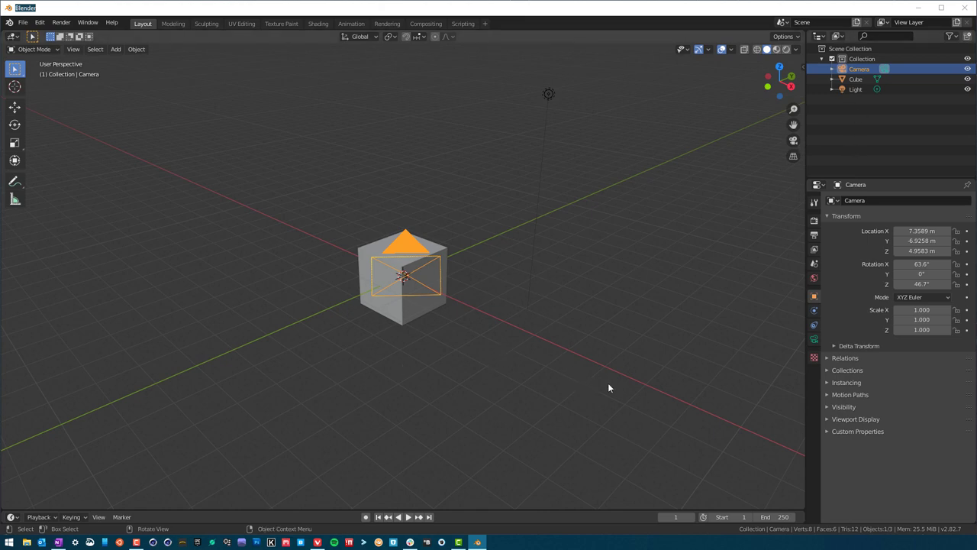
mouse_move(715, 378)
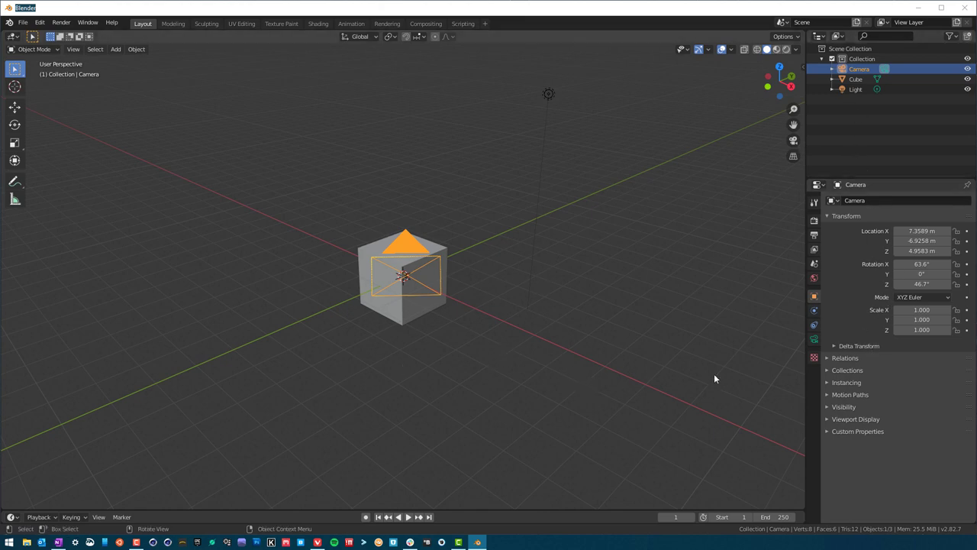
mouse_move(481, 324)
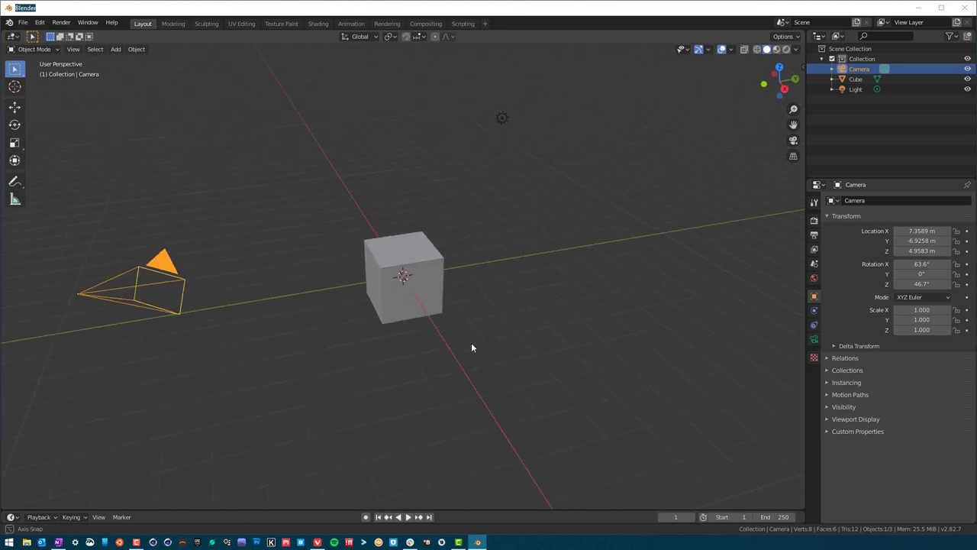
left_click_drag(472, 348, 374, 328)
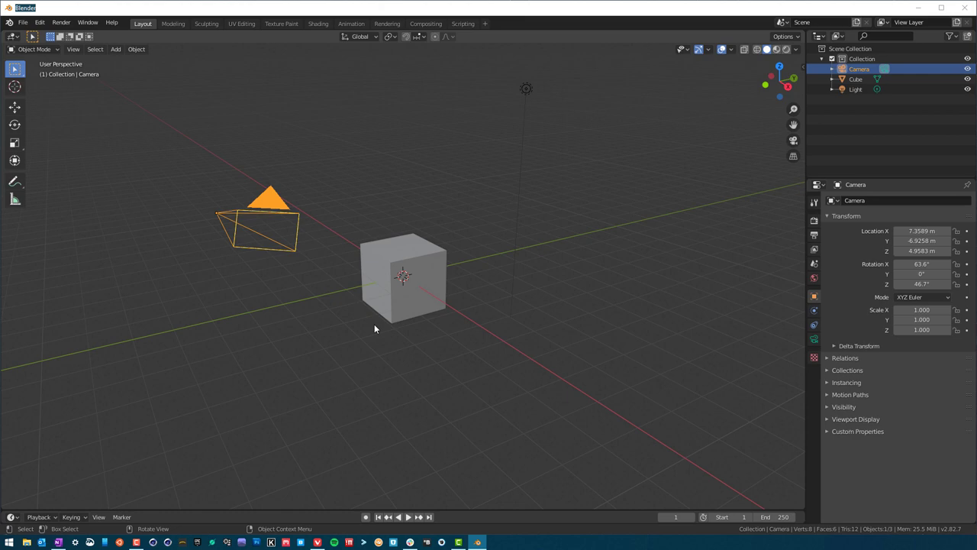
mouse_move(217, 223)
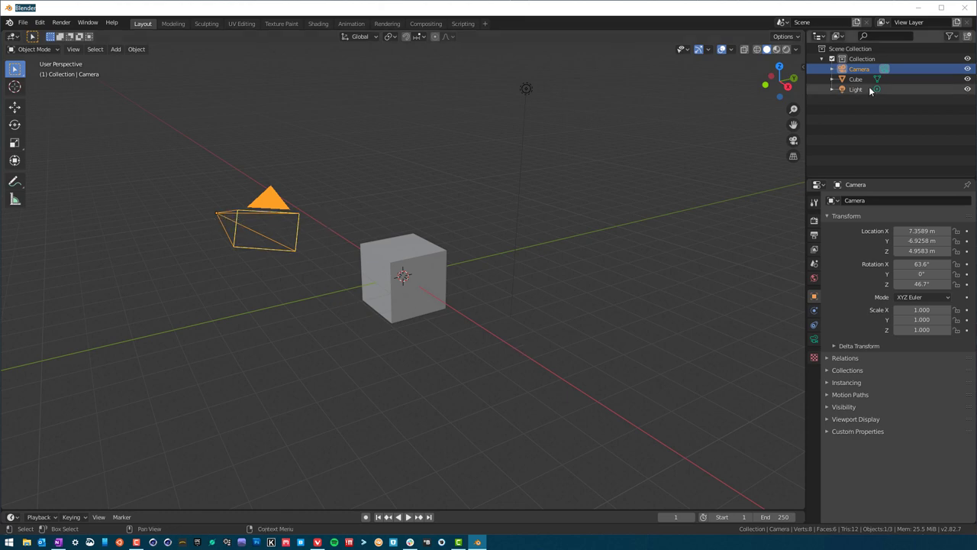
Select the cube to show its default location, rotation and scale values
left_click(403, 274)
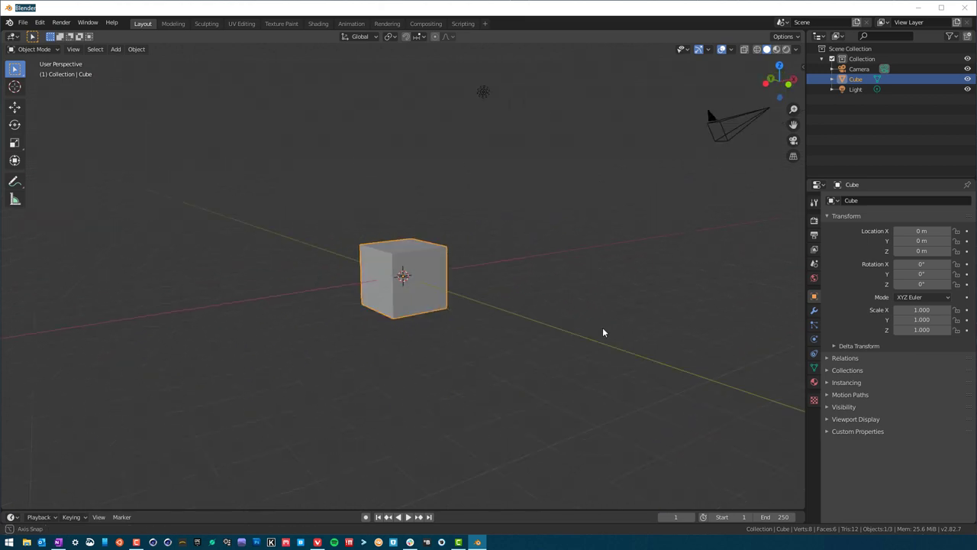
left_click_drag(603, 333, 346, 351)
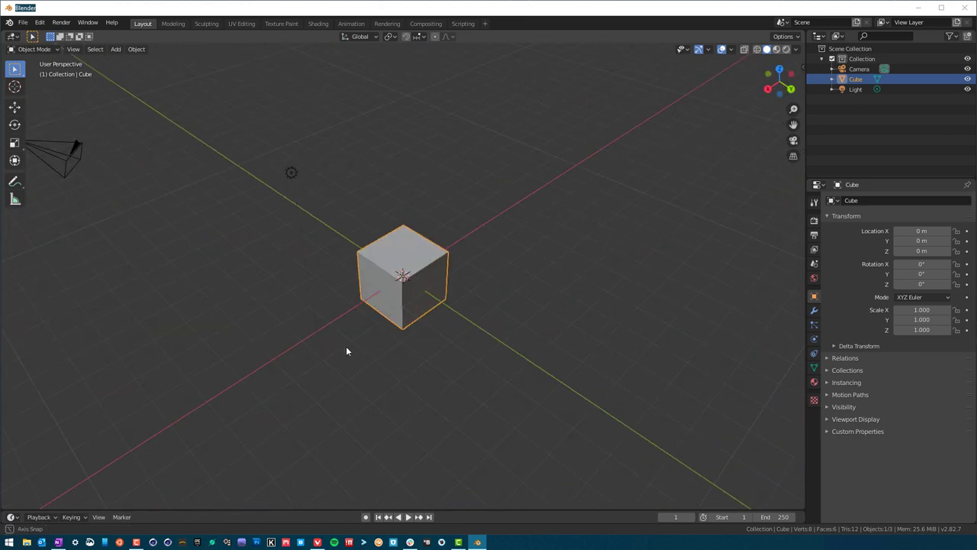
left_click_drag(348, 351, 472, 351)
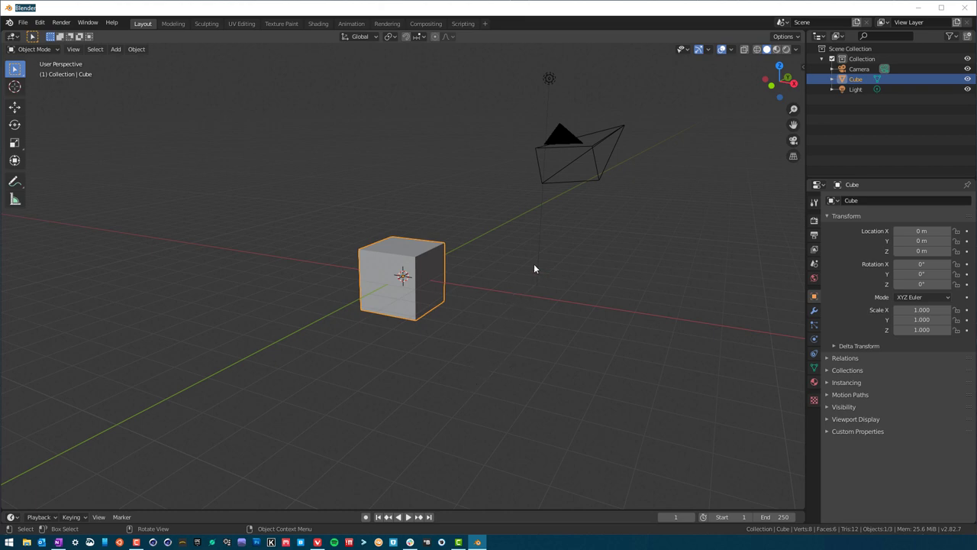
mouse_move(568, 363)
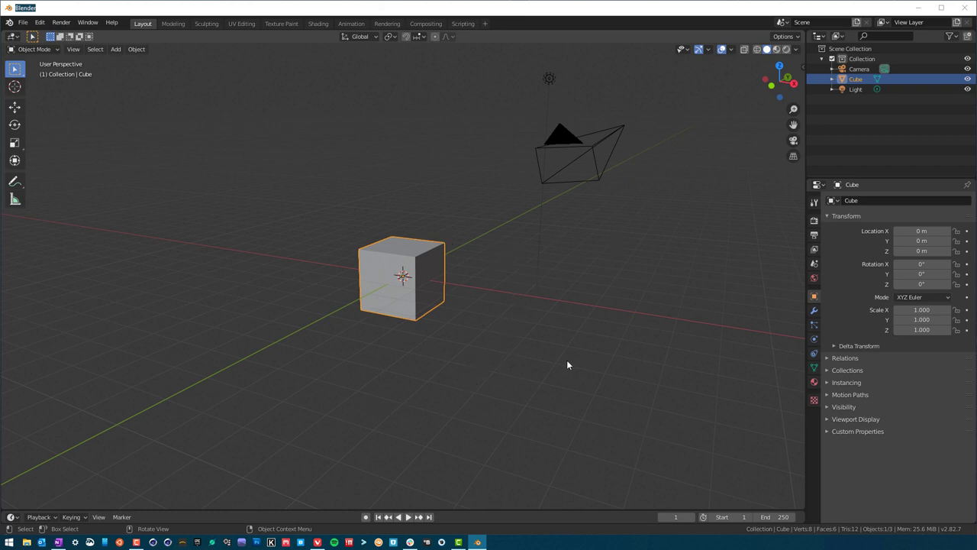
mouse_move(507, 368)
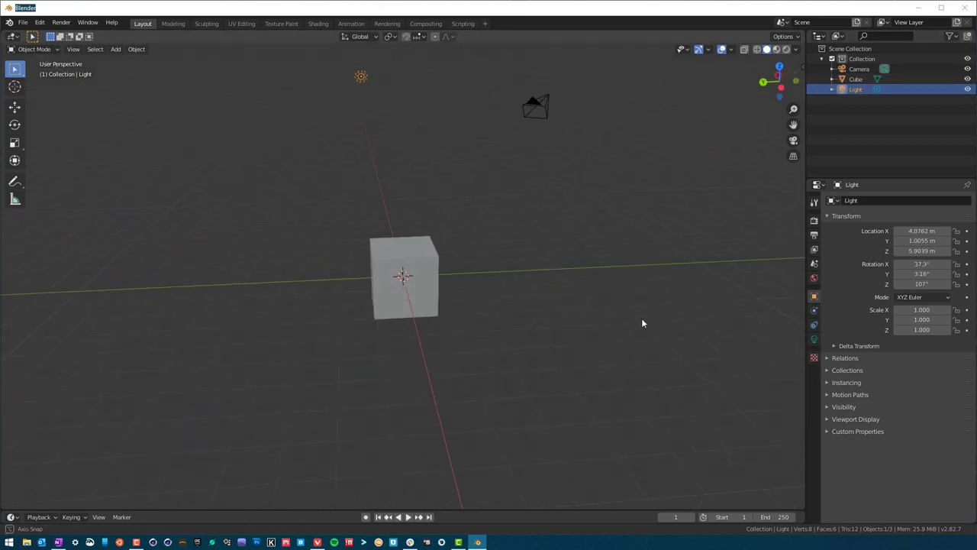
Orbit the model to look at the light's placement around the cube
left_click_drag(641, 324, 456, 333)
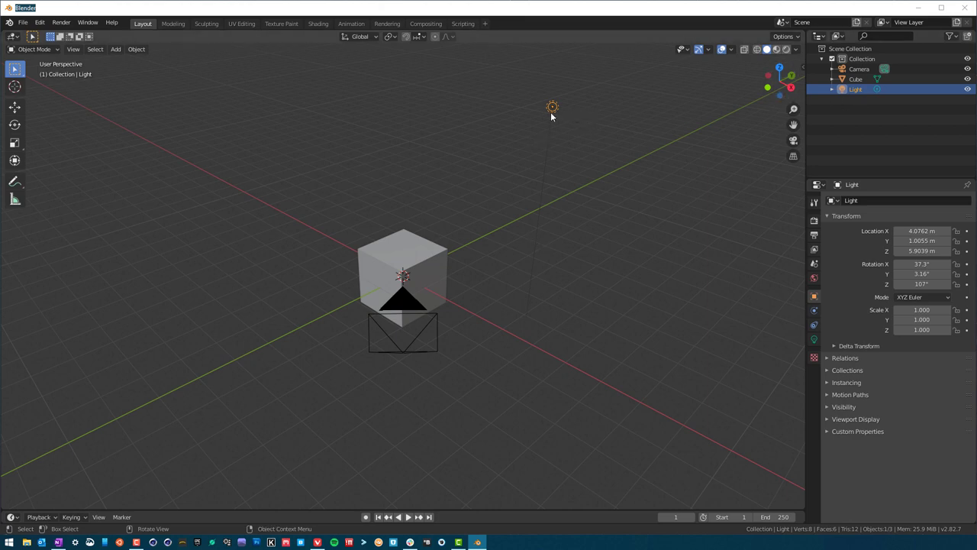
mouse_move(542, 161)
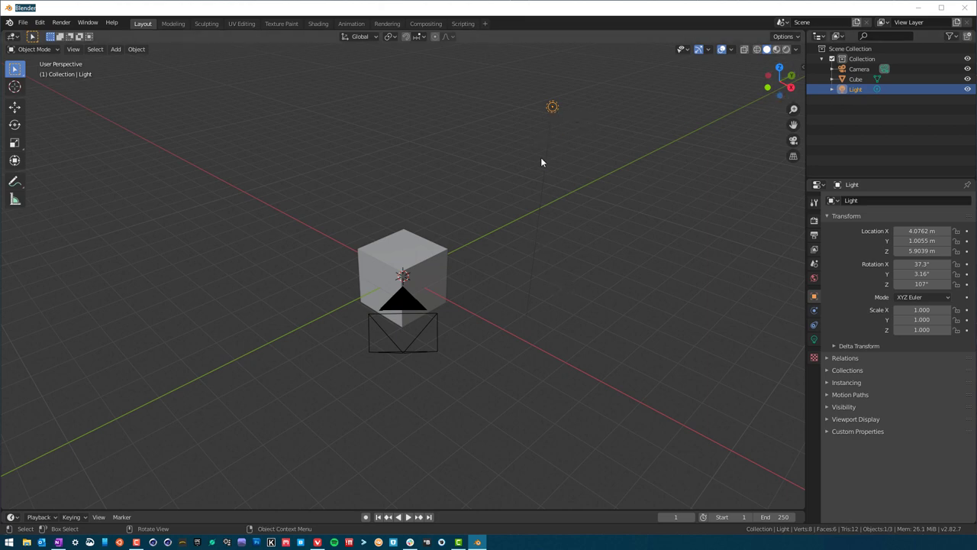
mouse_move(435, 175)
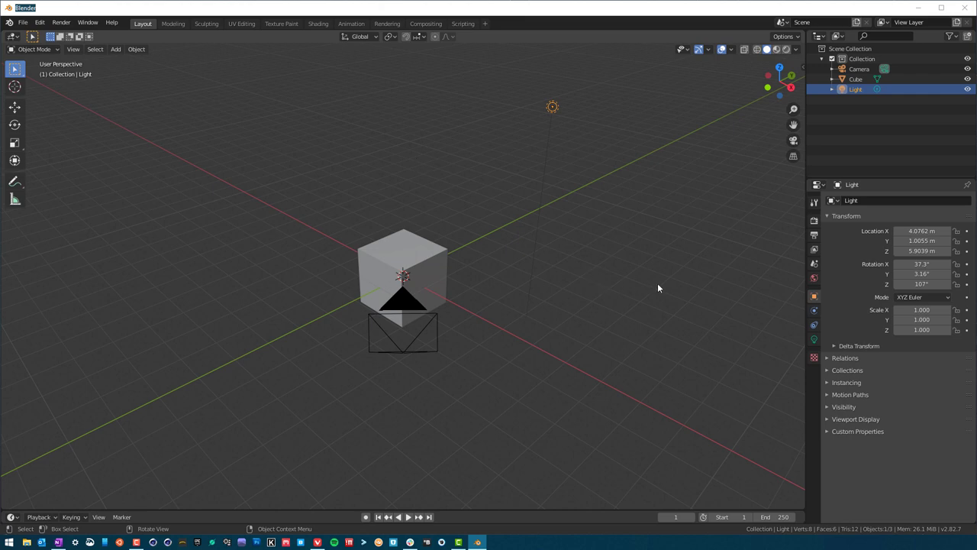
mouse_move(571, 156)
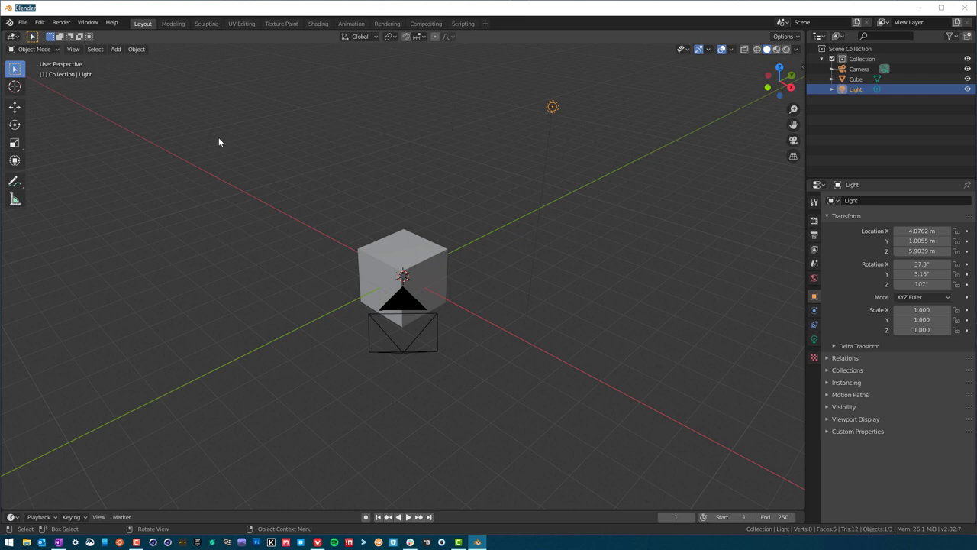
mouse_move(577, 257)
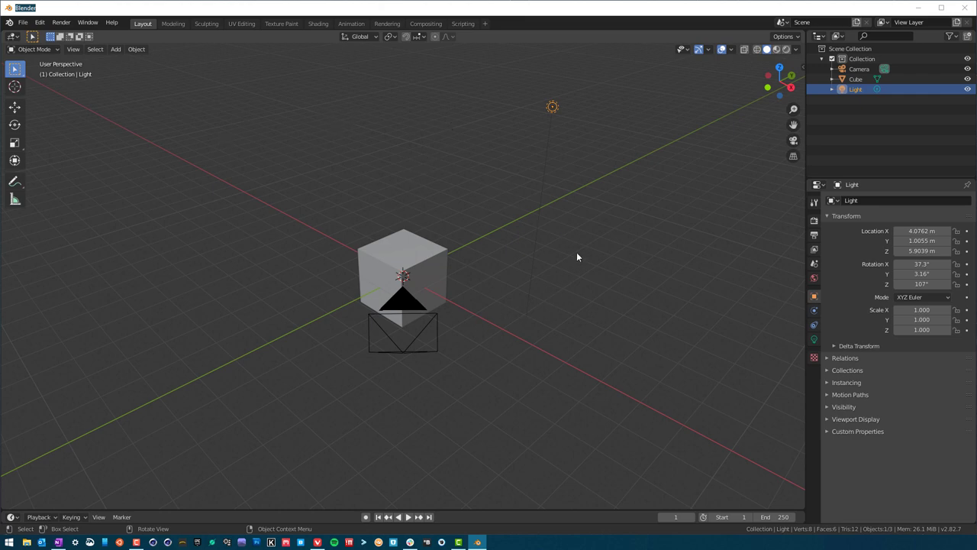
mouse_move(571, 252)
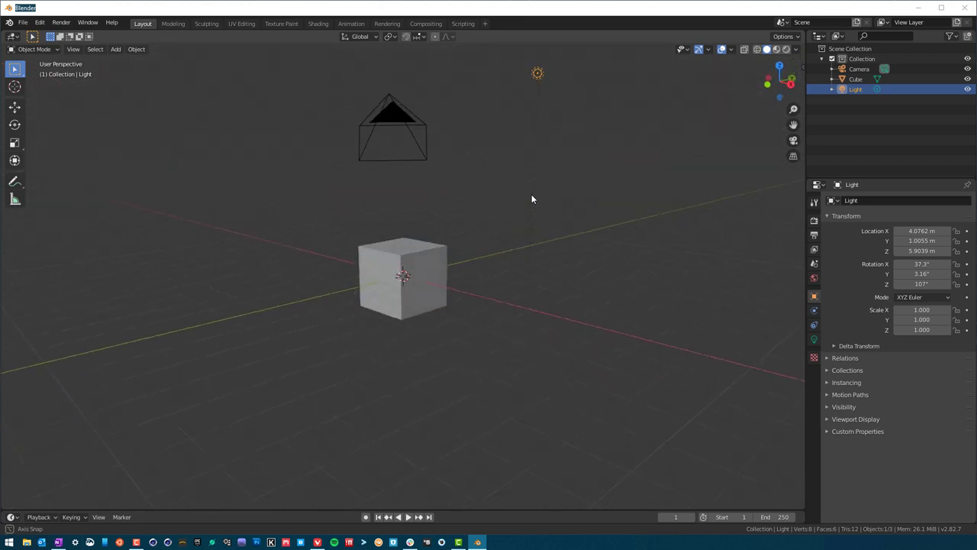
left_click_drag(532, 199, 532, 211)
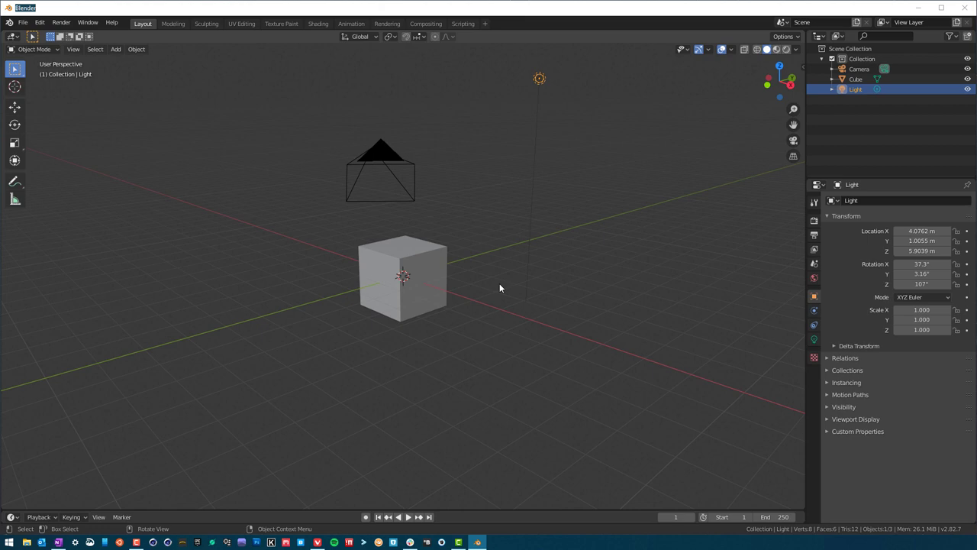
mouse_move(496, 281)
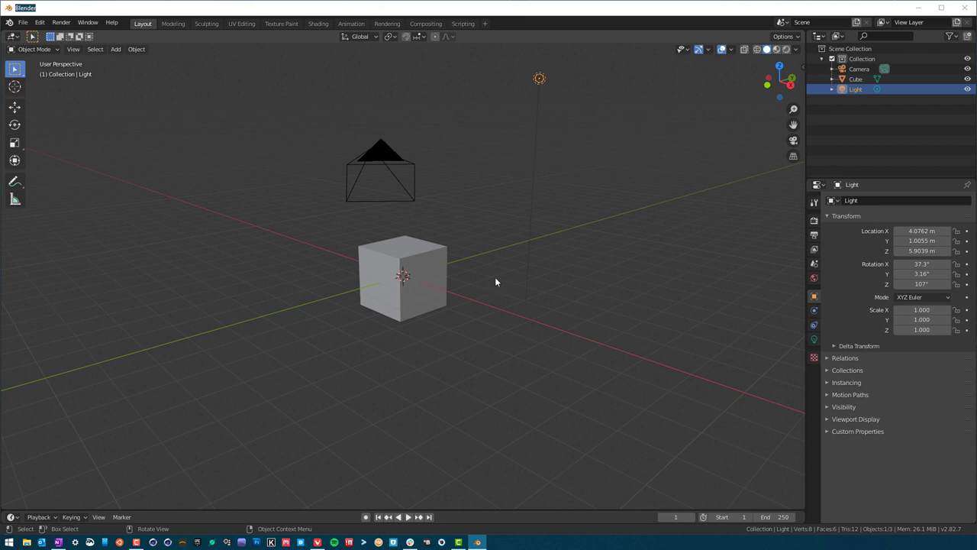
left_click_drag(496, 282, 657, 271)
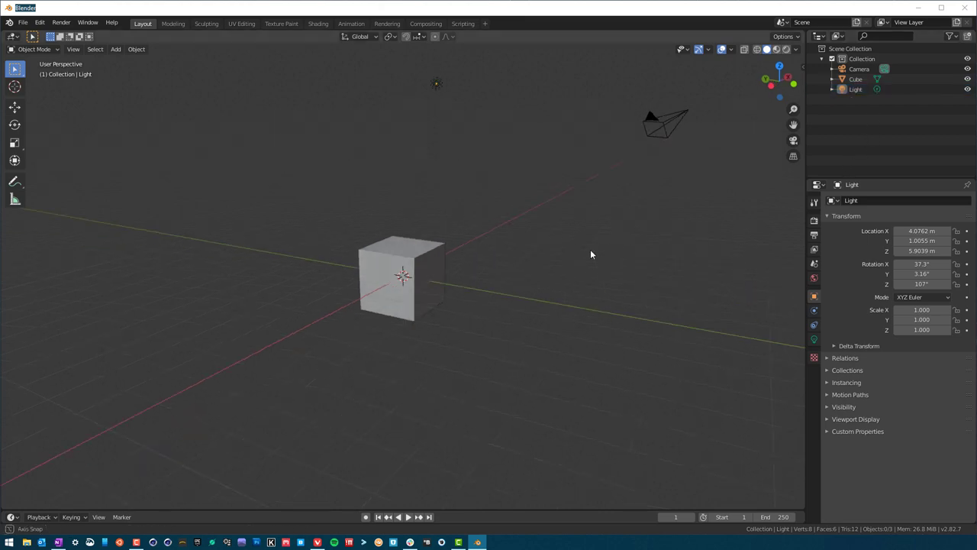
Select the camera again and view the cube and camera from another side
left_click(851, 70)
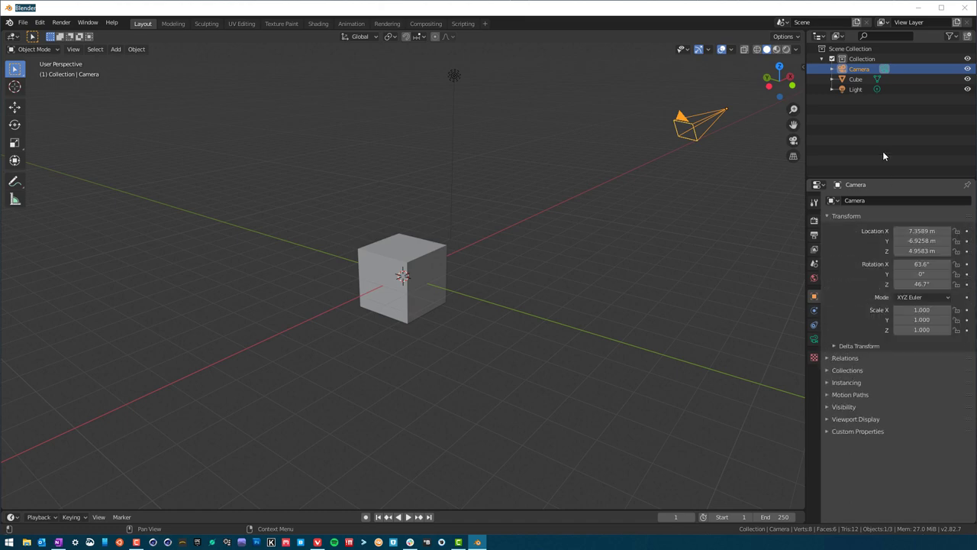
mouse_move(867, 382)
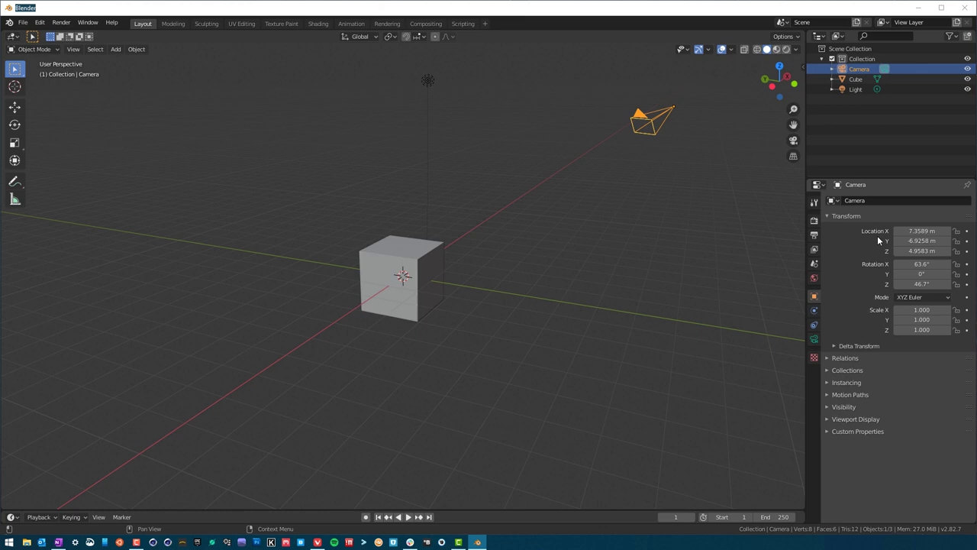
mouse_move(871, 317)
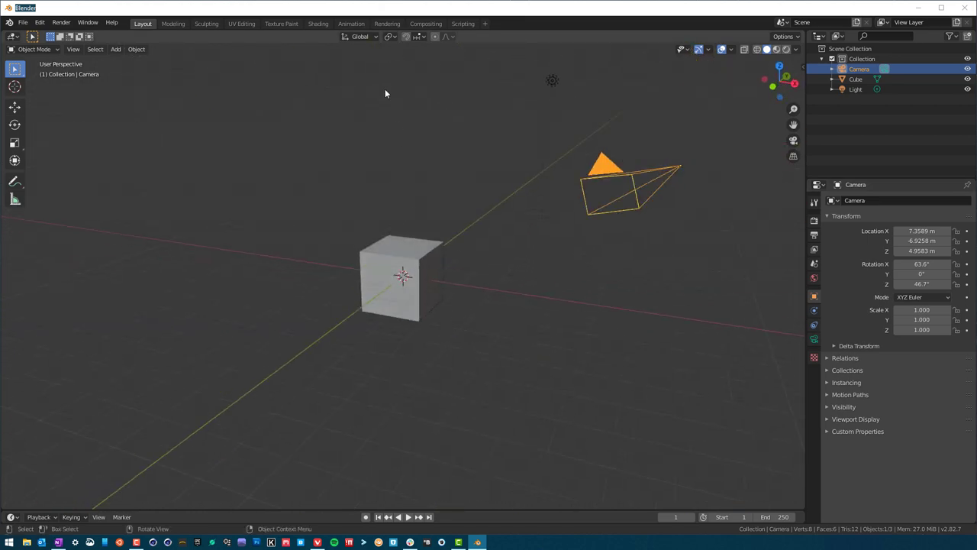
mouse_move(462, 321)
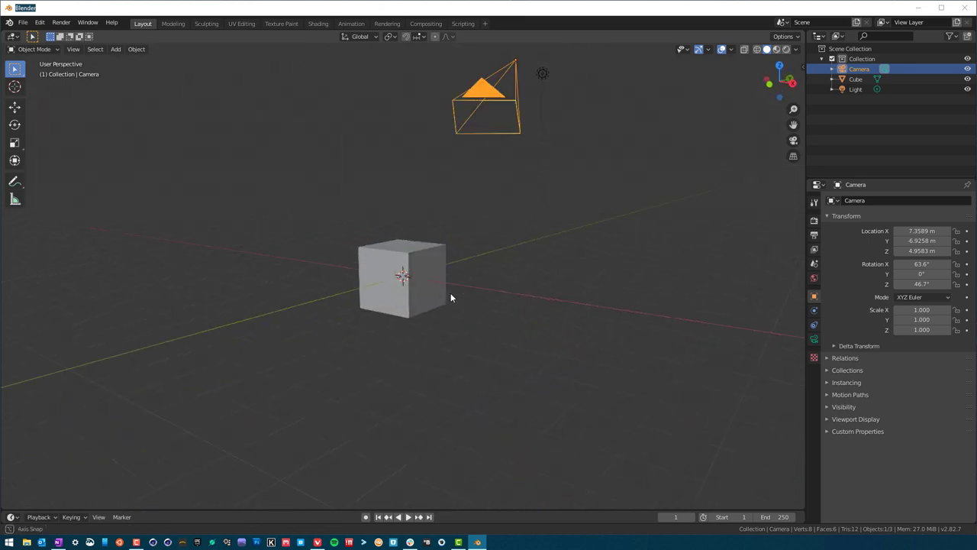
left_click_drag(450, 297, 461, 297)
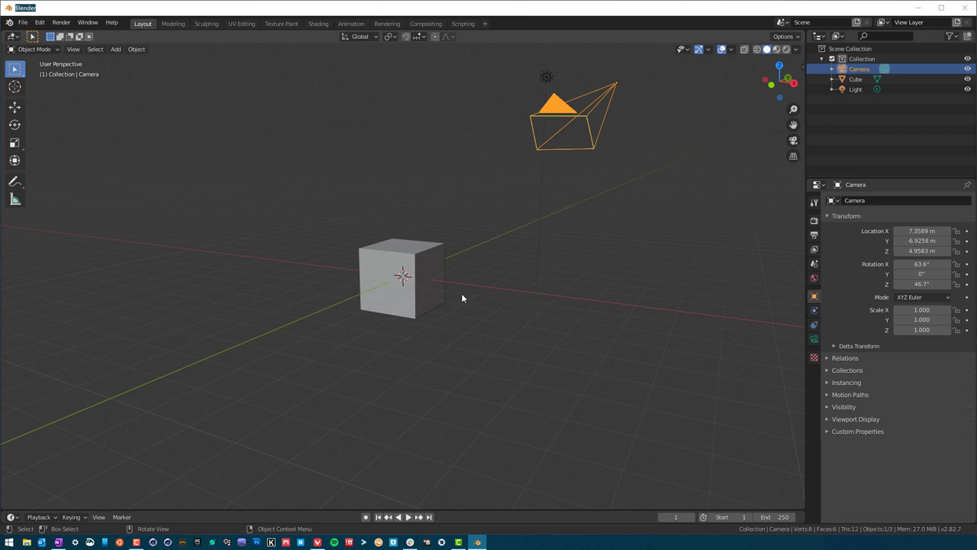
mouse_move(390, 268)
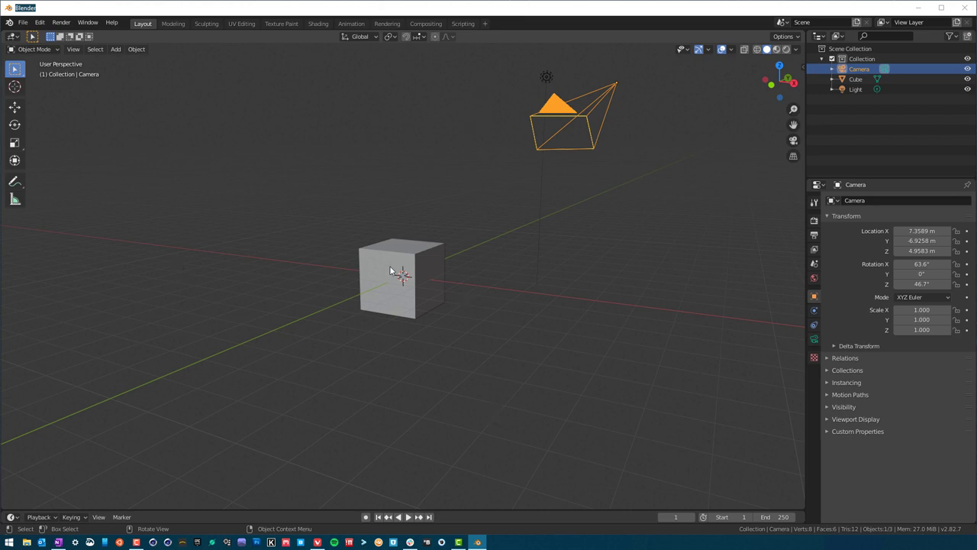
mouse_move(432, 311)
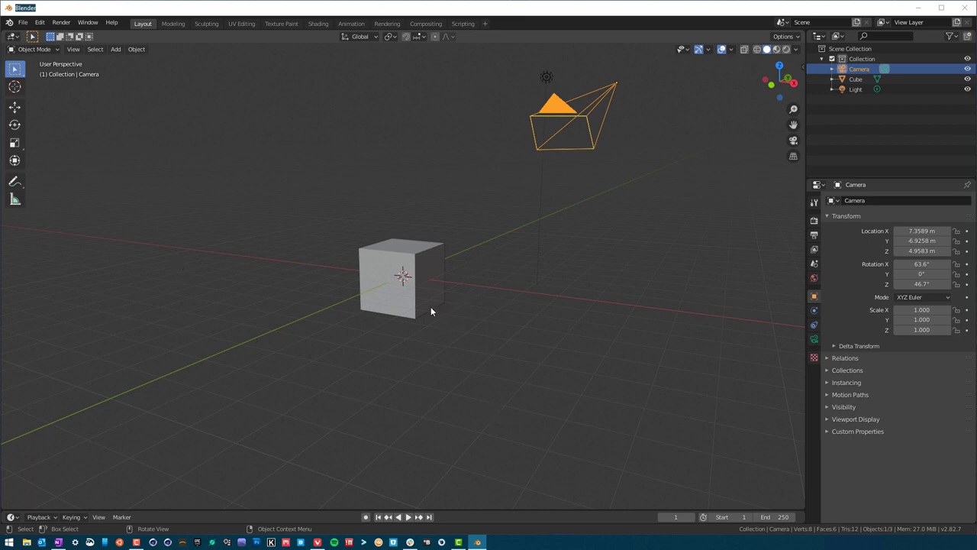
mouse_move(329, 308)
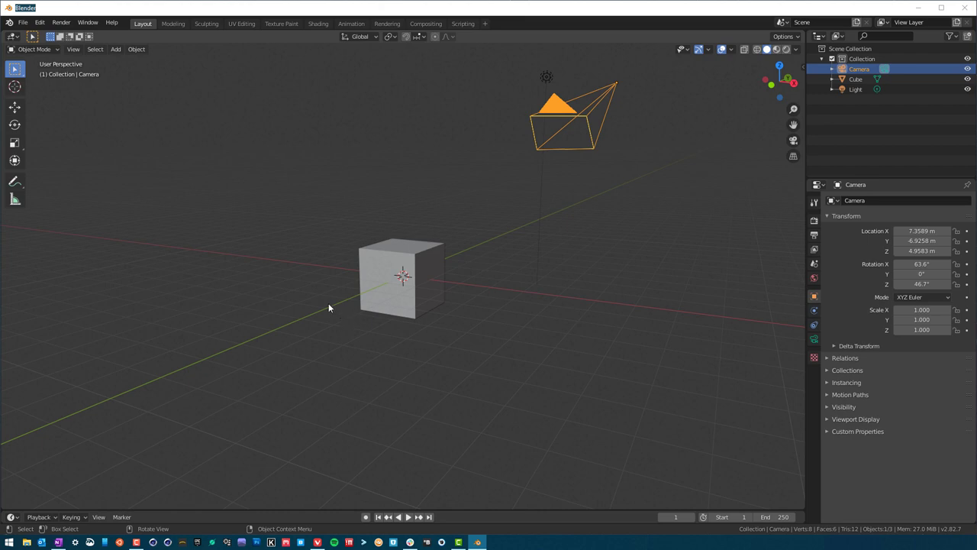
mouse_move(418, 171)
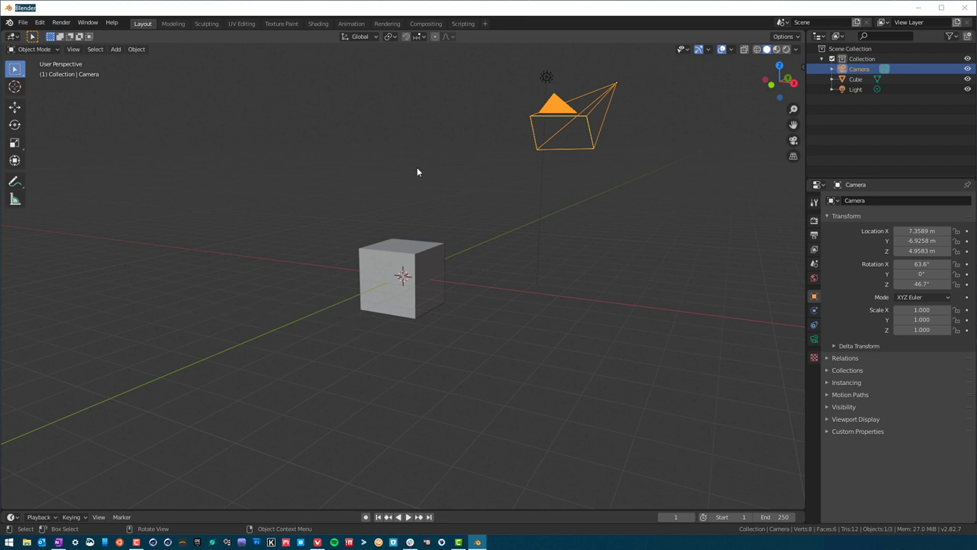
mouse_move(427, 350)
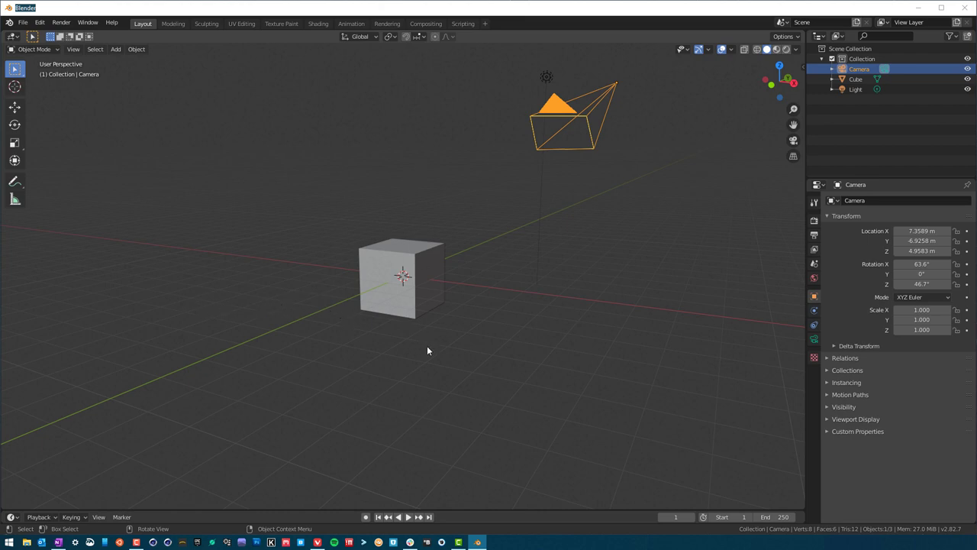
mouse_move(550, 281)
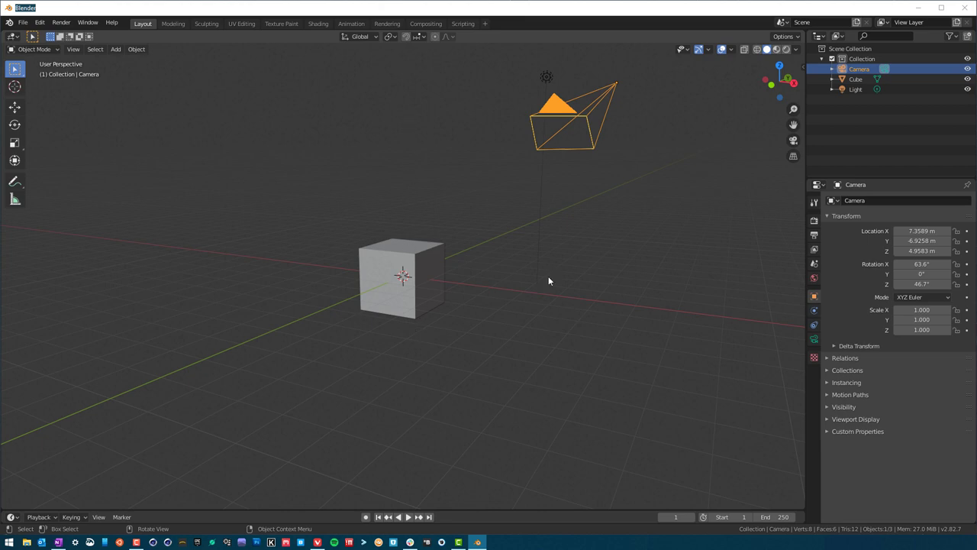
mouse_move(358, 246)
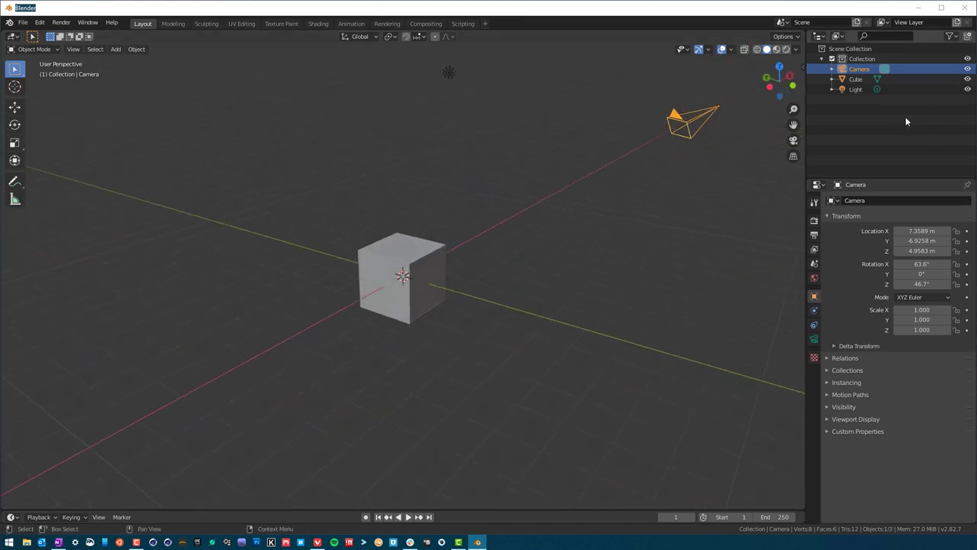
Select the cube, light and camera in turn to check their object properties
left_click(849, 80)
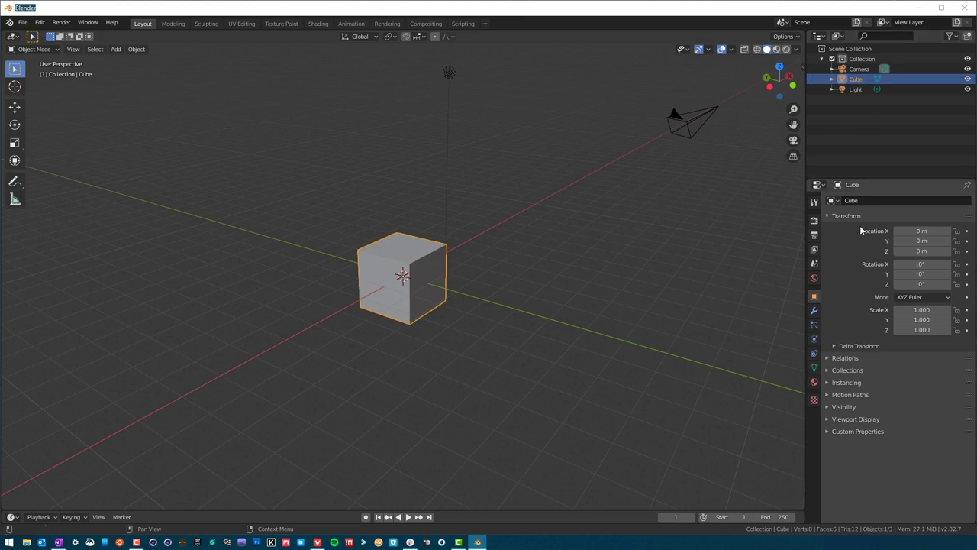
left_click(849, 88)
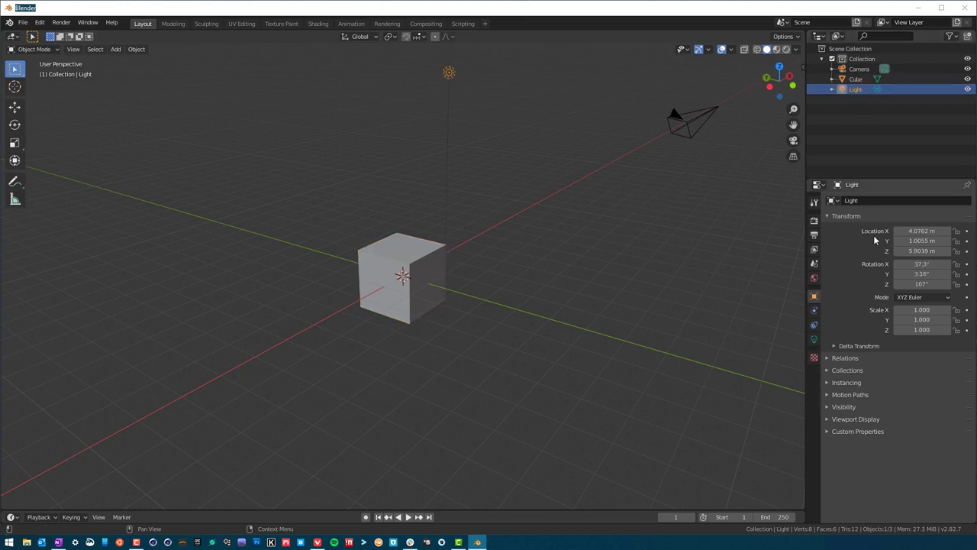
mouse_move(863, 316)
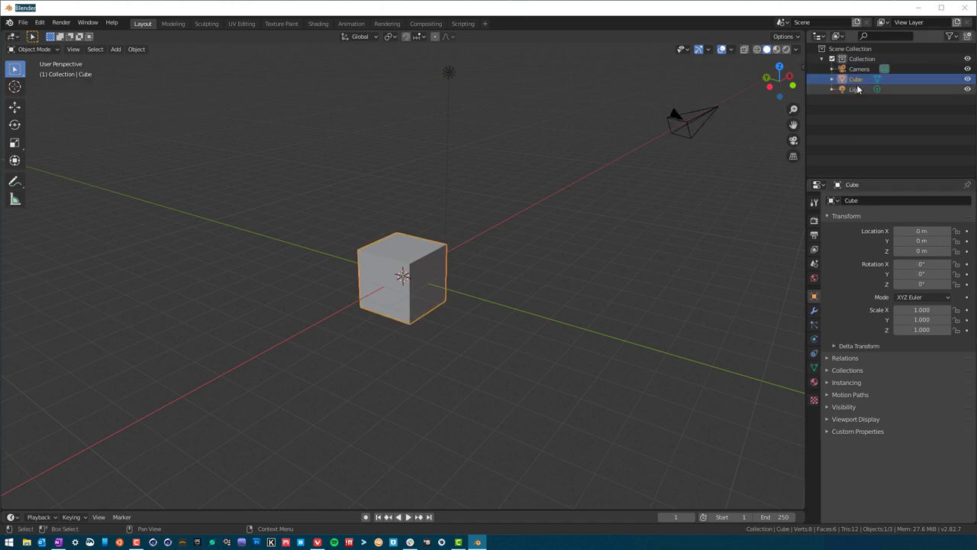
left_click(855, 67)
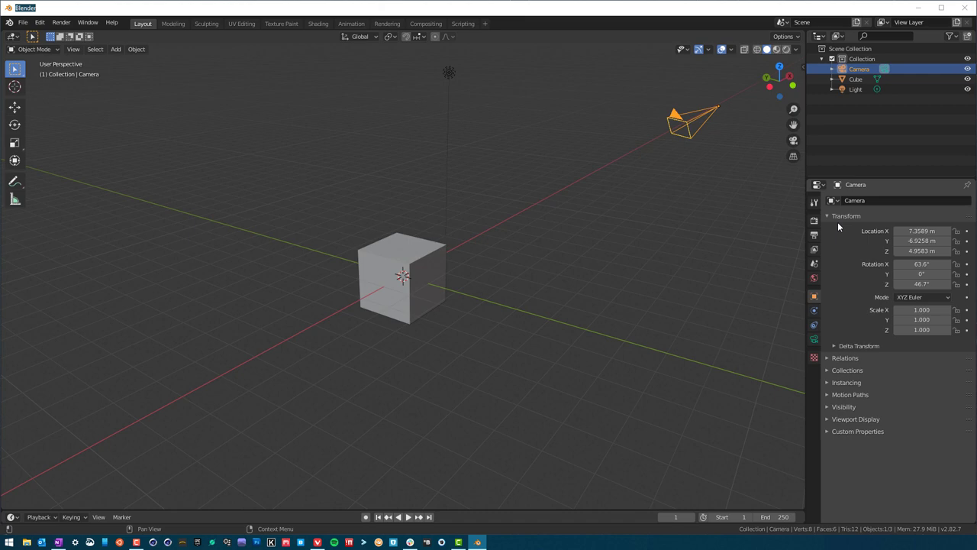
Collapse the camera's Transform panel and the cube's Relations panel
left_click(833, 216)
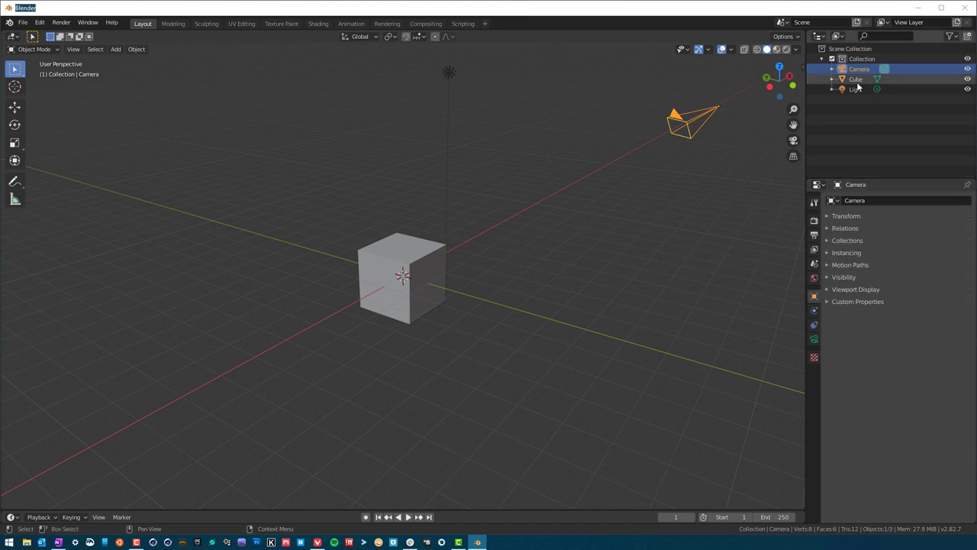
left_click(855, 79)
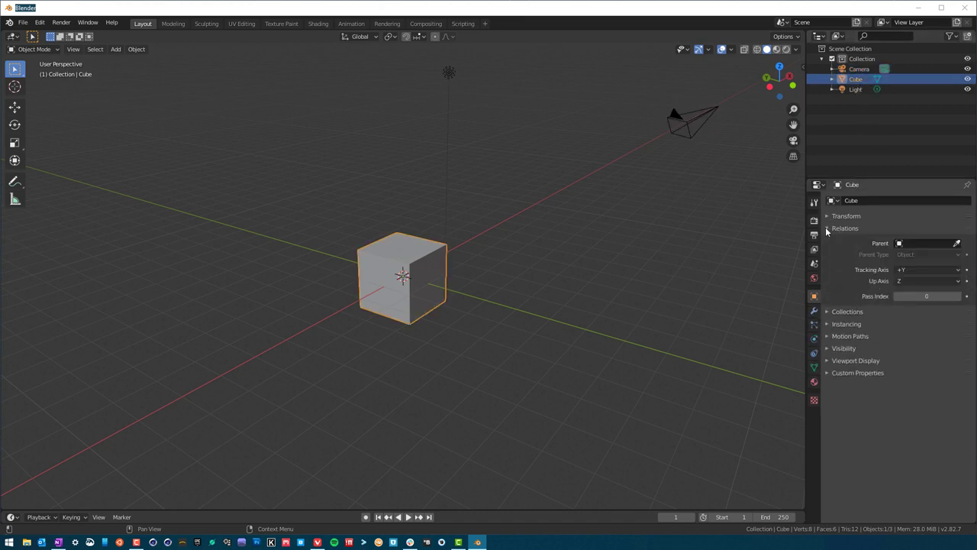
left_click(844, 227)
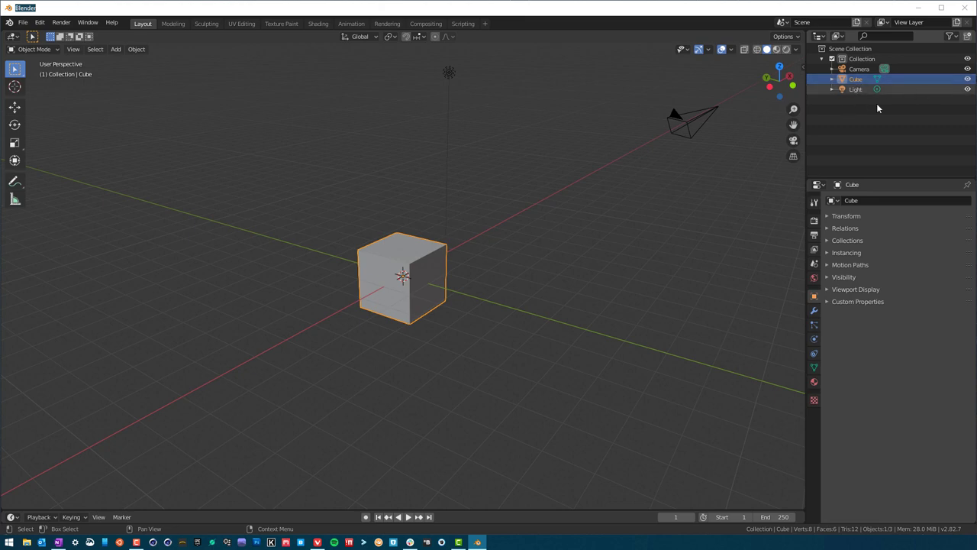
Show the light's own data settings, a point light at 1000 W, checking the cube and camera in between
left_click(852, 88)
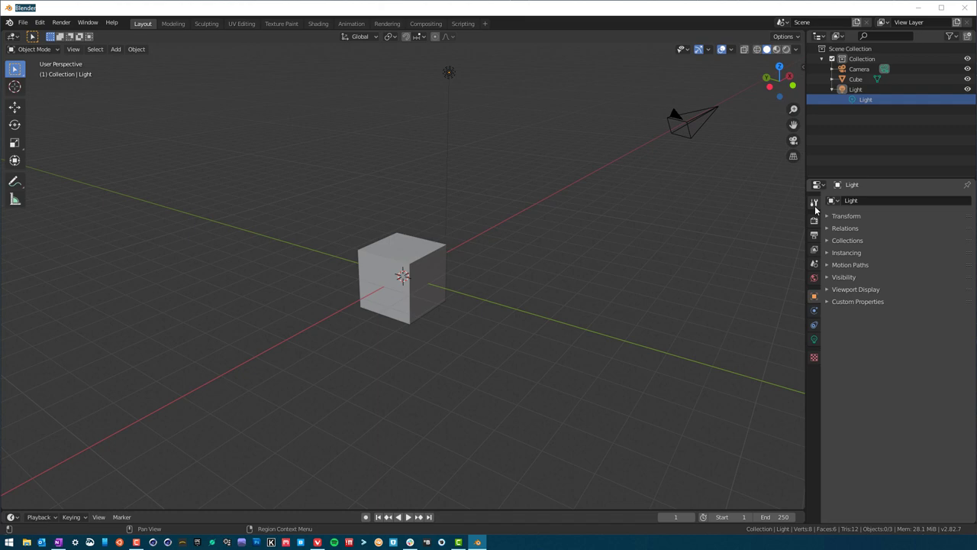
left_click(815, 201)
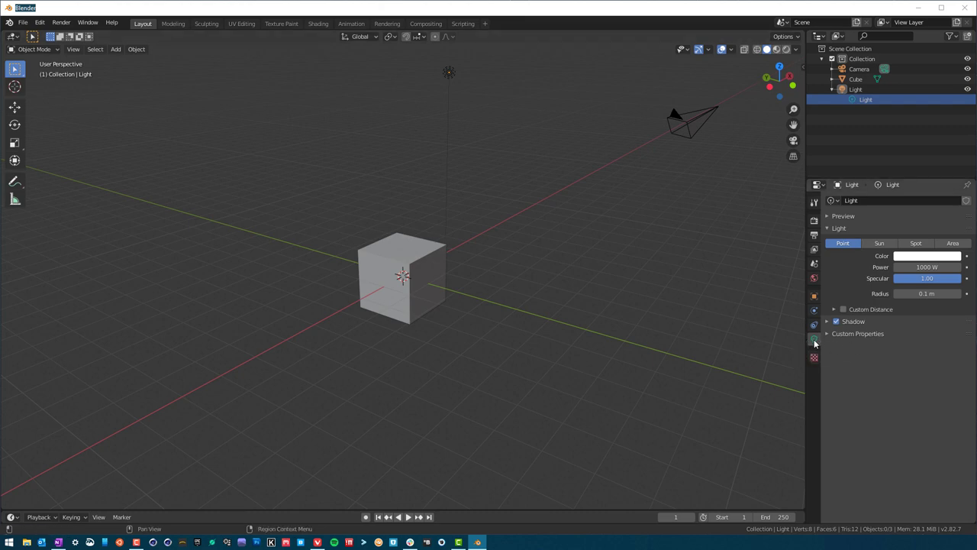
left_click(857, 80)
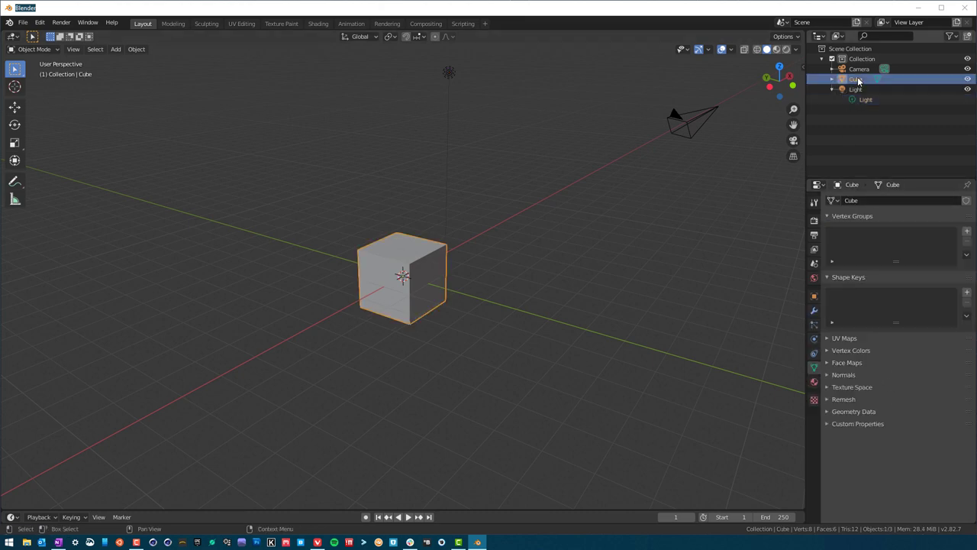
left_click(858, 67)
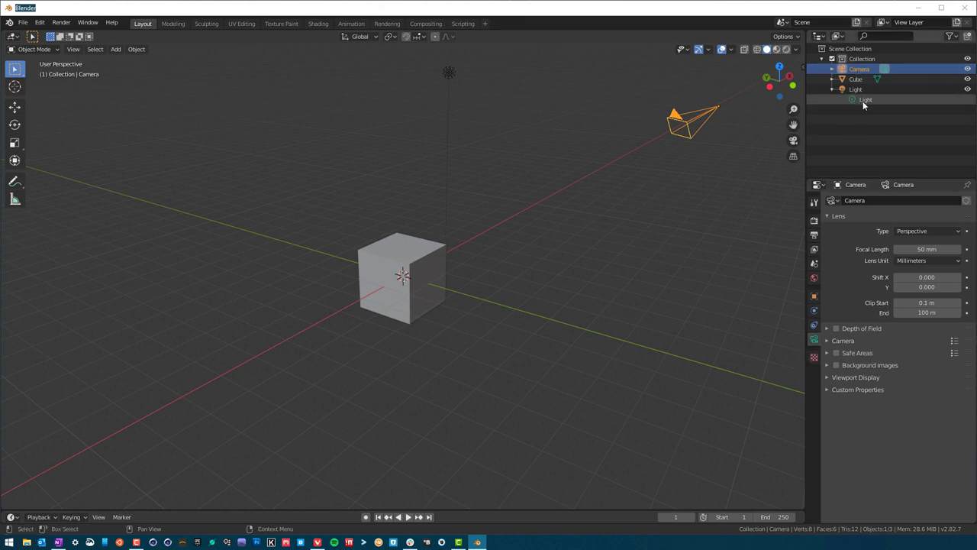
left_click(870, 101)
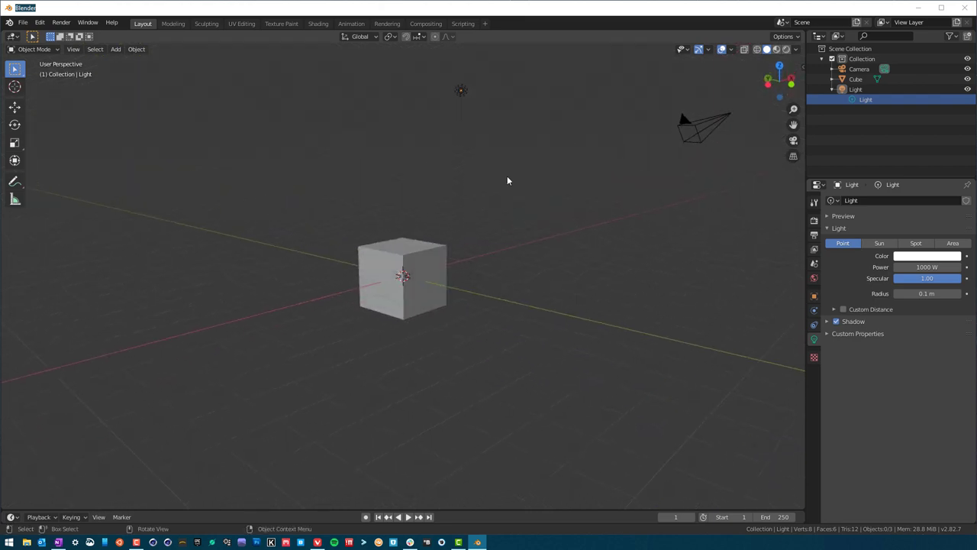
left_click(855, 90)
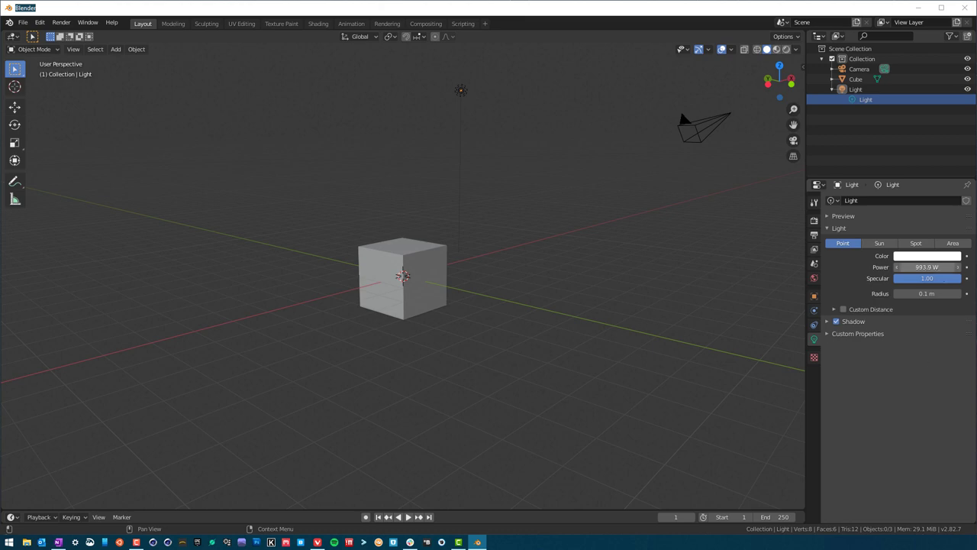
left_click_drag(901, 266, 929, 266)
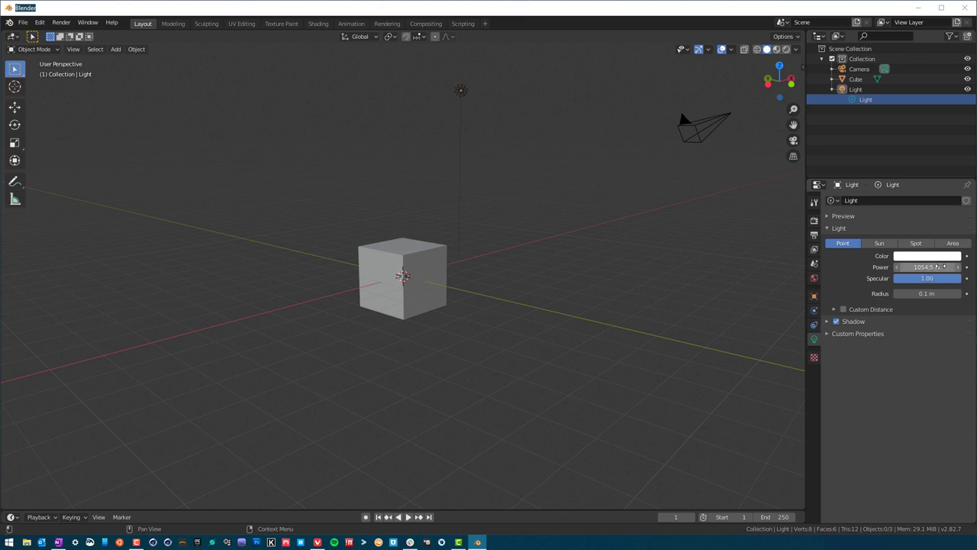
left_click_drag(939, 265, 919, 265)
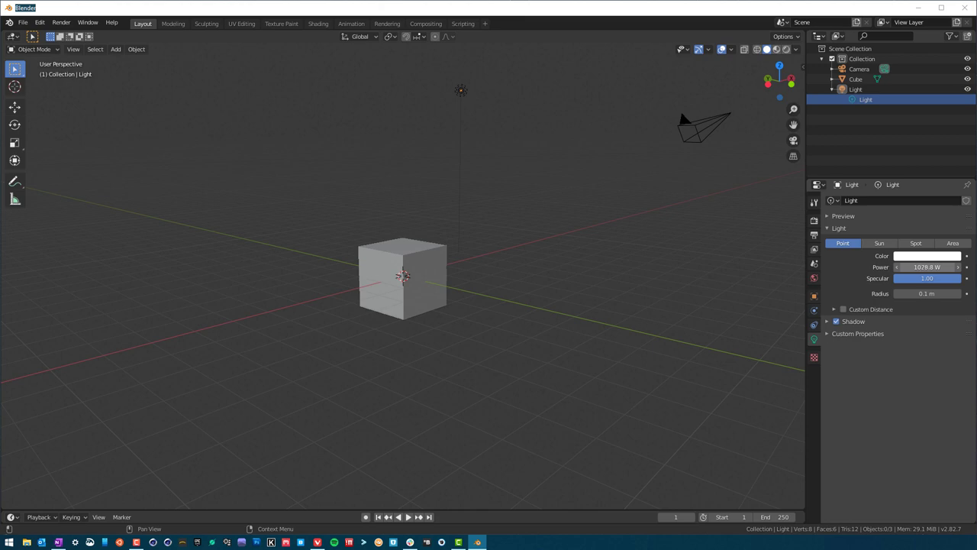
left_click_drag(939, 266, 925, 266)
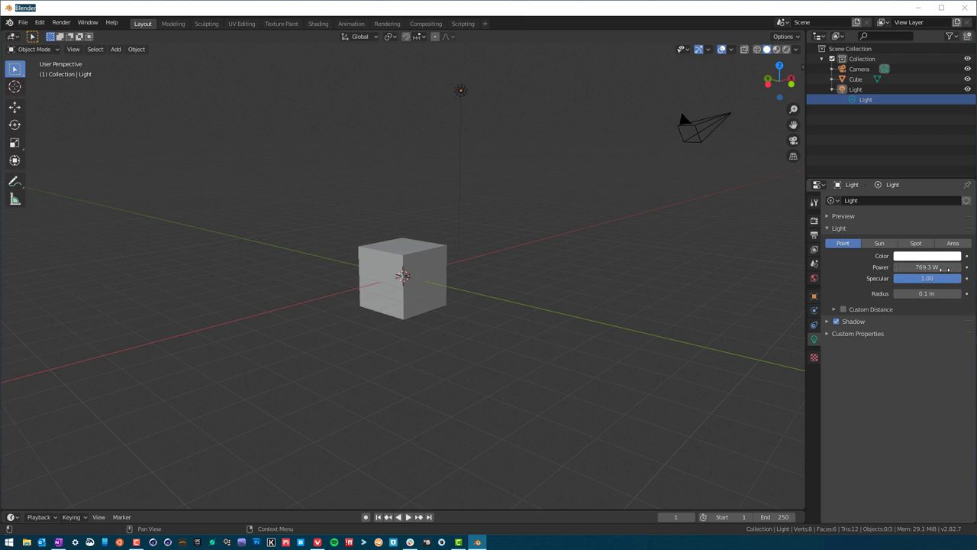
left_click_drag(939, 266, 913, 293)
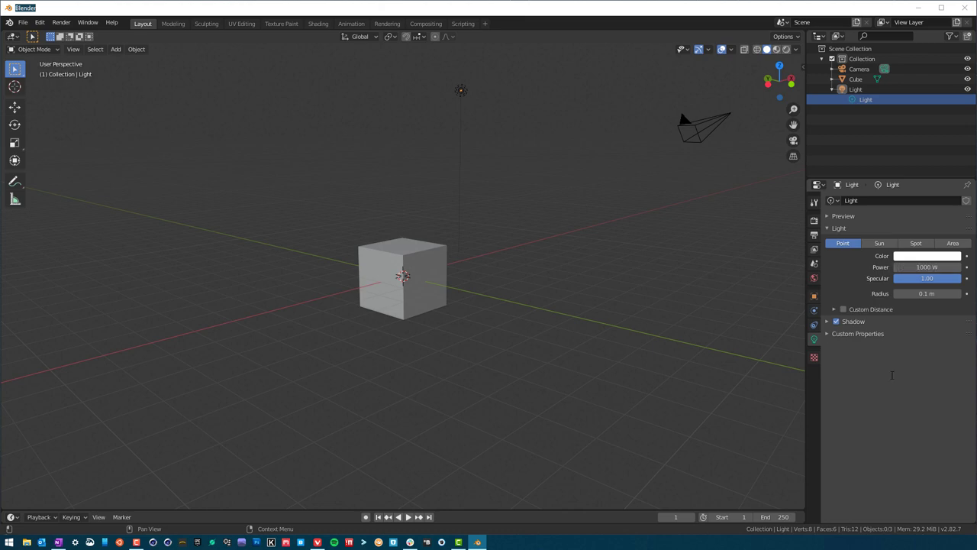
mouse_move(915, 320)
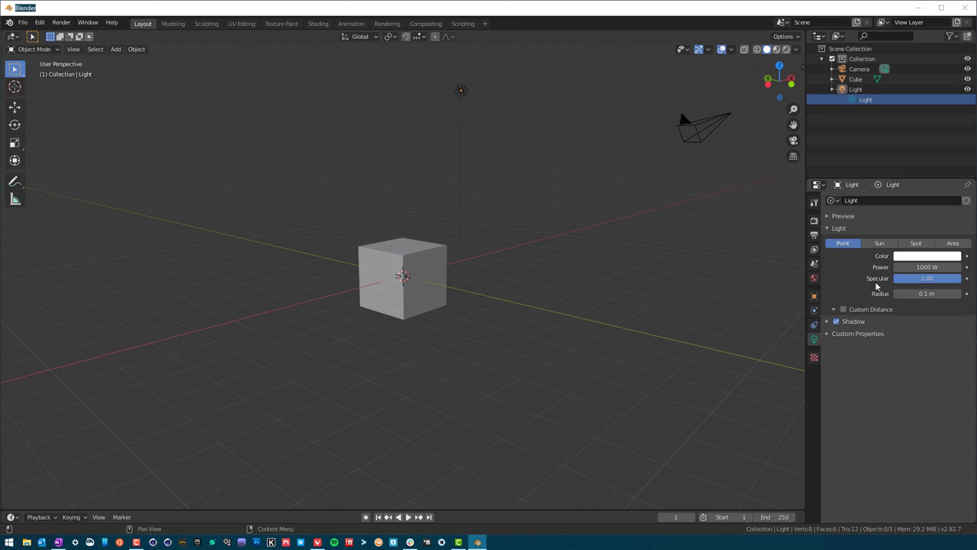
mouse_move(512, 326)
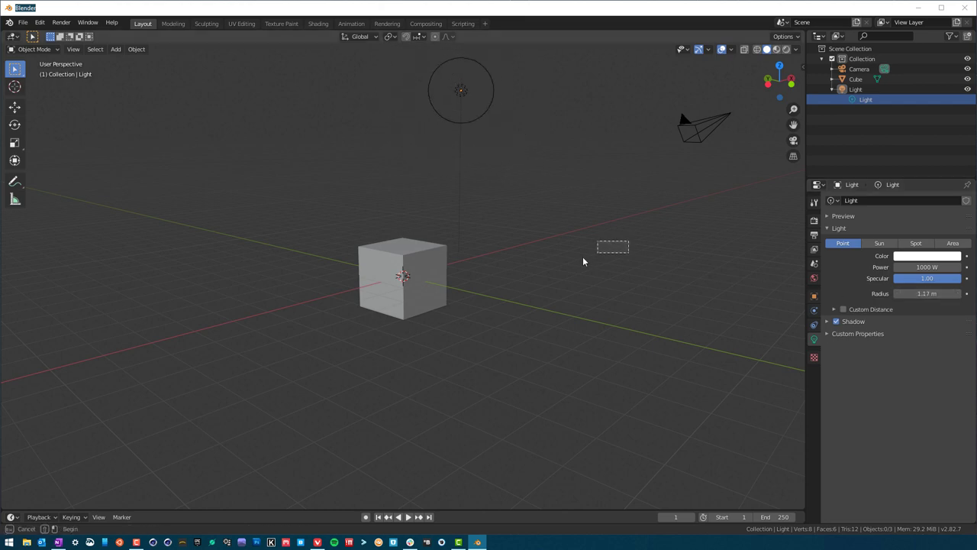
left_click_drag(583, 262, 461, 303)
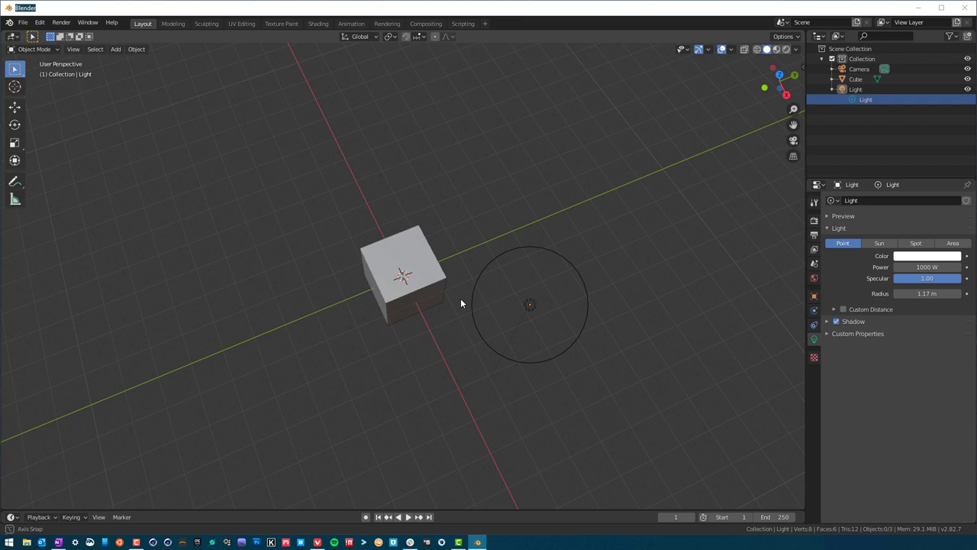
left_click_drag(461, 302, 696, 259)
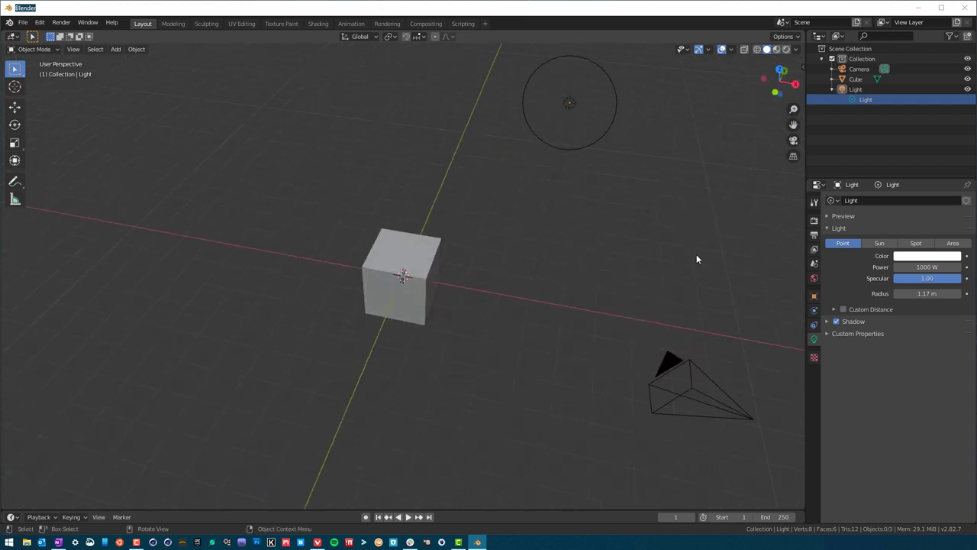
mouse_move(570, 61)
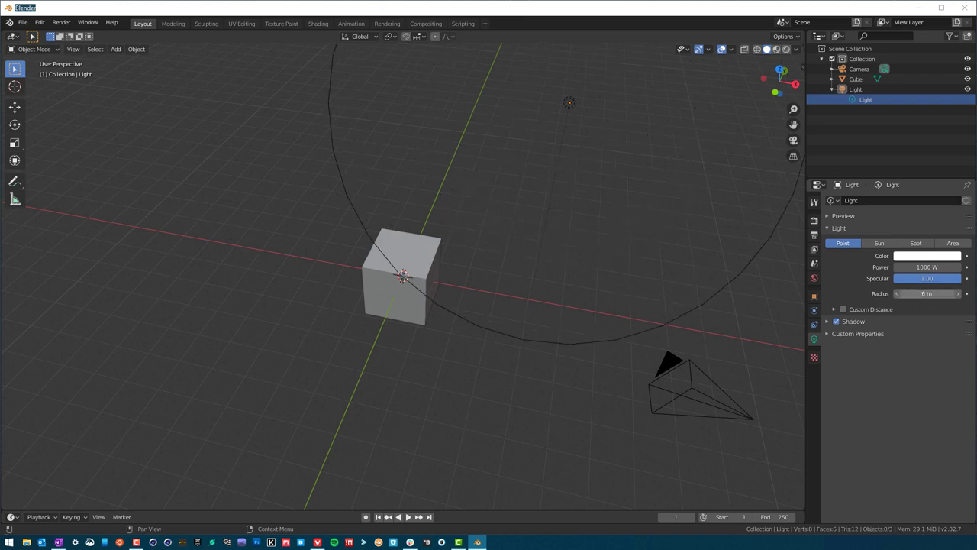
left_click_drag(939, 293, 903, 293)
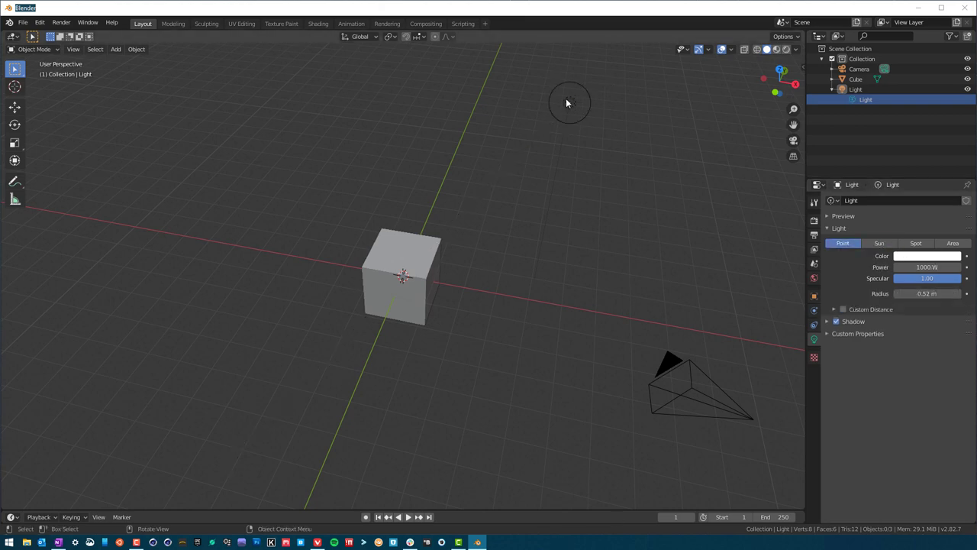
mouse_move(842, 242)
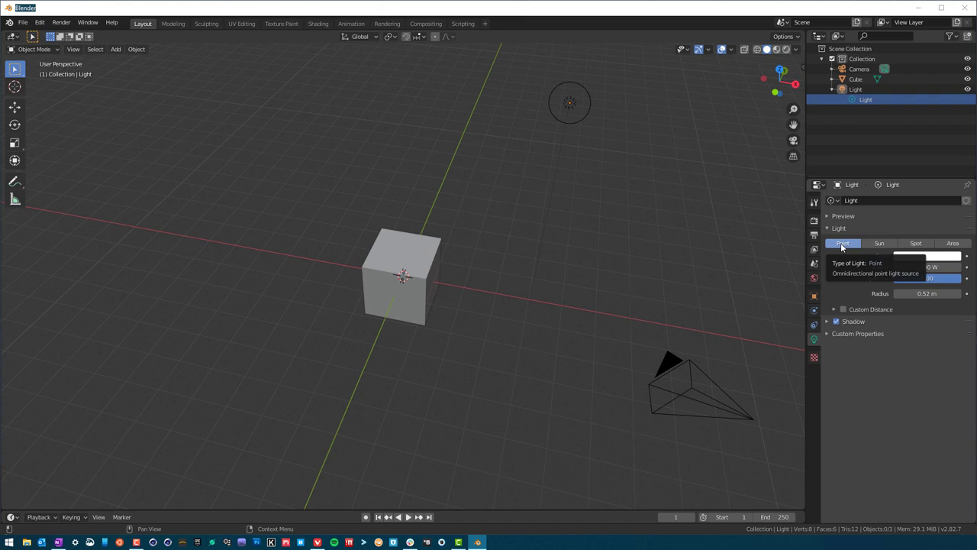
mouse_move(777, 244)
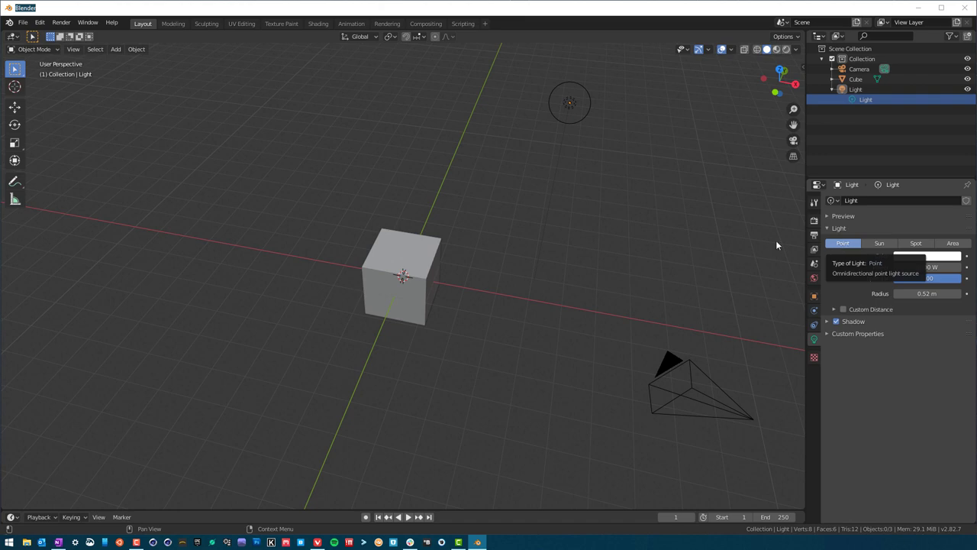
mouse_move(537, 273)
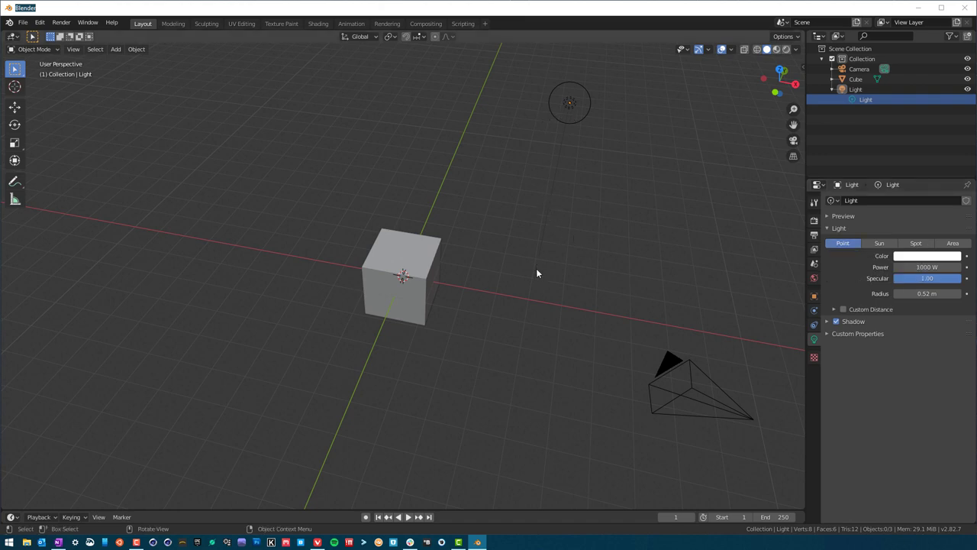
mouse_move(753, 224)
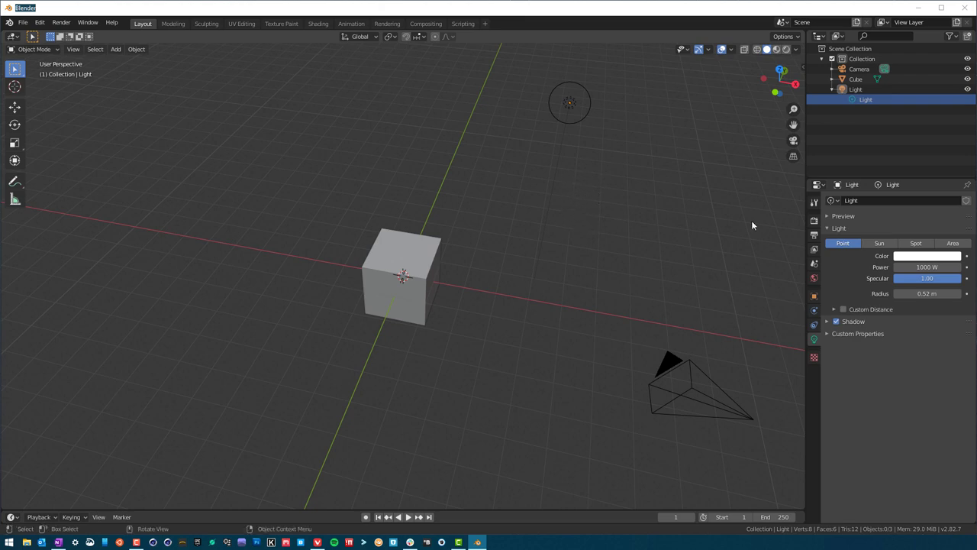
Make the light a sun and try different angle values, then switch it to a spot light
left_click(870, 243)
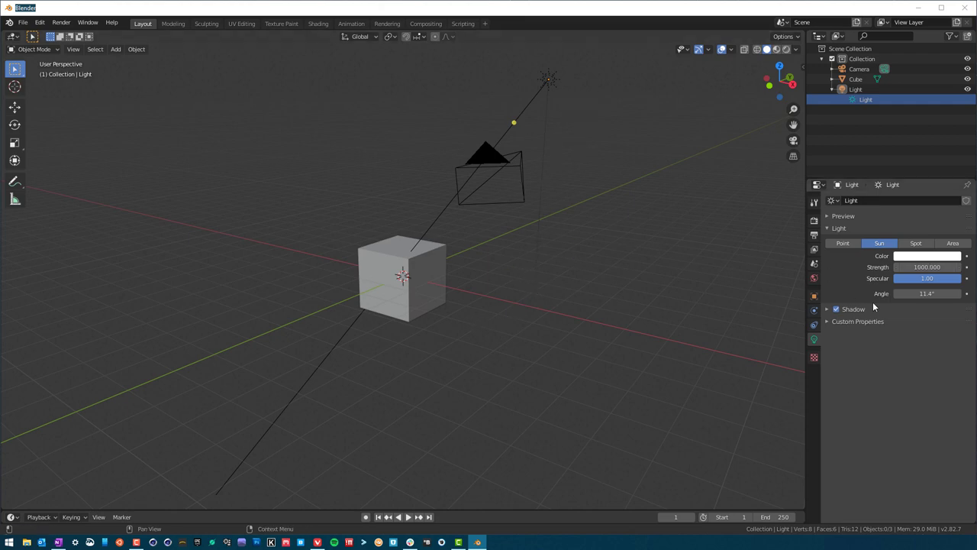
left_click_drag(901, 293, 931, 293)
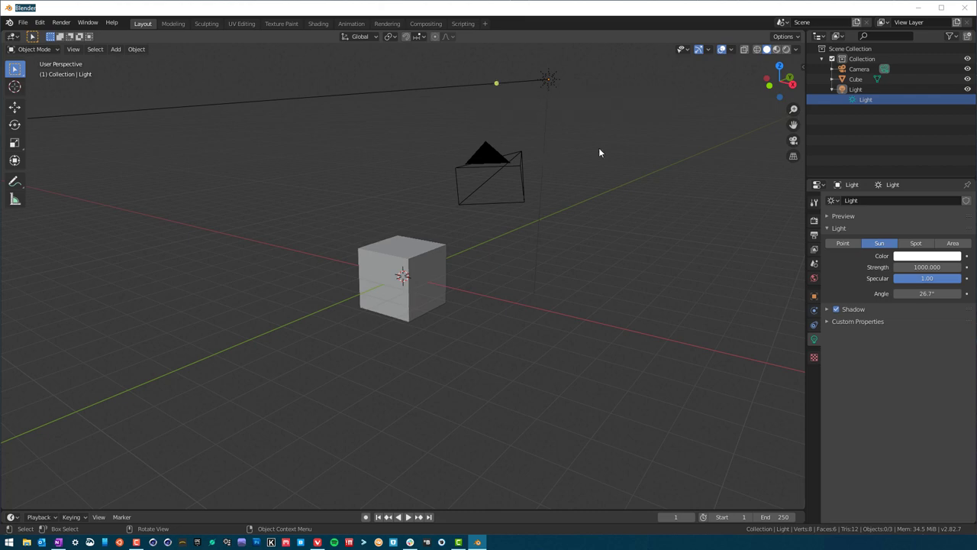
mouse_move(504, 124)
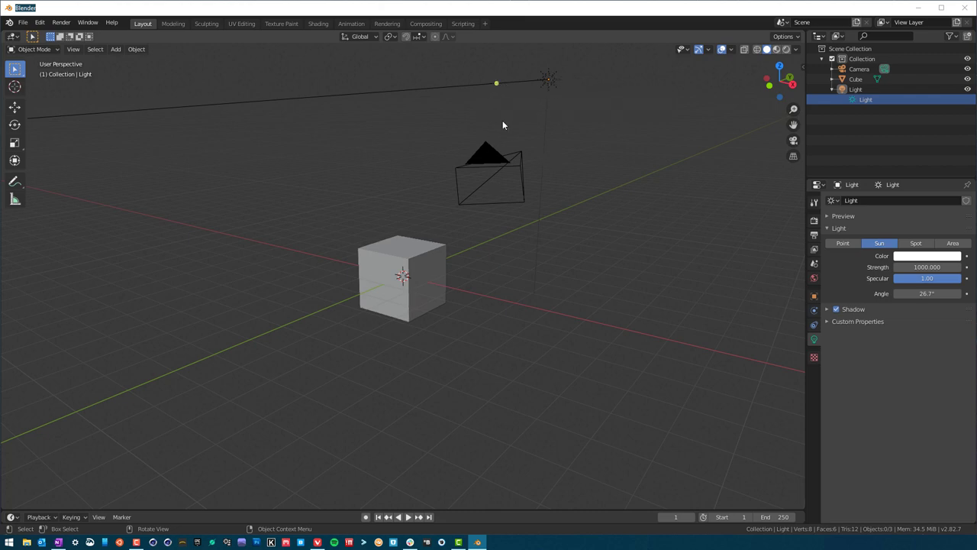
mouse_move(495, 84)
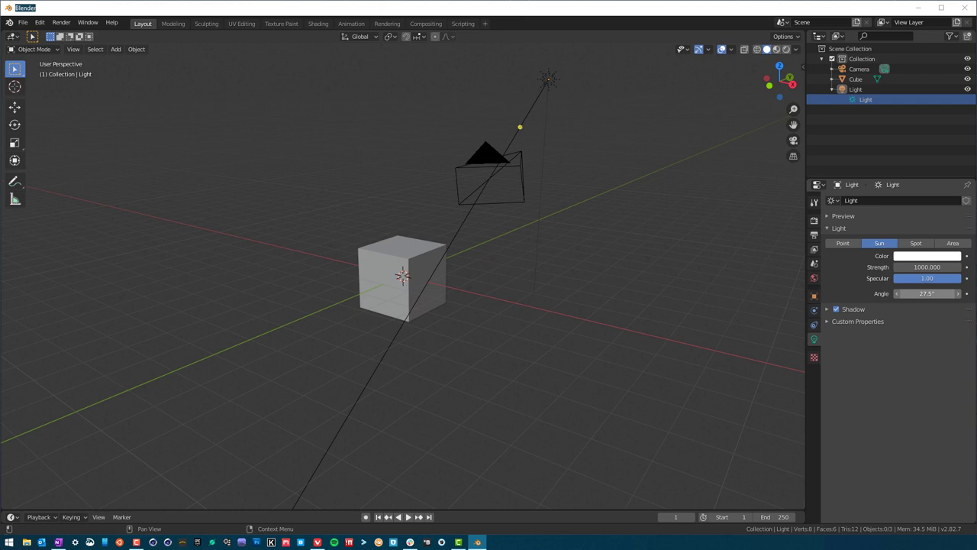
left_click_drag(908, 293, 938, 293)
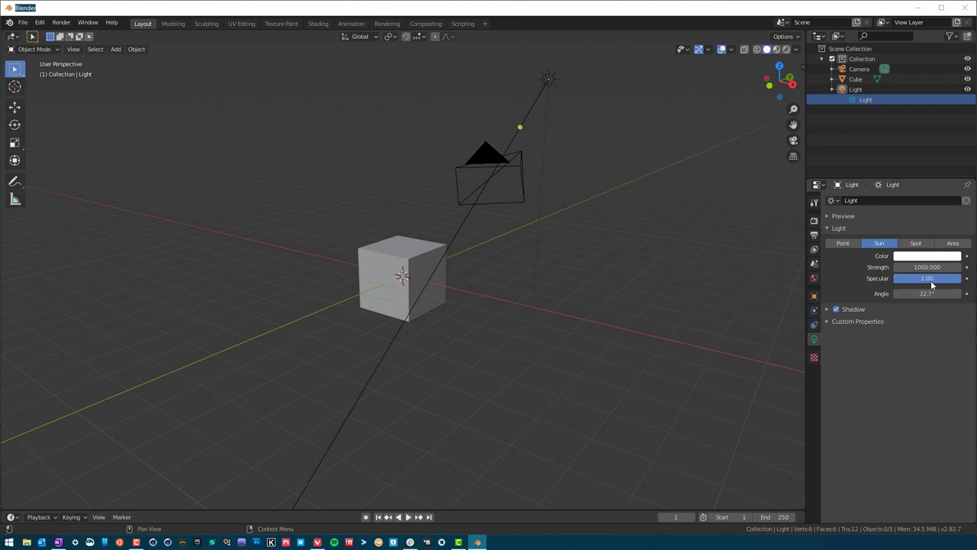
left_click(916, 245)
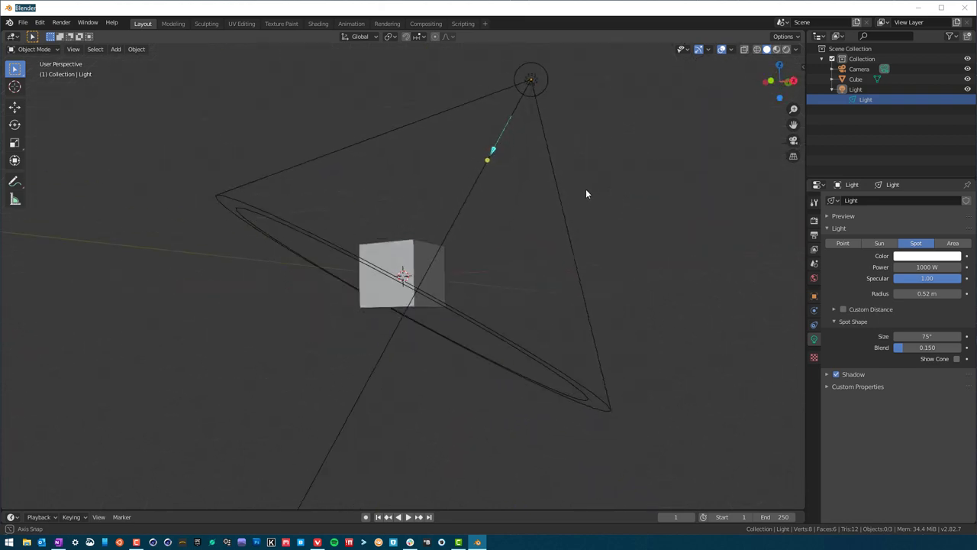
Enlarge the spotlight's radius while viewing the scene from another side
left_click_drag(587, 194, 644, 216)
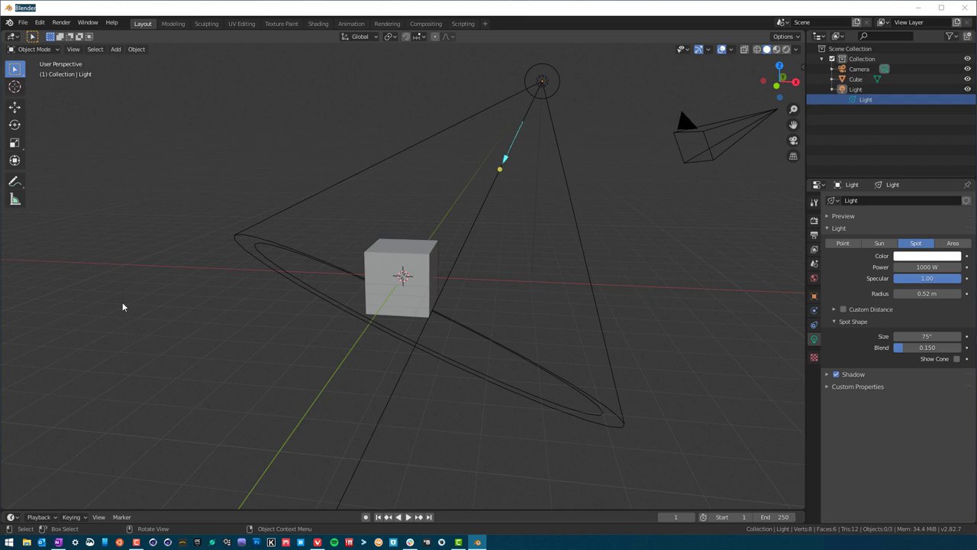
mouse_move(145, 328)
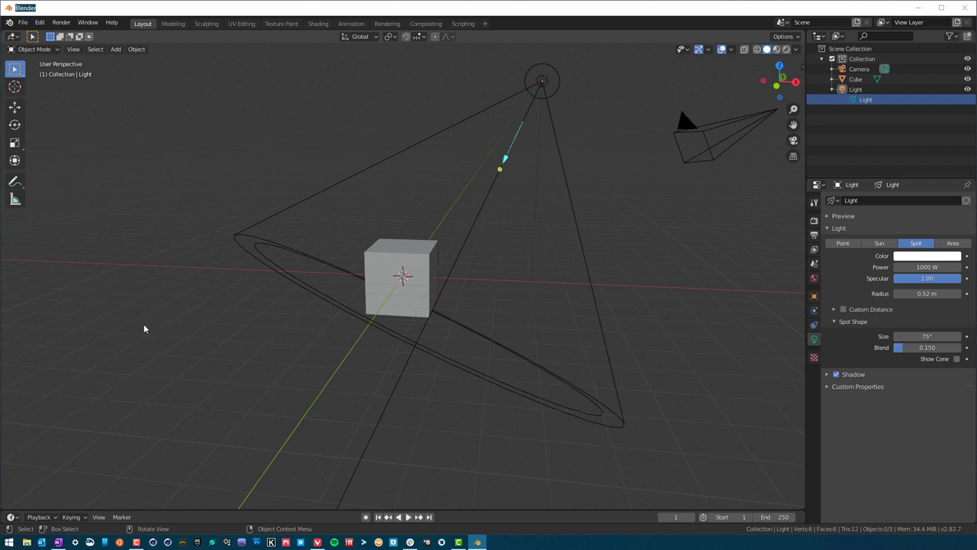
mouse_move(611, 148)
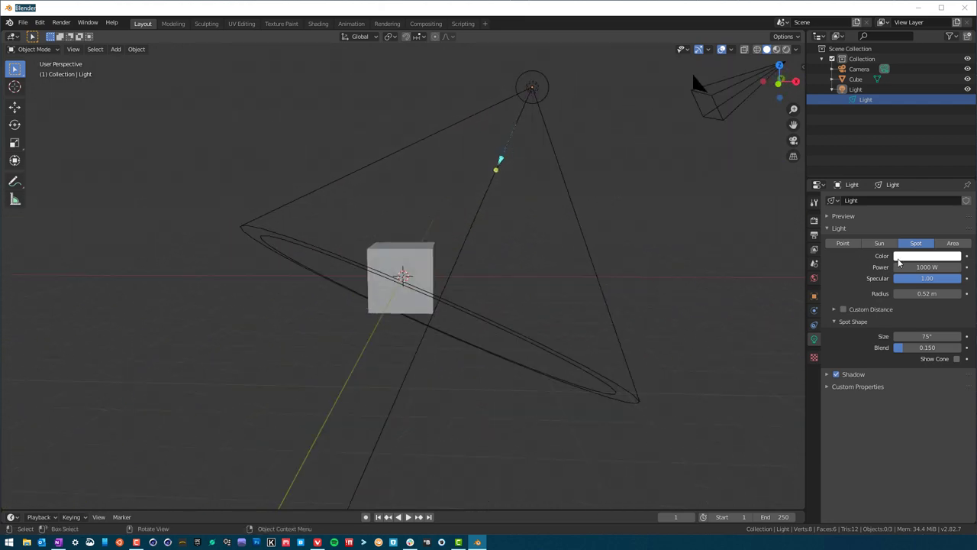
left_click_drag(908, 293, 938, 293)
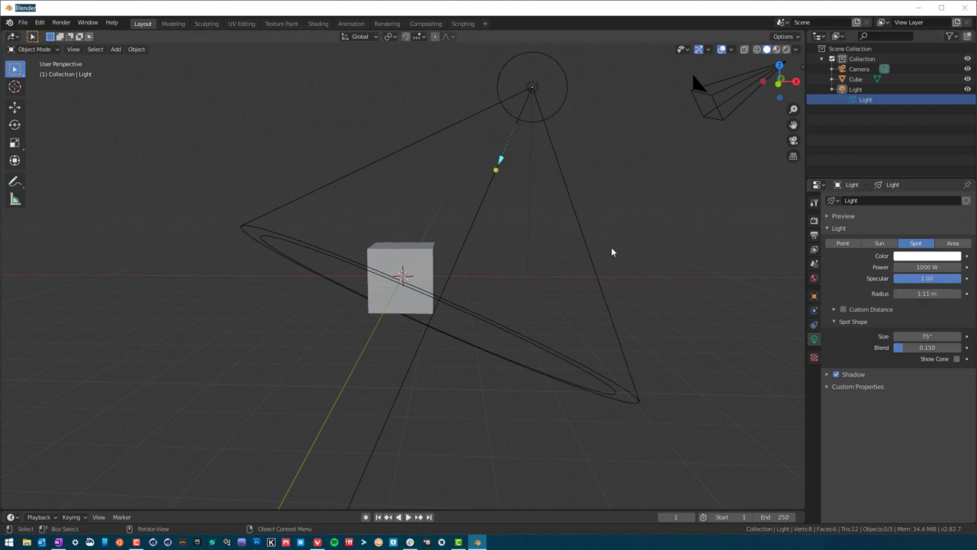
mouse_move(871, 467)
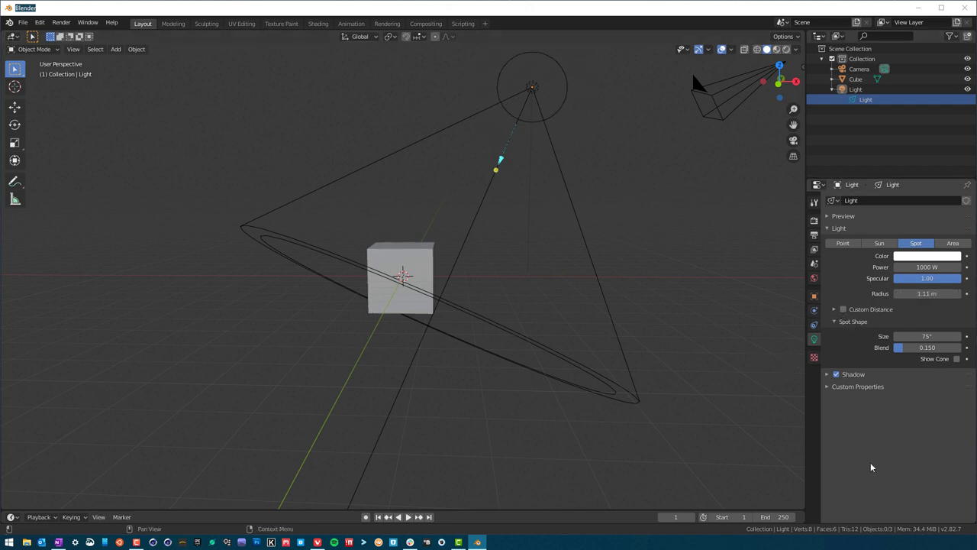
Widen the spot cone past 100° and narrow it back to about 47°
left_click_drag(926, 336, 954, 335)
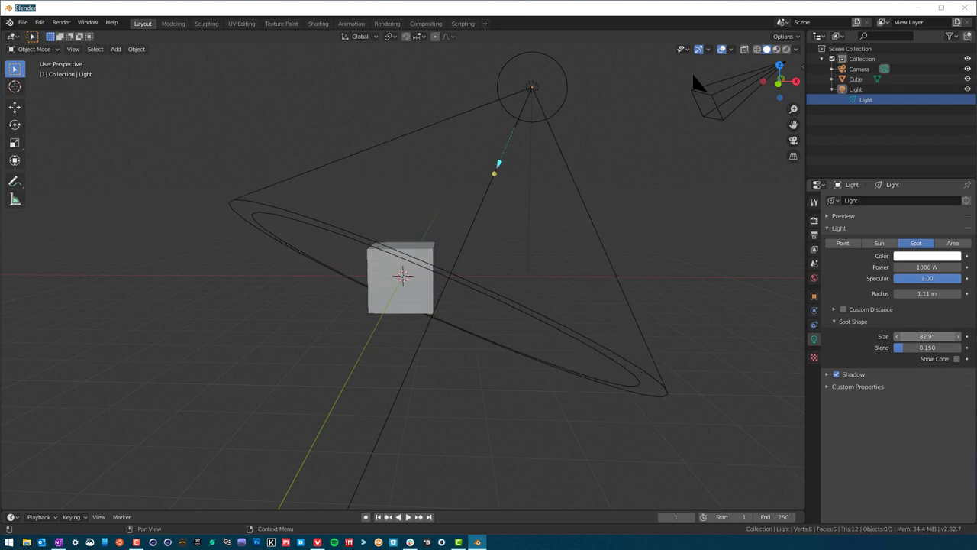
left_click_drag(928, 336, 912, 335)
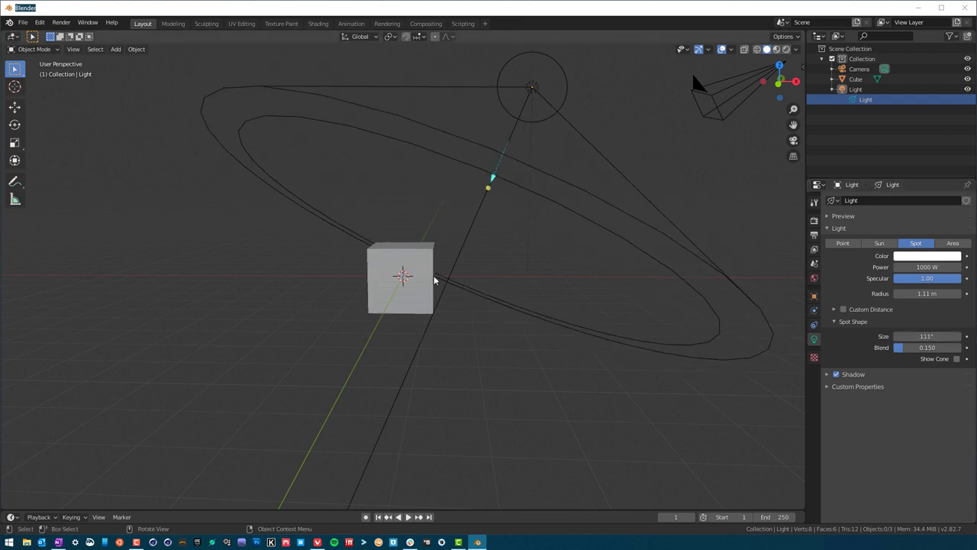
mouse_move(519, 313)
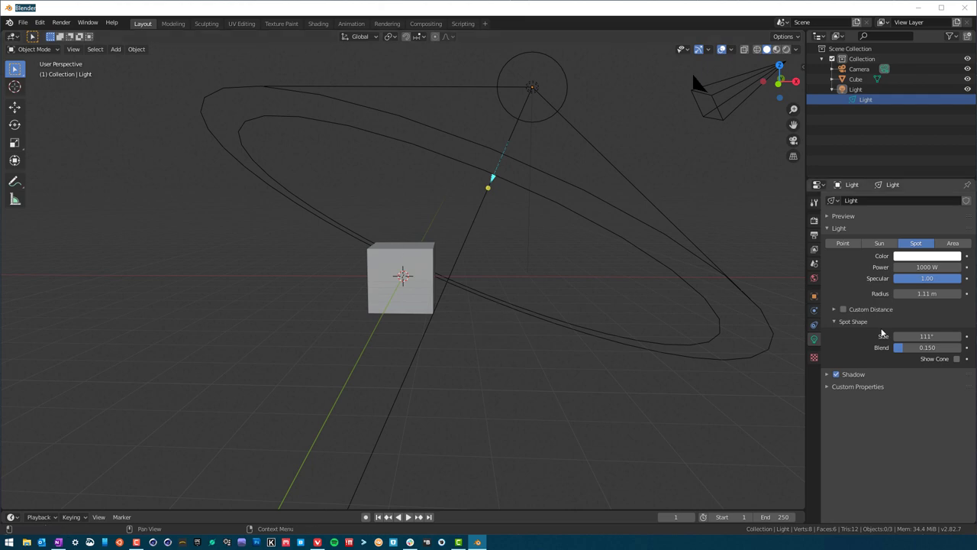
left_click_drag(947, 336, 916, 336)
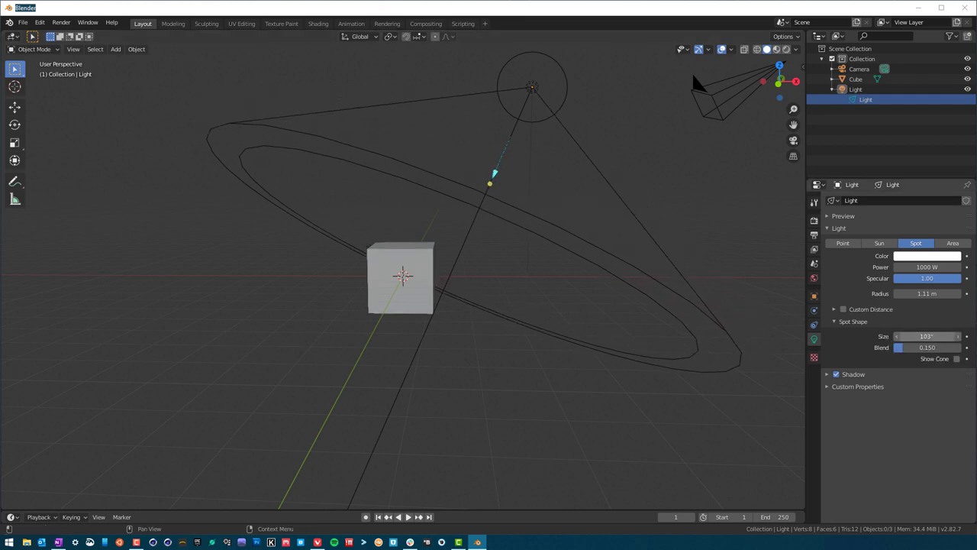
left_click_drag(925, 336, 901, 336)
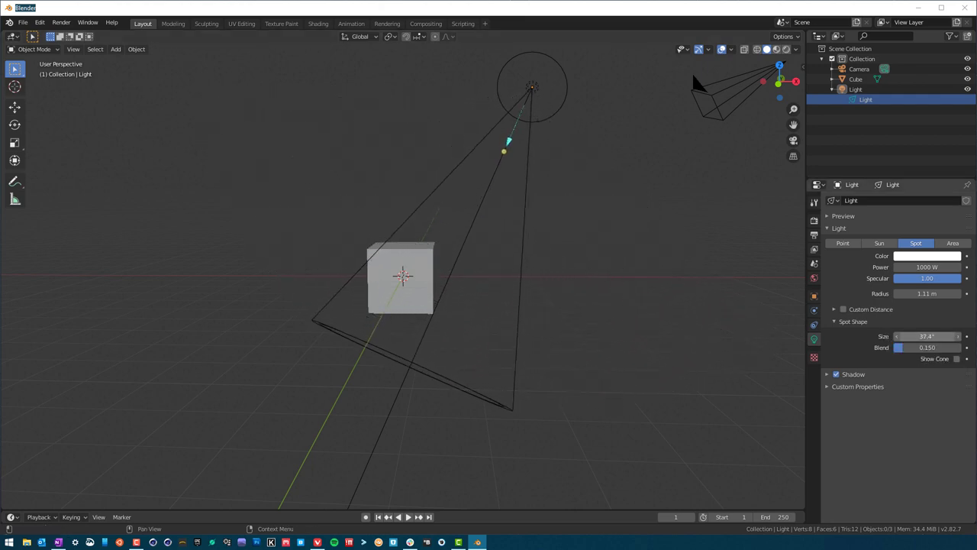
left_click_drag(900, 336, 938, 336)
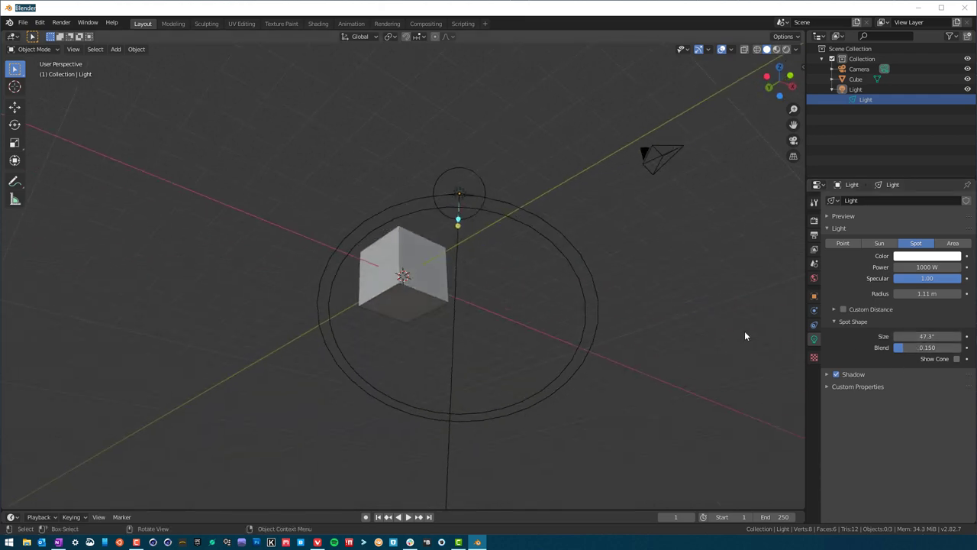
Enable Show Cone so the spot cone appears as a volume over the cube, and select the light
left_click(958, 359)
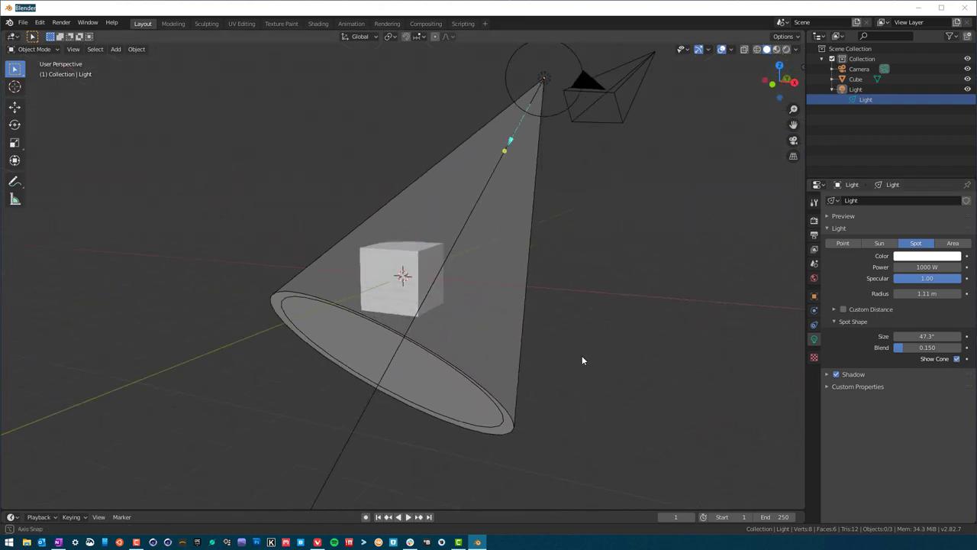
left_click_drag(583, 360, 644, 379)
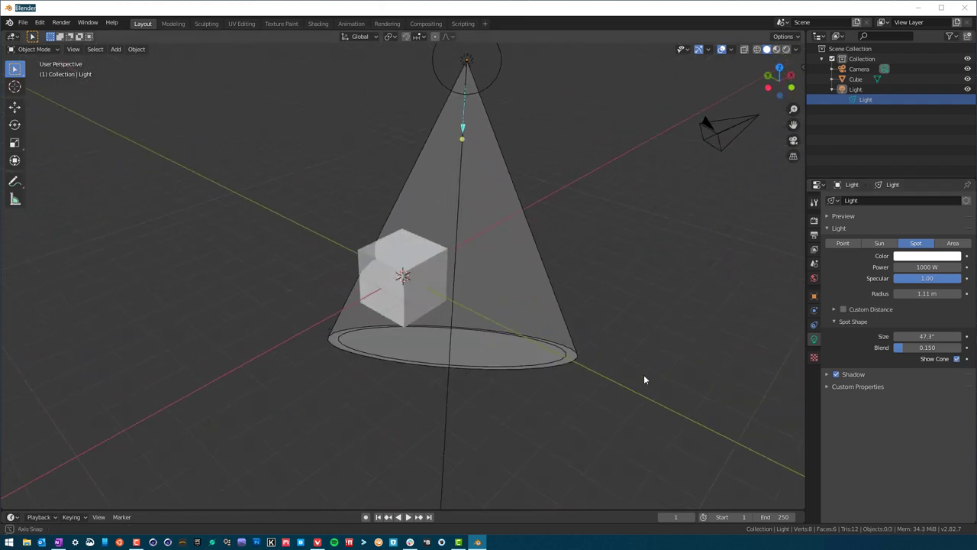
left_click(856, 89)
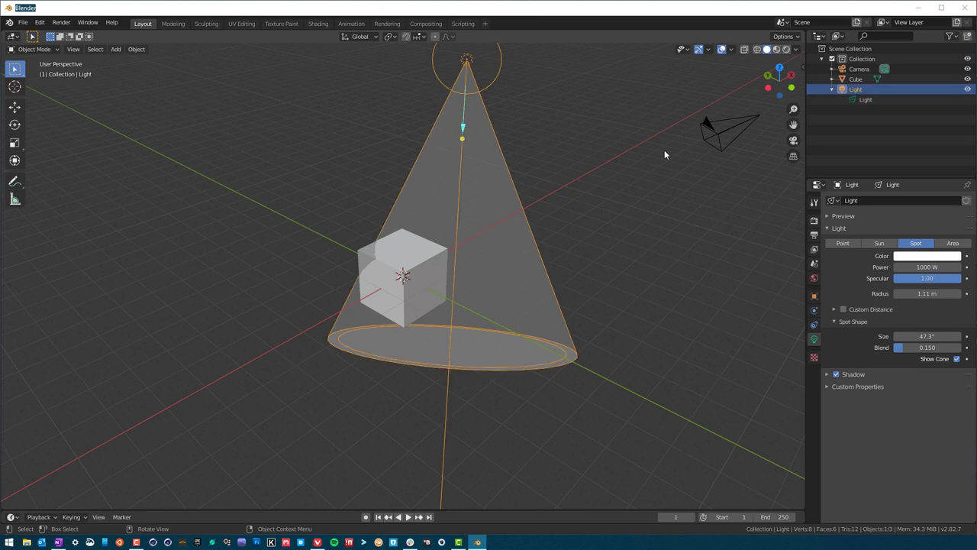
mouse_move(457, 116)
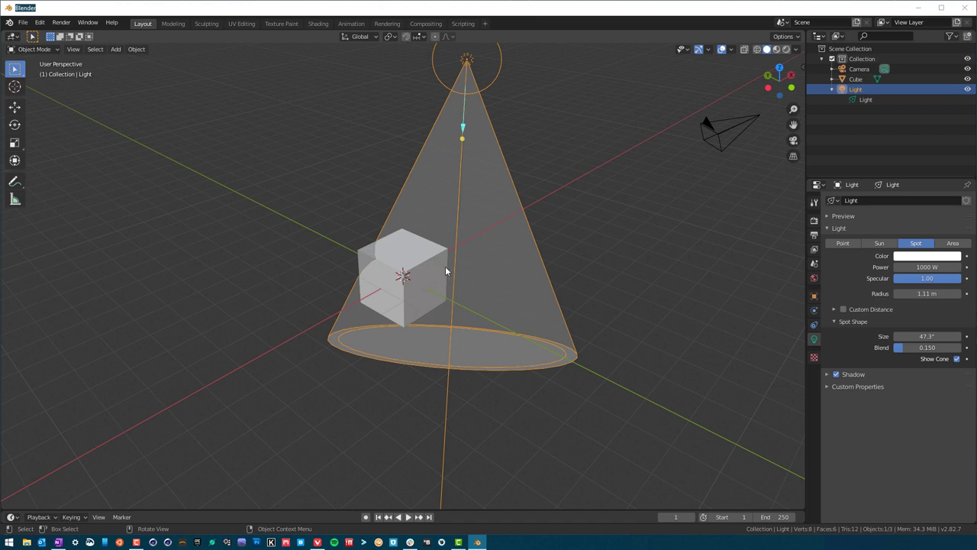
mouse_move(366, 219)
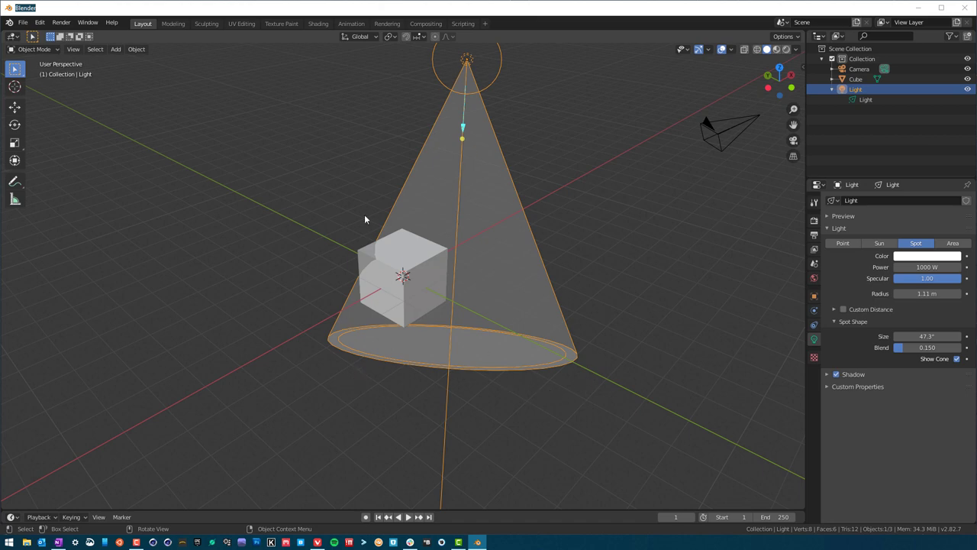
mouse_move(598, 351)
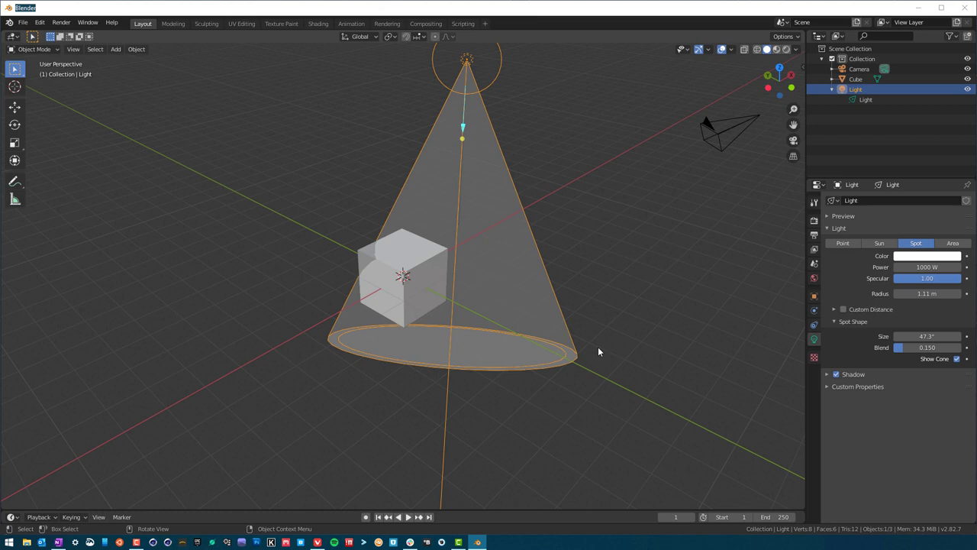
mouse_move(345, 339)
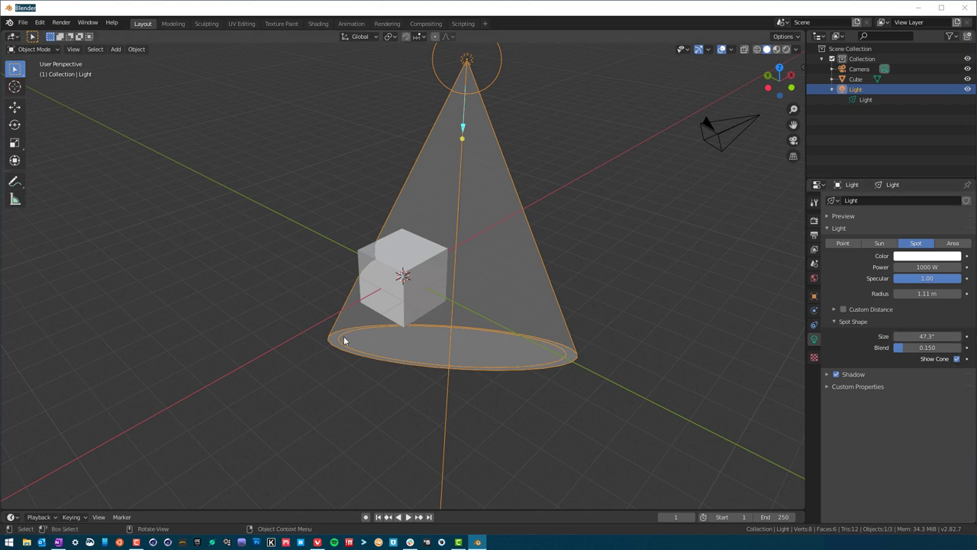
mouse_move(574, 367)
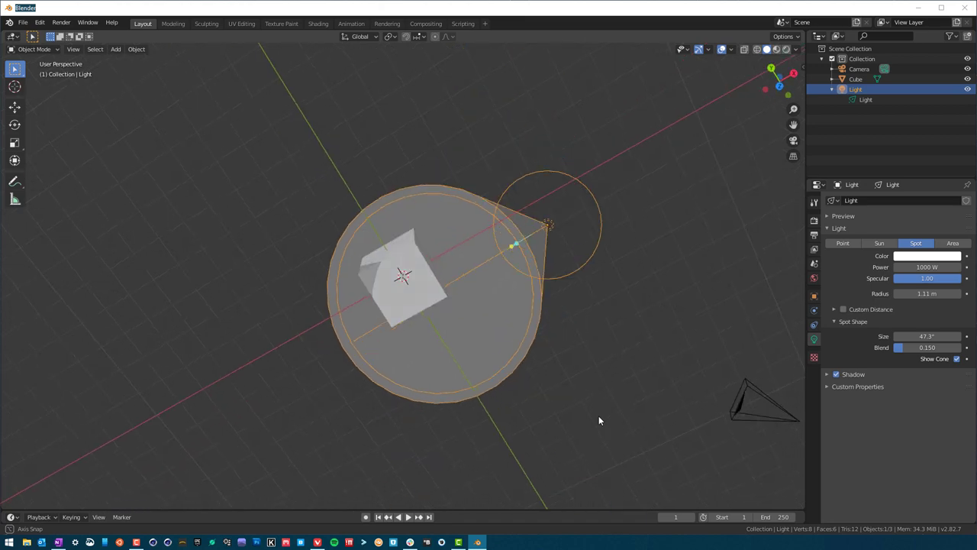
Try the spot blend at 0 for a hard cone edge, then settle on about 0.6
left_click_drag(599, 421, 334, 465)
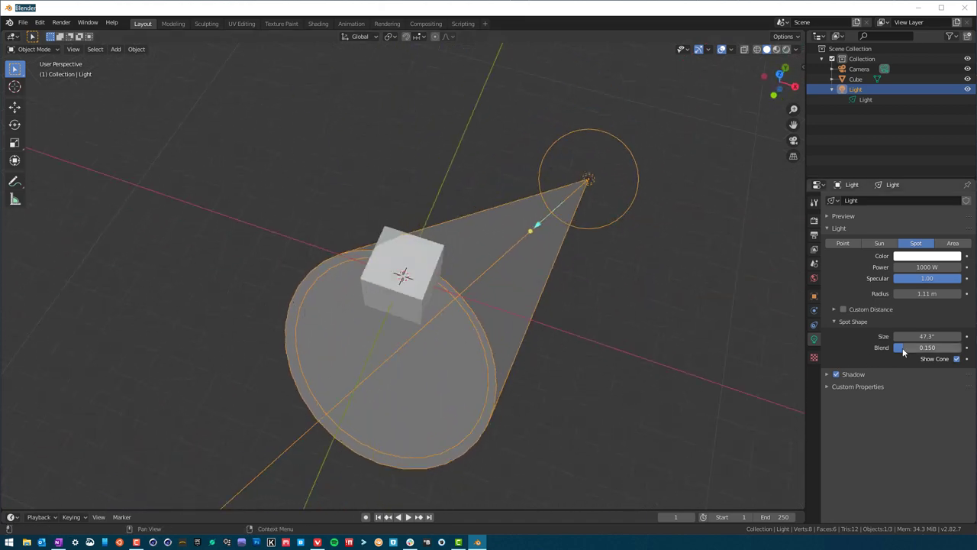
left_click_drag(899, 348, 939, 348)
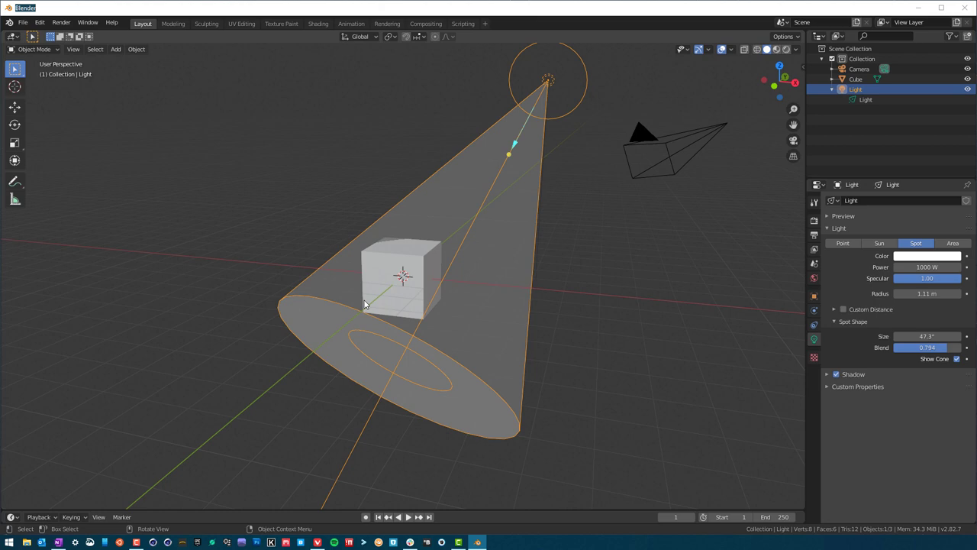
mouse_move(357, 313)
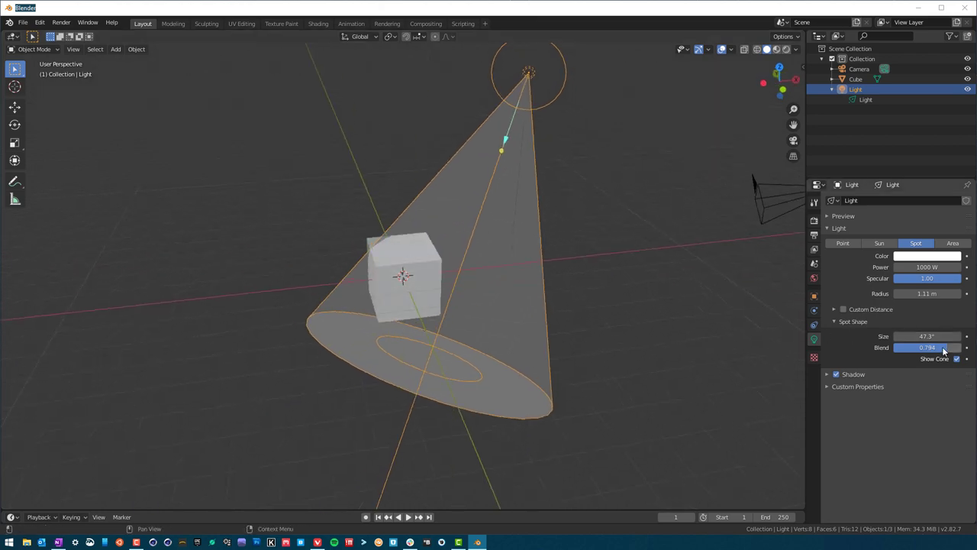
left_click_drag(947, 348, 901, 348)
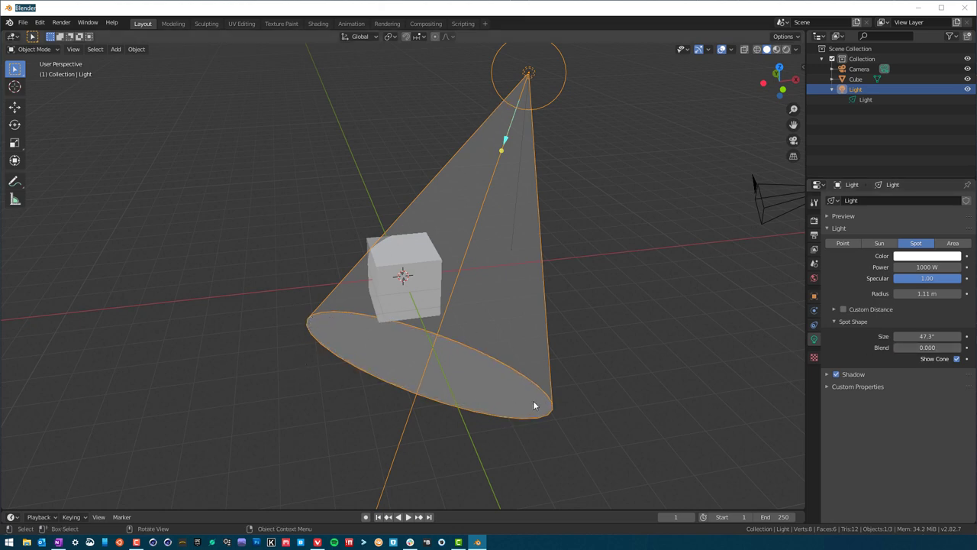
mouse_move(488, 335)
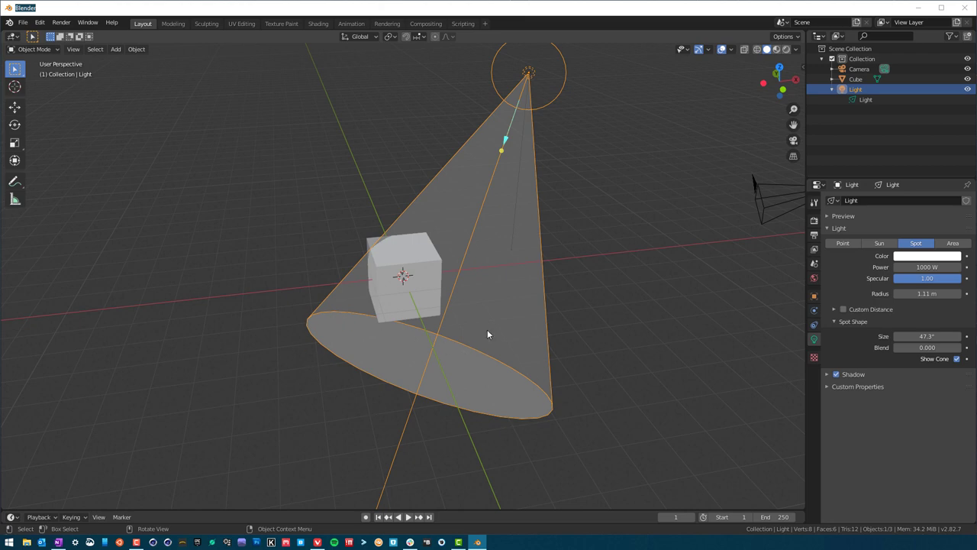
left_click_drag(489, 333, 638, 285)
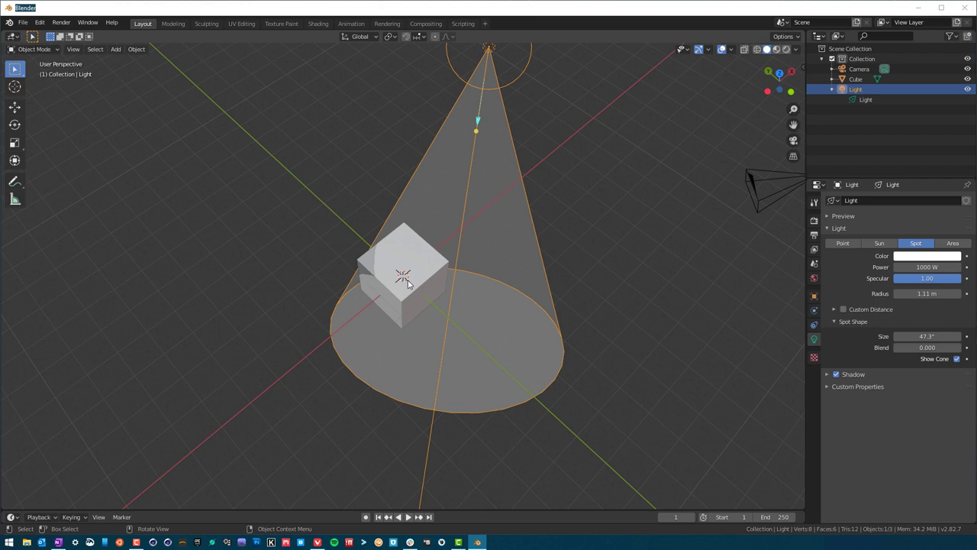
mouse_move(432, 360)
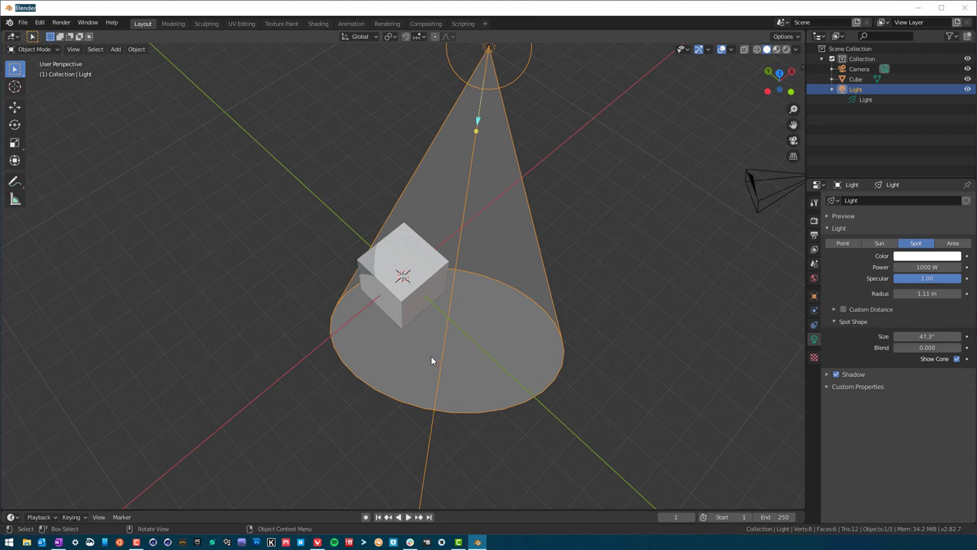
mouse_move(444, 291)
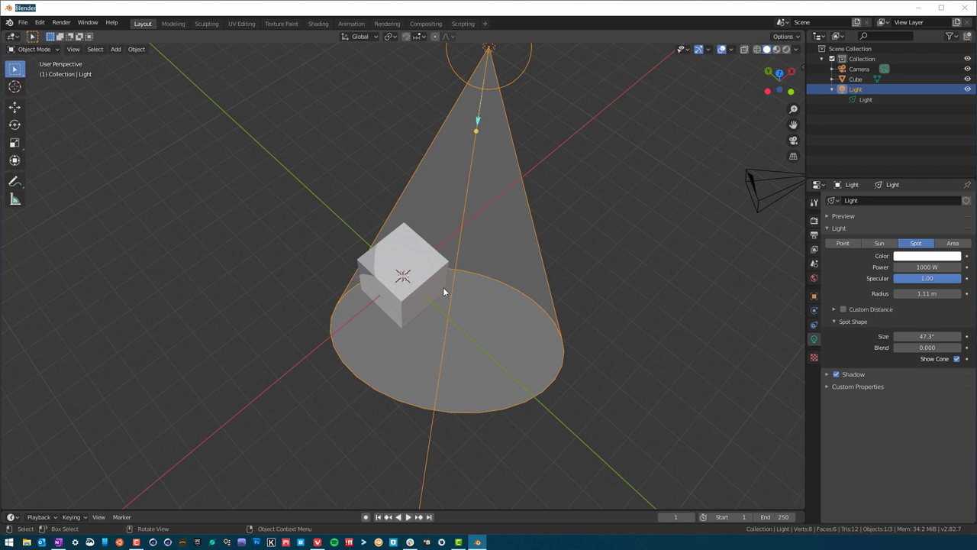
mouse_move(919, 357)
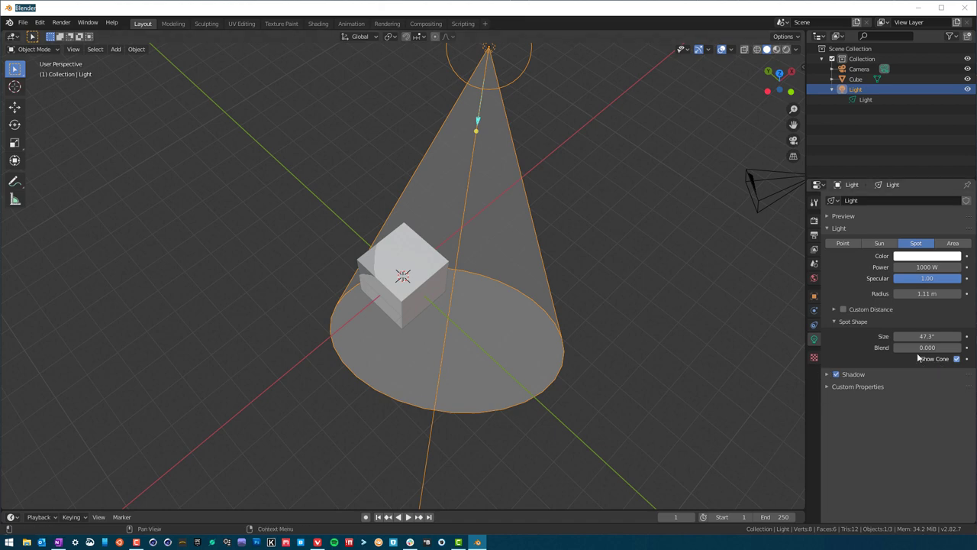
left_click_drag(901, 348, 928, 348)
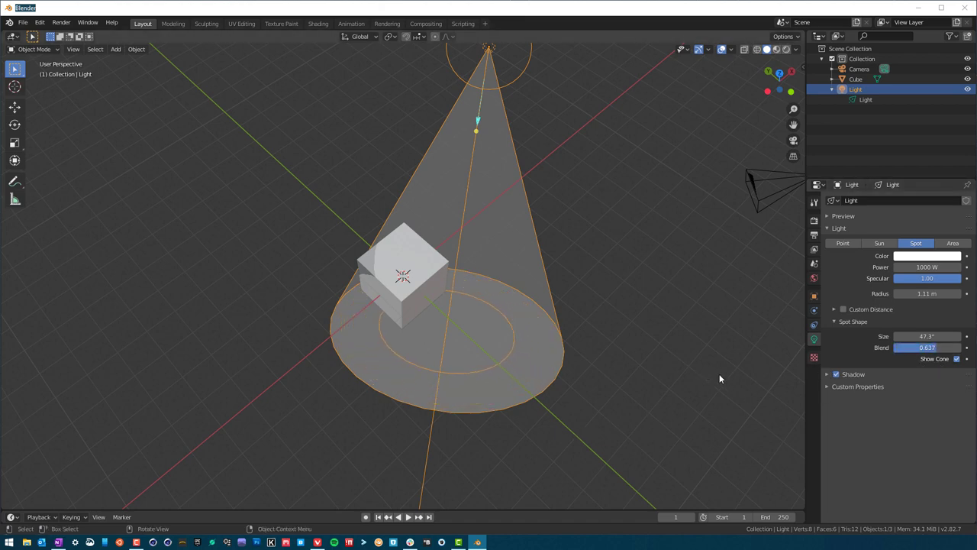
Switch the light type from Spot to Area
left_click(956, 243)
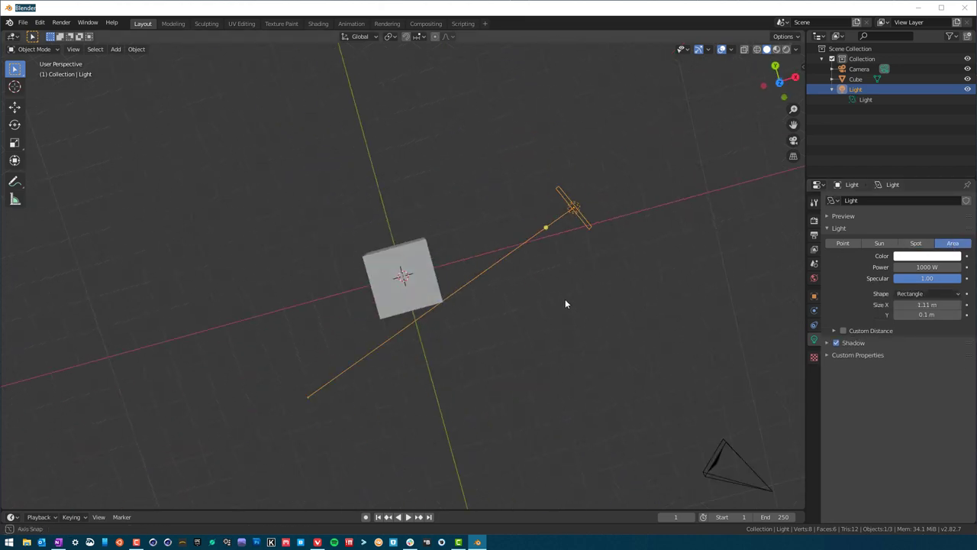
Switch the light type back to Spot so its cone shows over the cube
left_click_drag(564, 304, 551, 210)
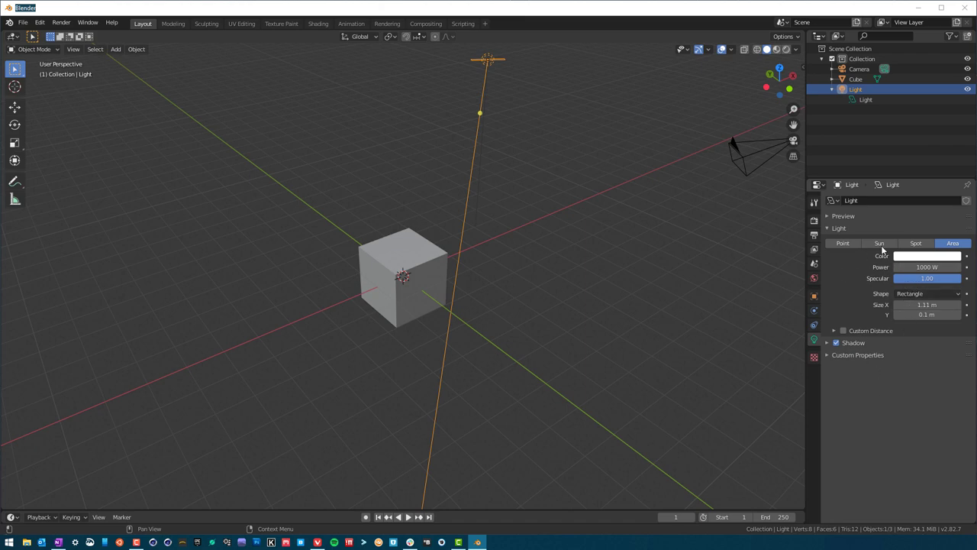
left_click(915, 243)
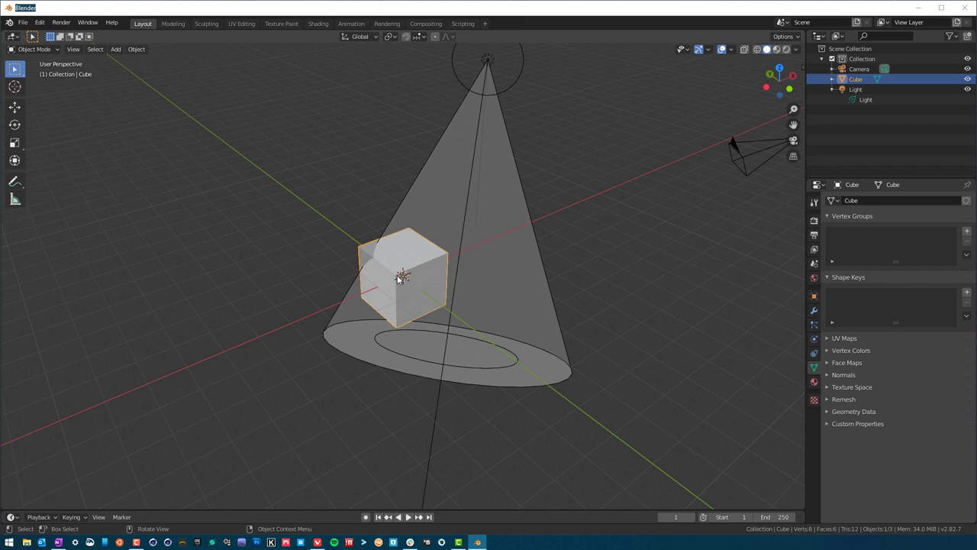
Browse the Output, Scene, Object and Object Data property categories, ending on the cube's Object properties
key("KP_3")
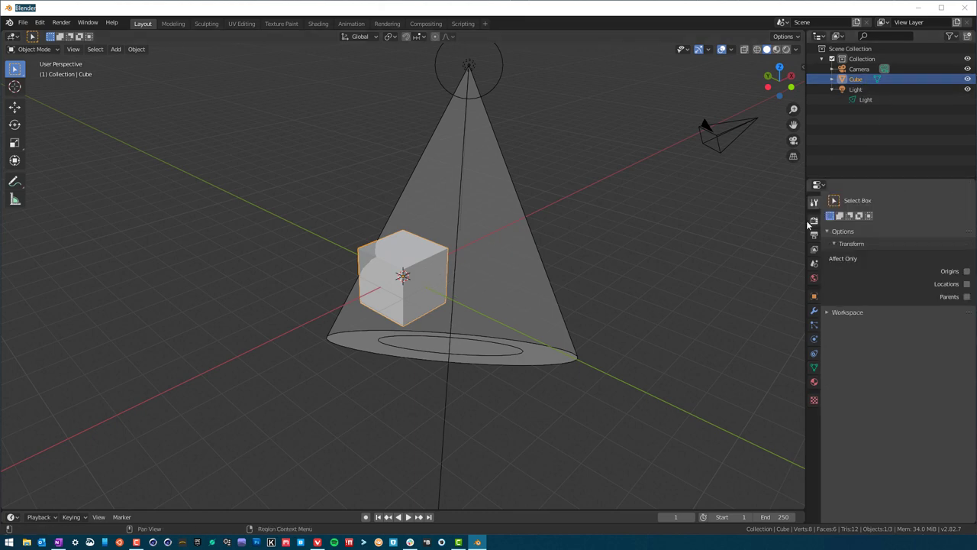
left_click(814, 250)
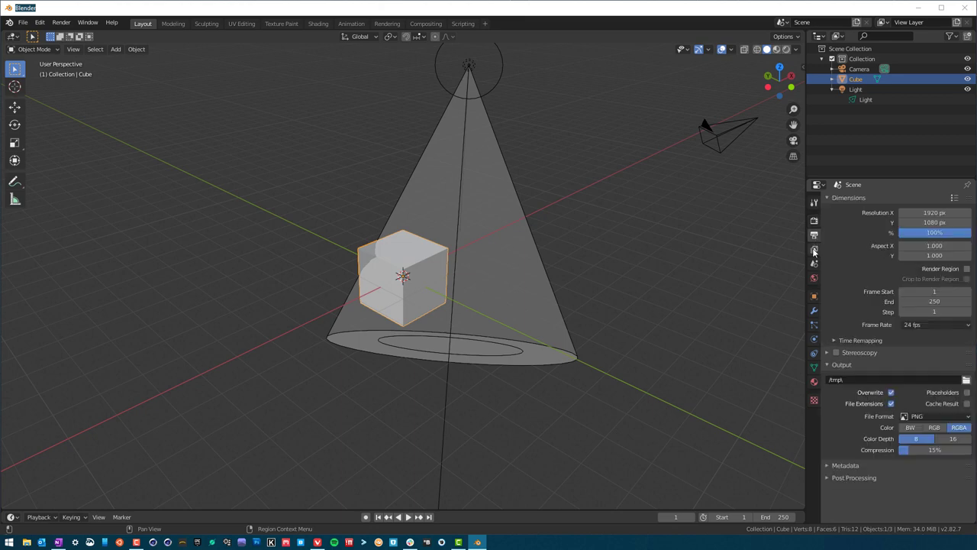
left_click(814, 275)
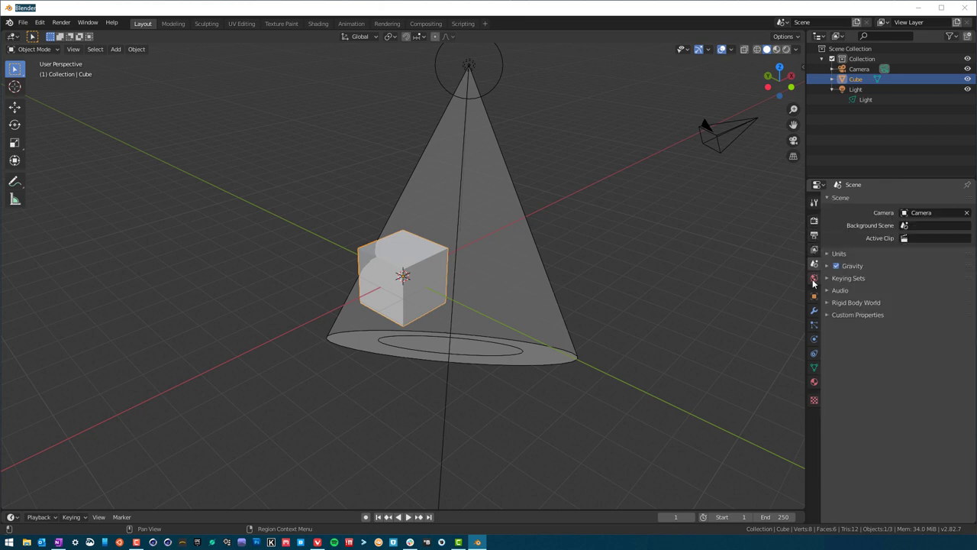
left_click(812, 296)
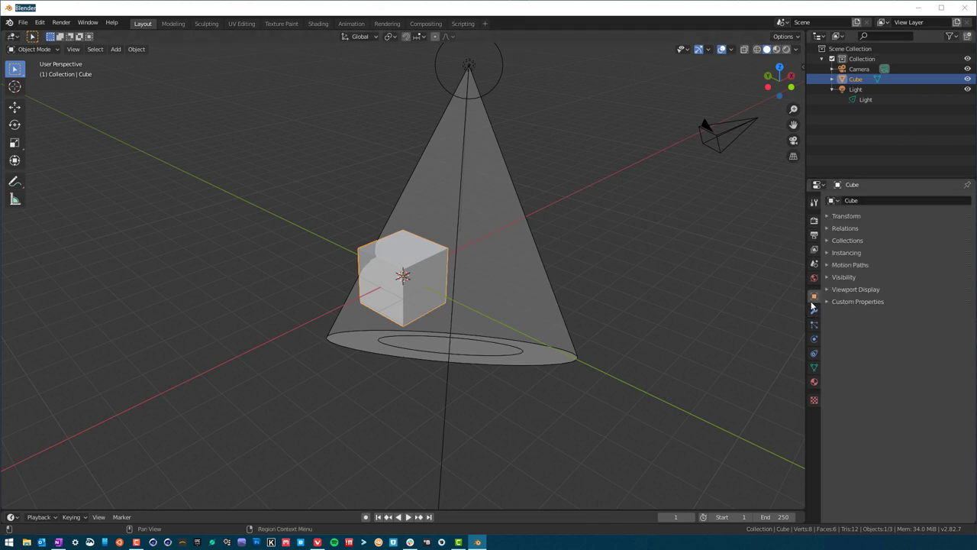
mouse_move(812, 296)
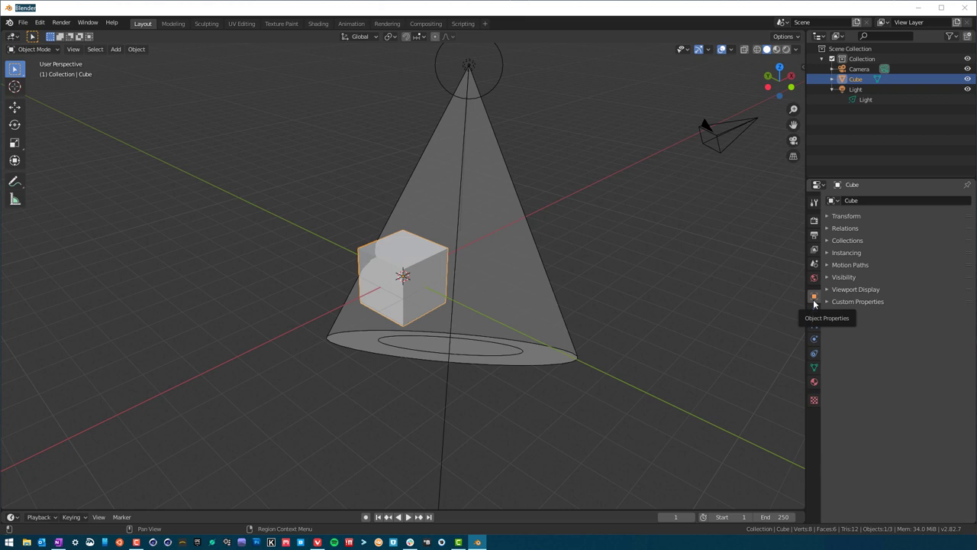
mouse_move(815, 389)
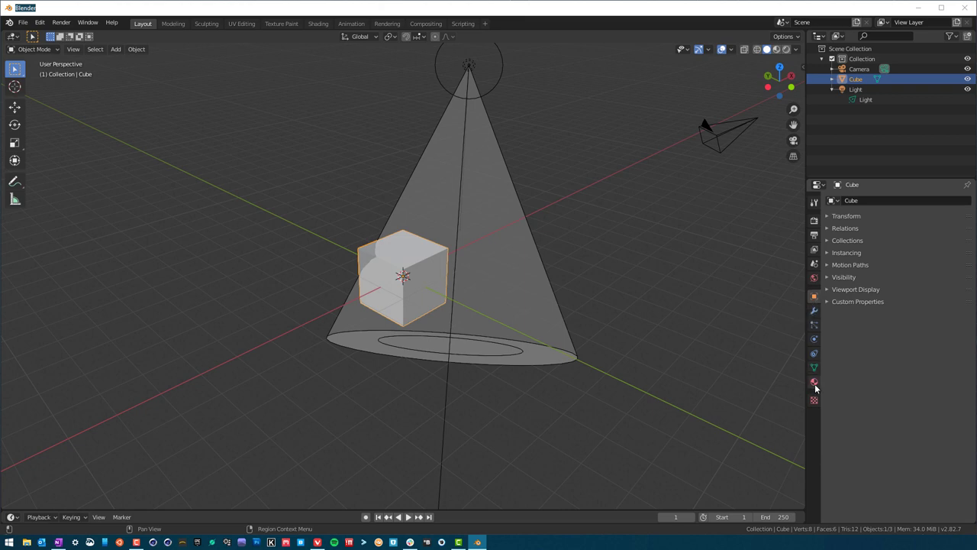
mouse_move(812, 368)
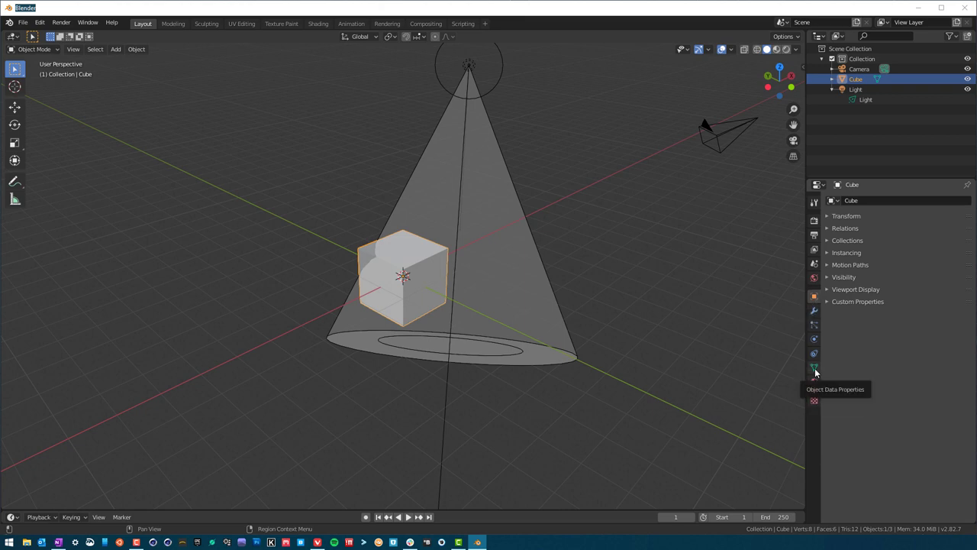
left_click(815, 366)
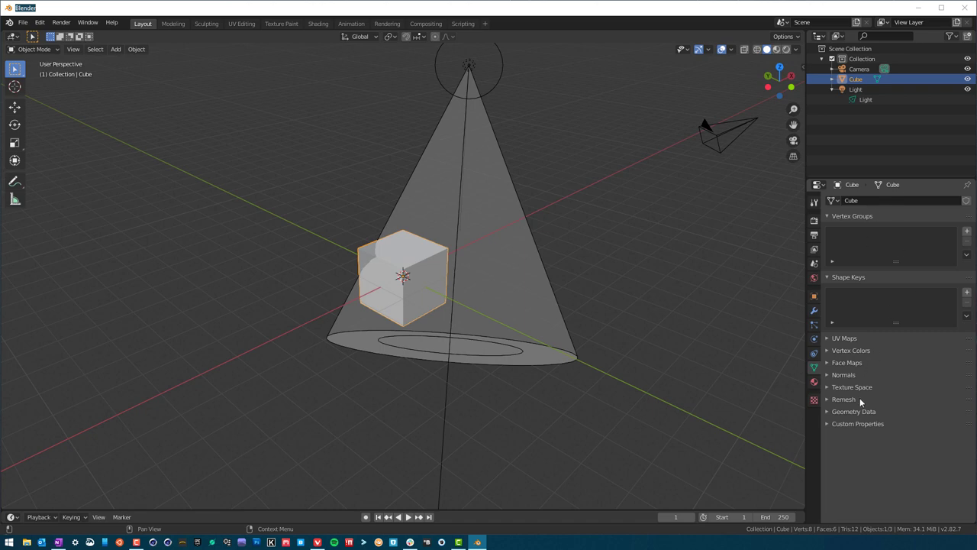
mouse_move(443, 271)
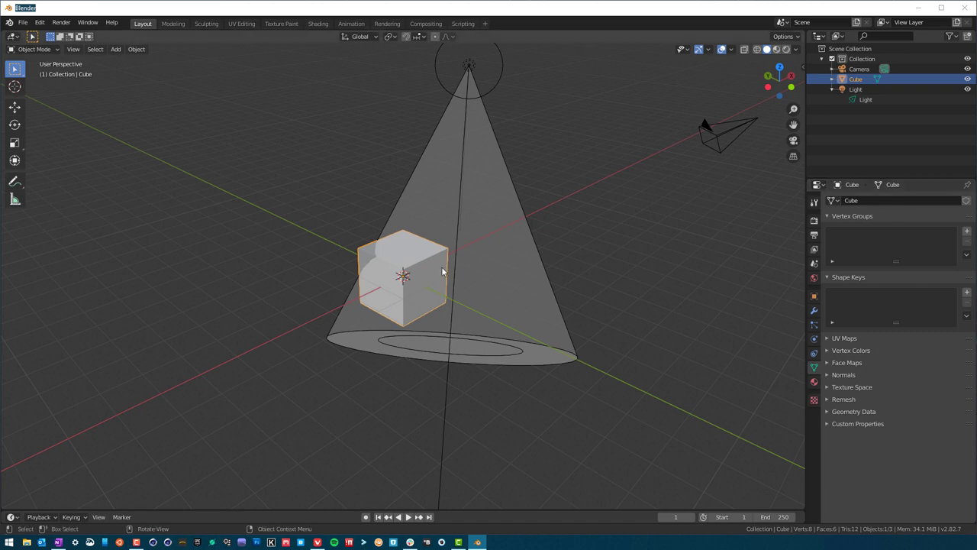
left_click(812, 293)
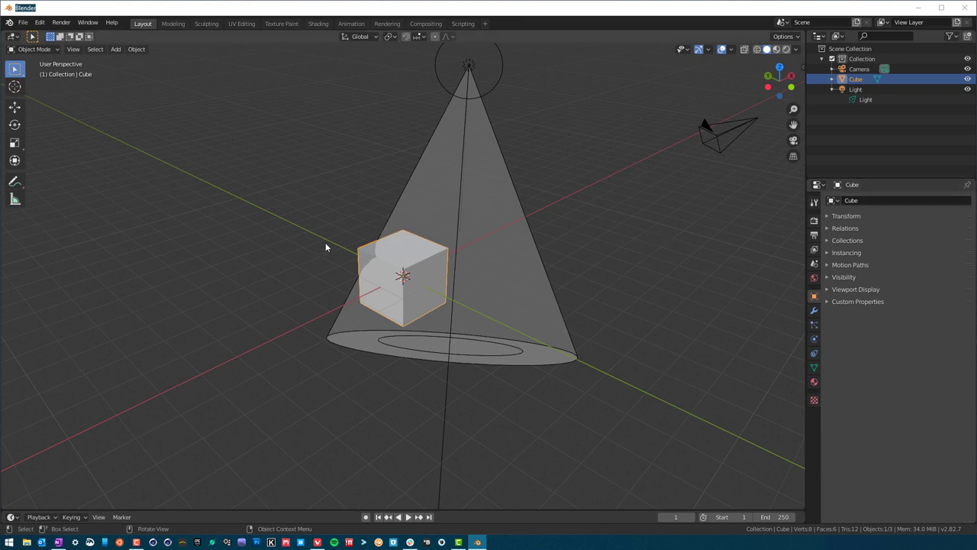
left_click(829, 215)
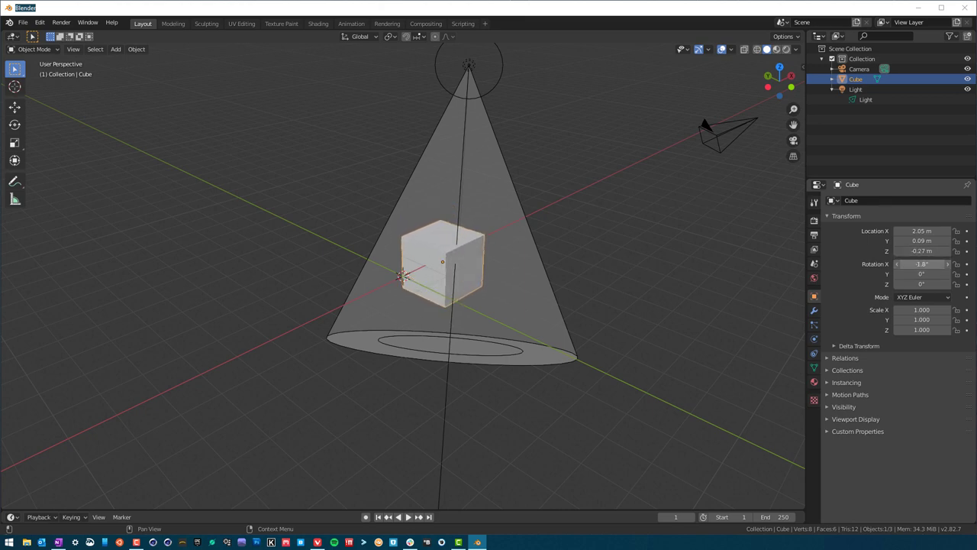
mouse_move(924, 250)
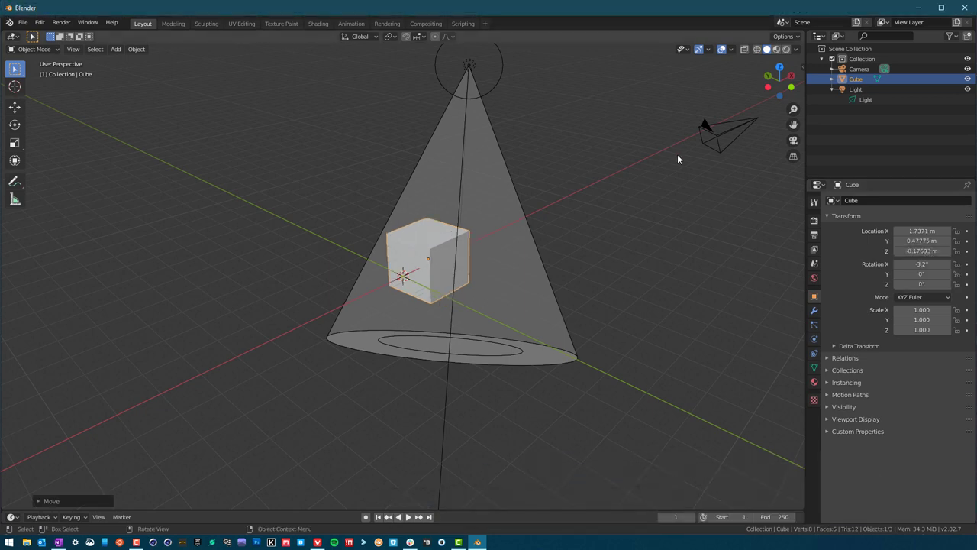
mouse_move(677, 257)
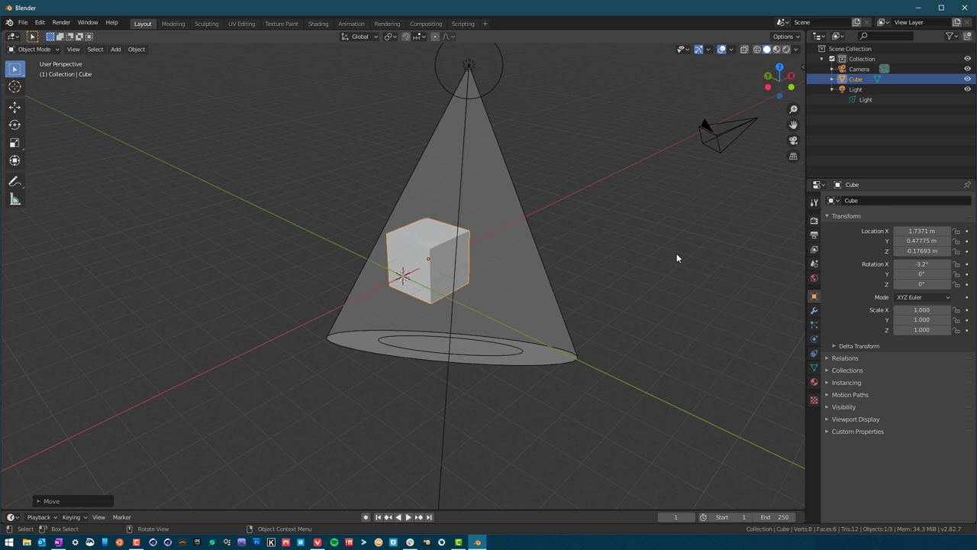
mouse_move(649, 282)
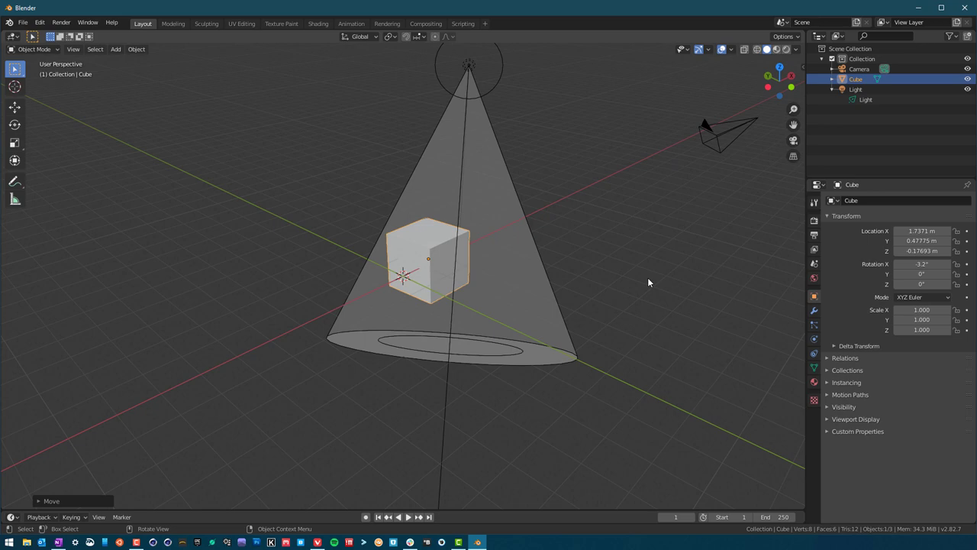
mouse_move(632, 395)
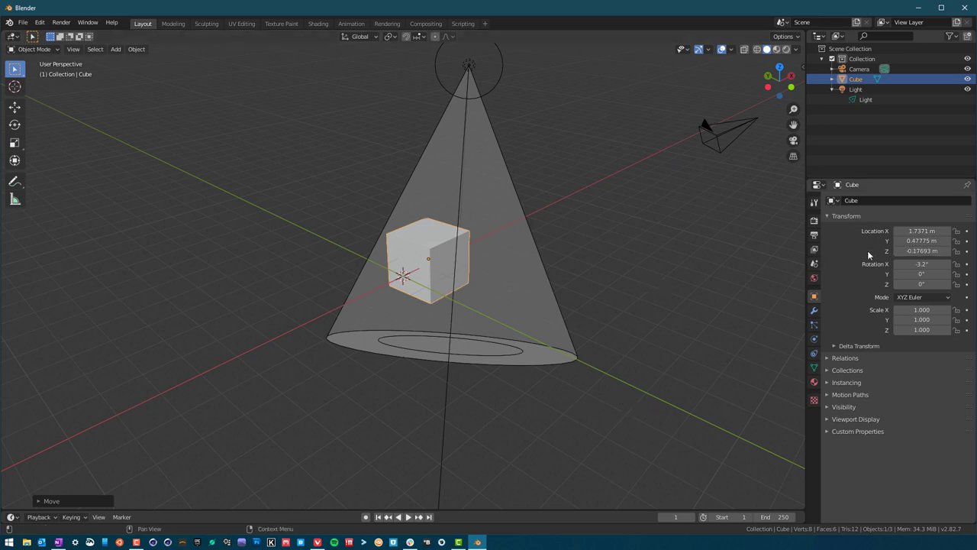
mouse_move(522, 278)
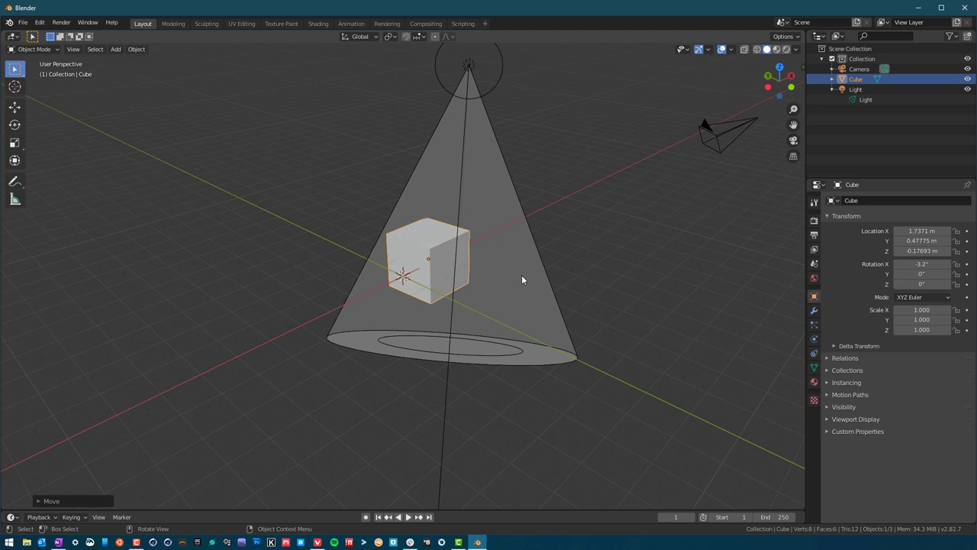
Move the cube to a new spot and trackball-rotate it to a tilted orientation in the cone
key("g")
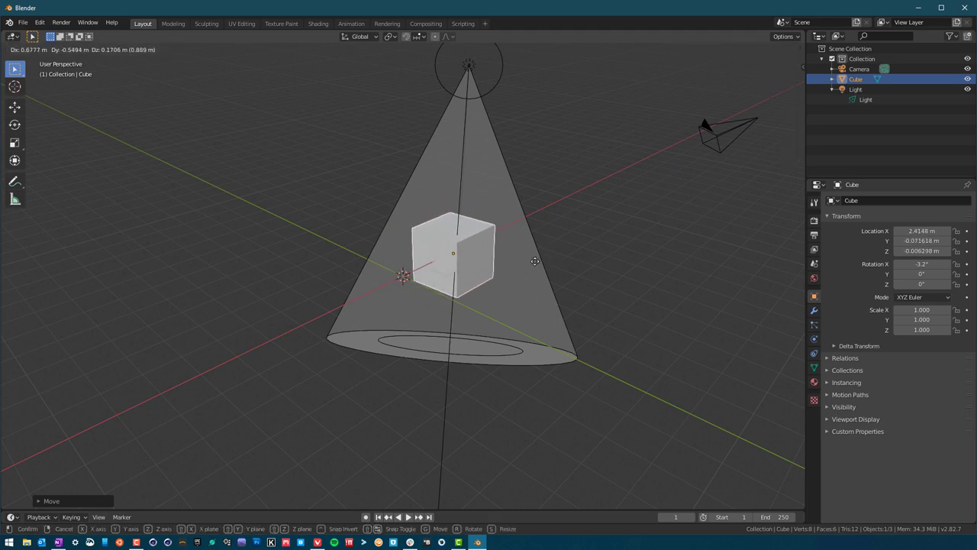
left_click_drag(452, 252, 421, 263)
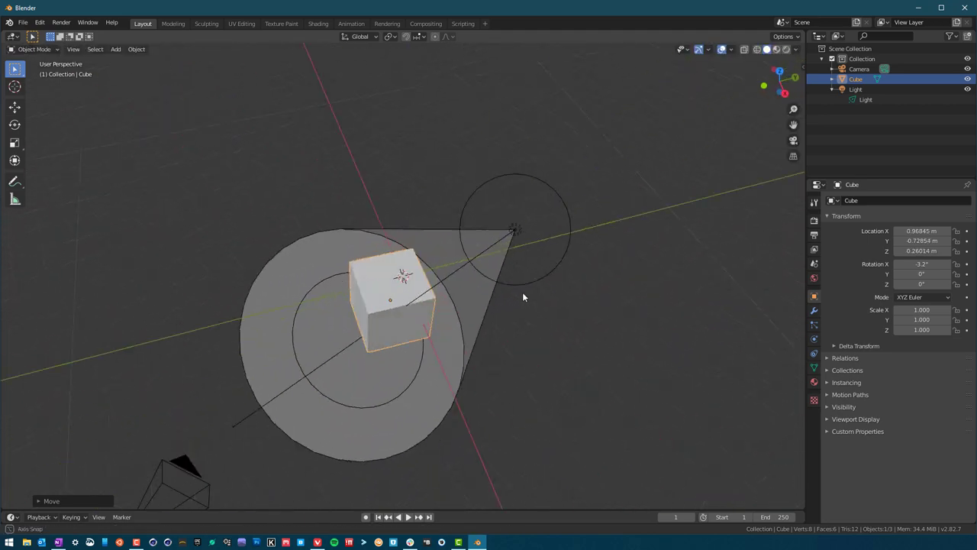
left_click_drag(522, 296, 470, 319)
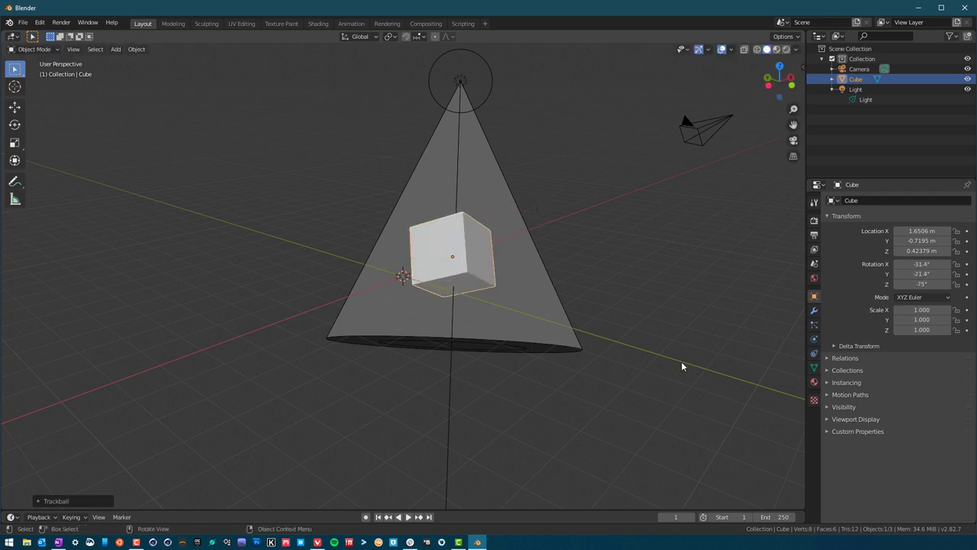
mouse_move(493, 351)
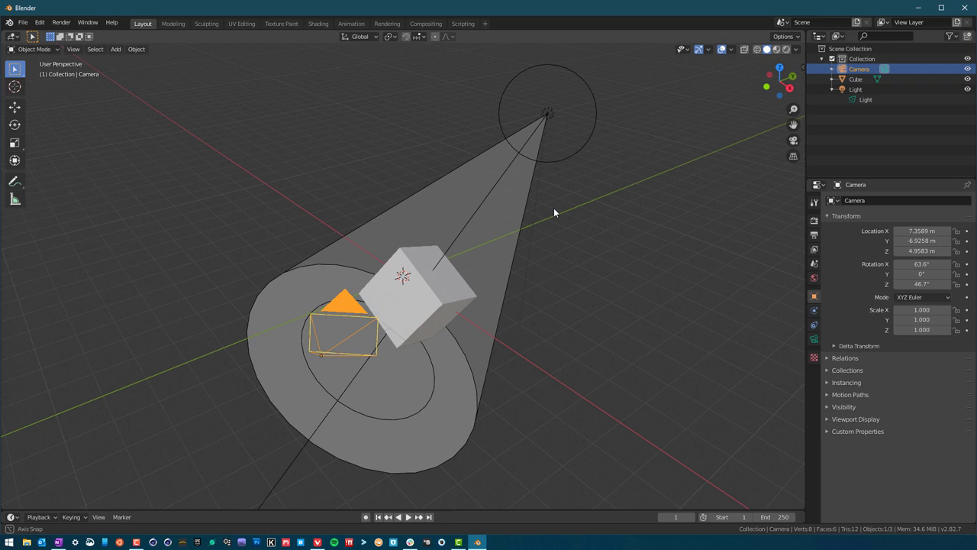
Make the camera the active object so it can be moved near the spot cone
left_click(363, 36)
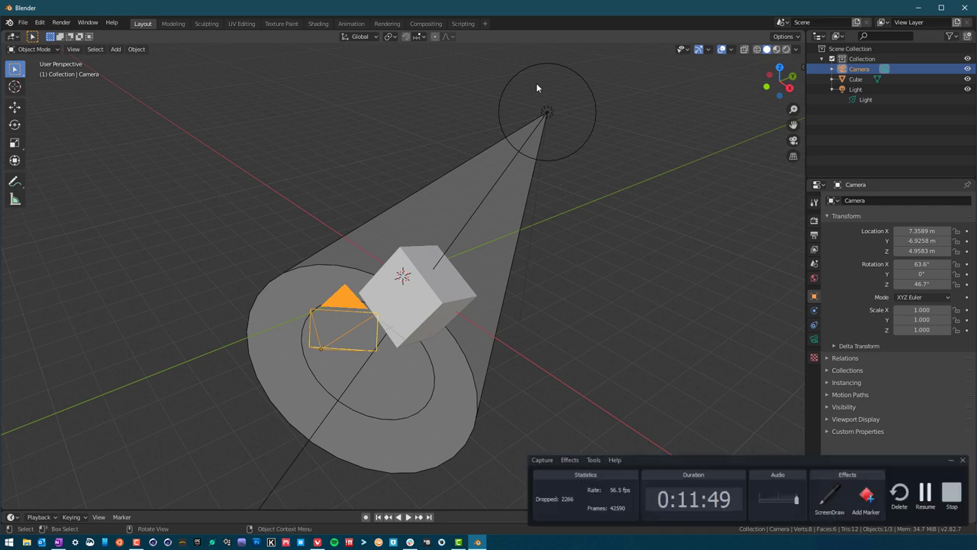
left_click(962, 460)
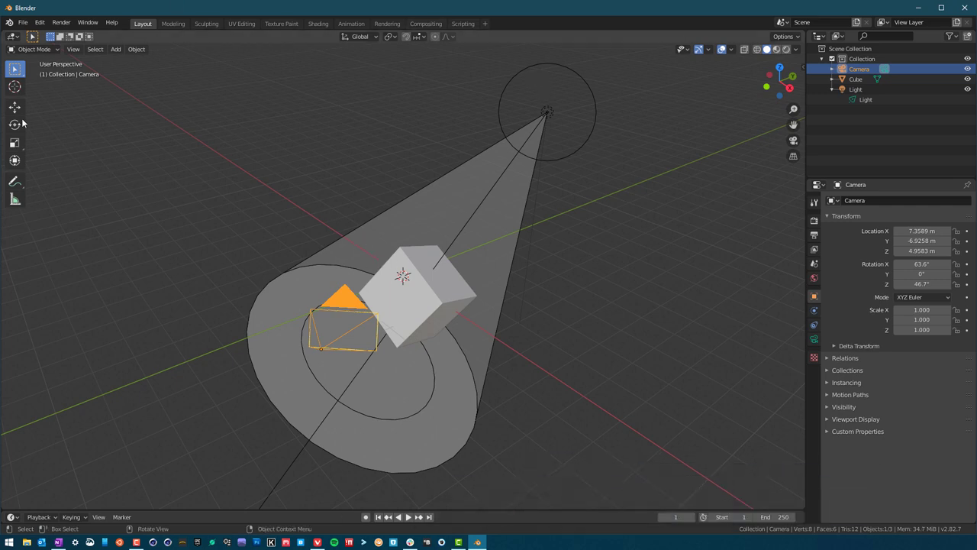
mouse_move(205, 101)
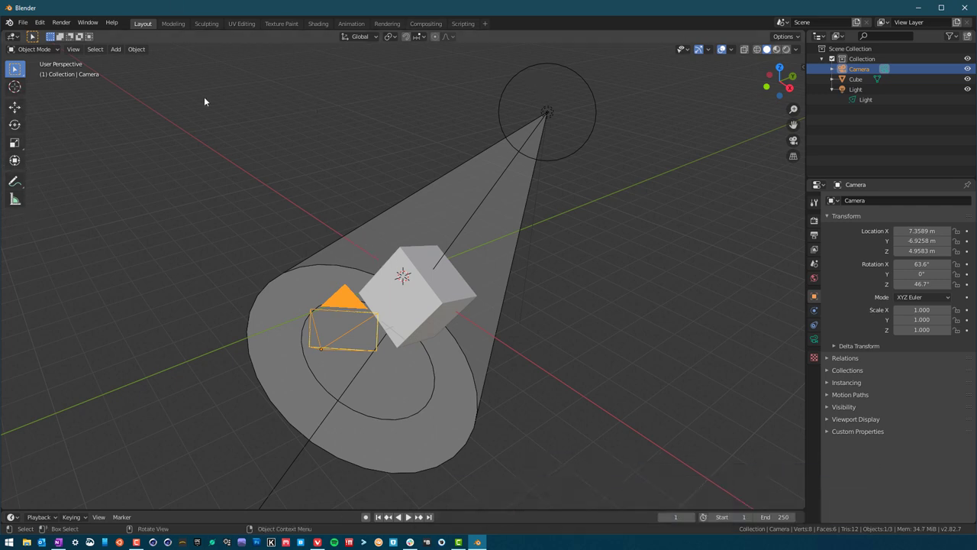
mouse_move(14, 70)
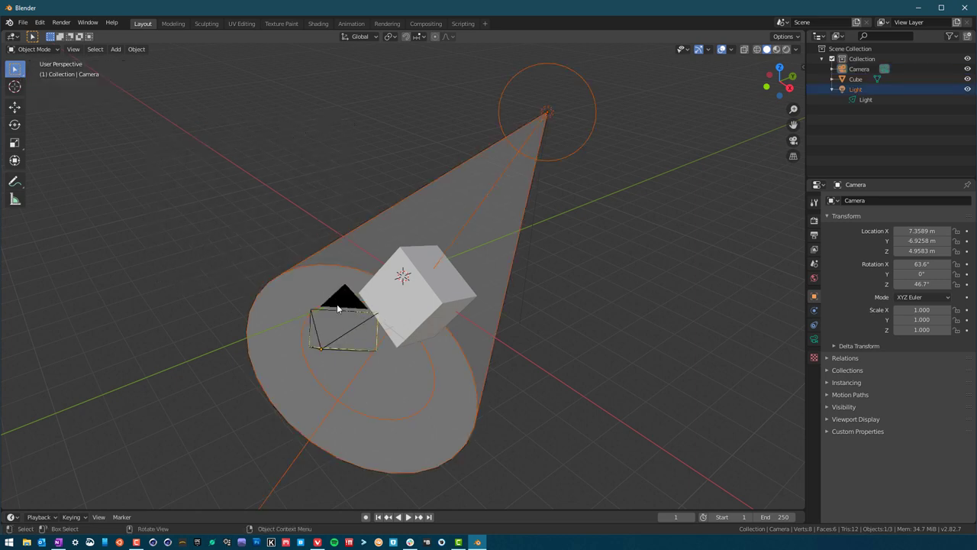
left_click(851, 69)
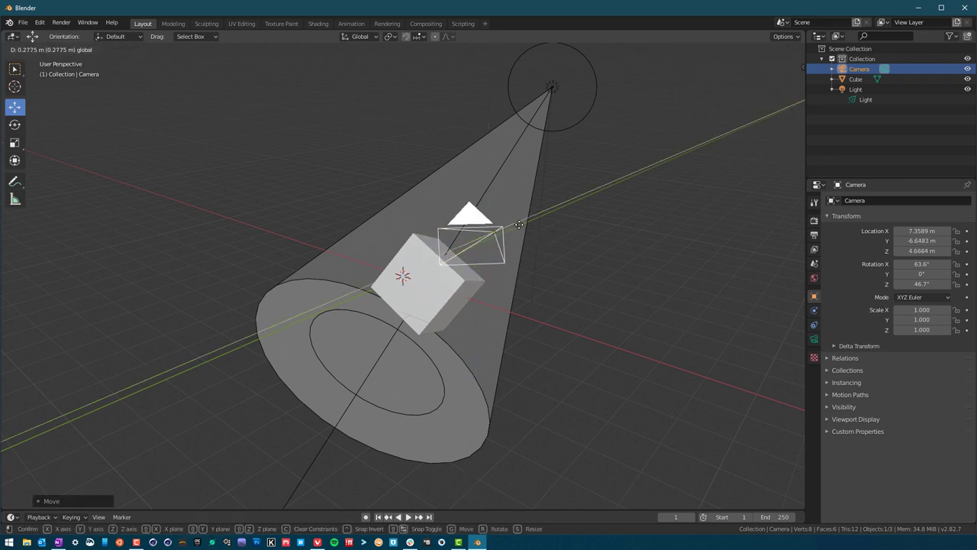
Confirm the camera's new X/Y position and raise it higher above the floor
left_click(486, 232)
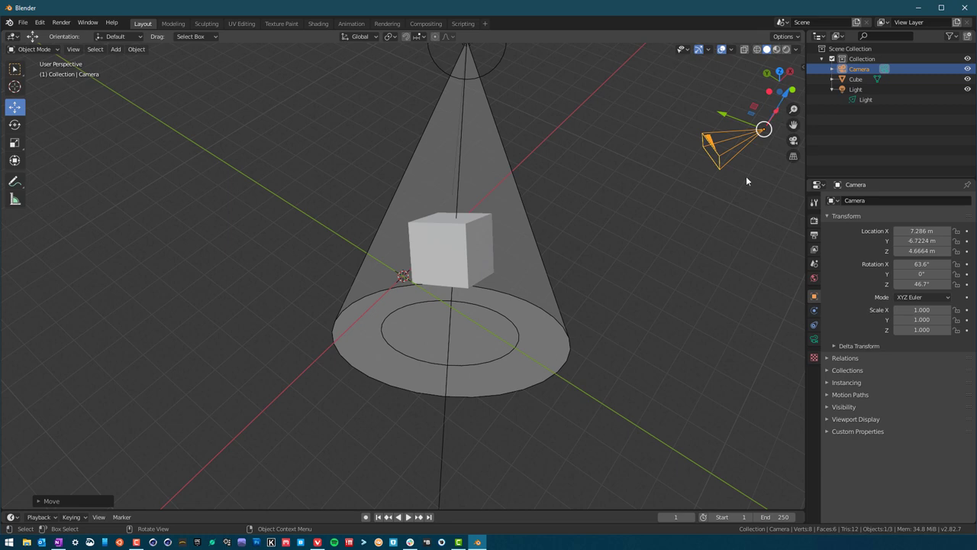
mouse_move(737, 122)
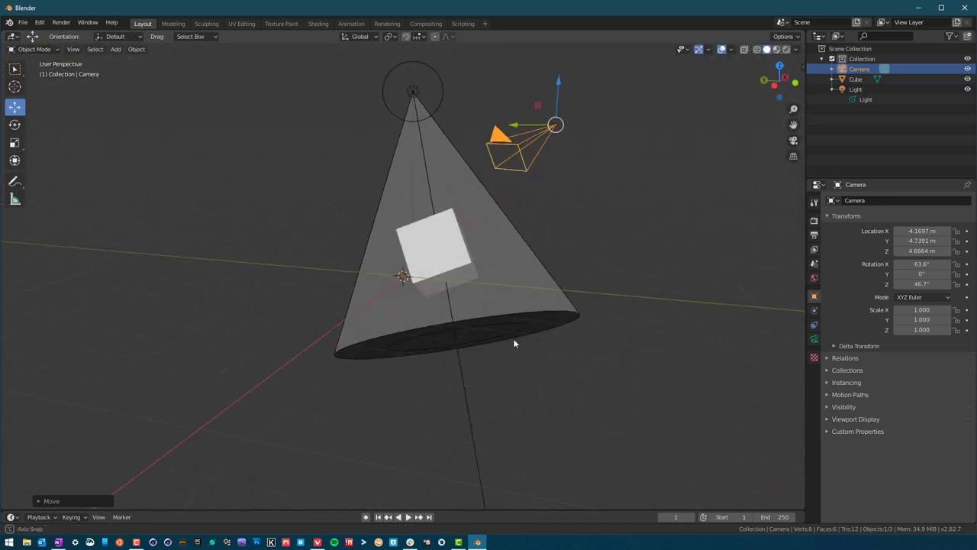
left_click_drag(516, 344, 654, 368)
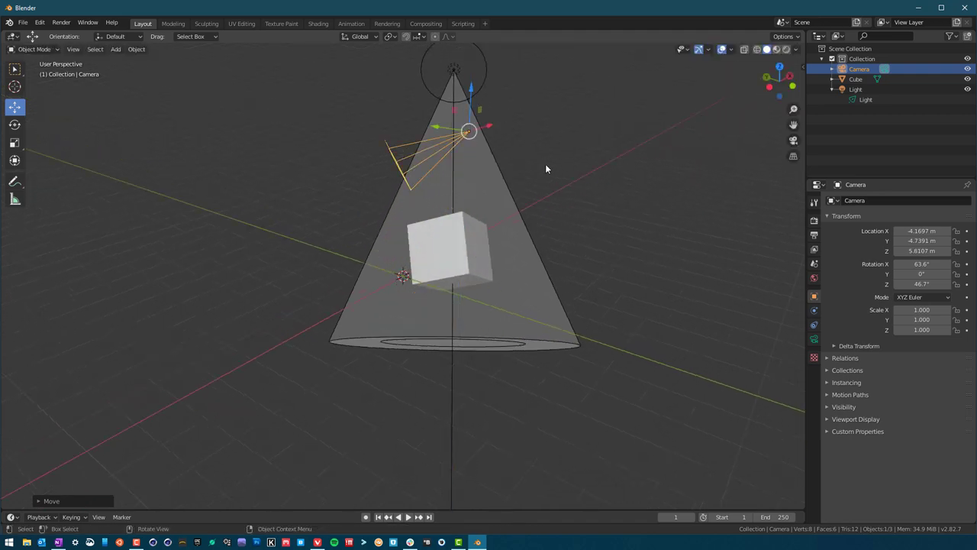
left_click_drag(547, 168, 348, 256)
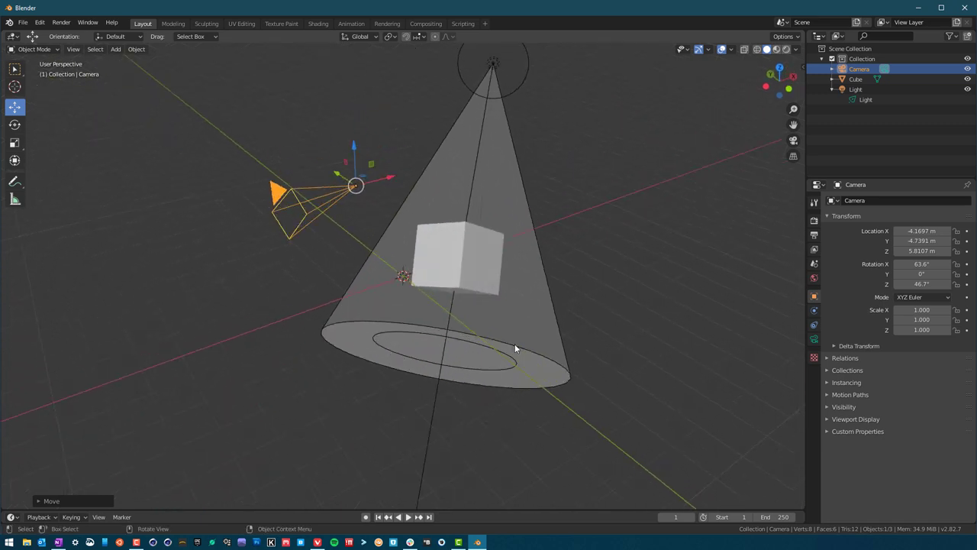
mouse_move(18, 130)
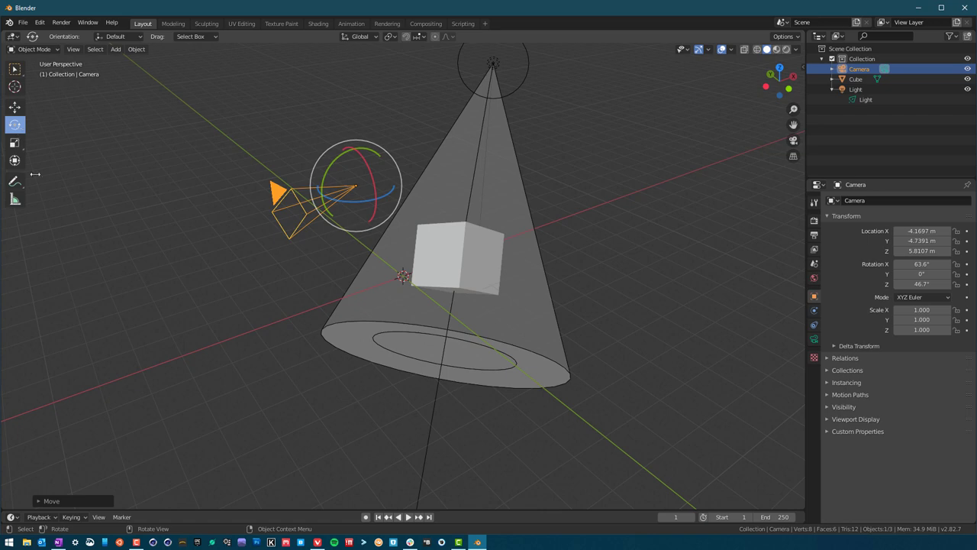
mouse_move(388, 198)
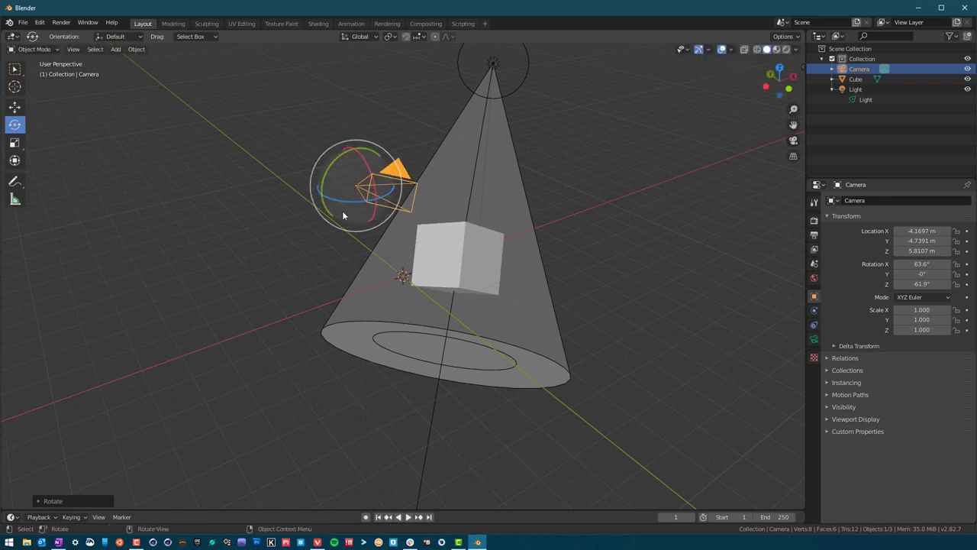
Rotate the camera with the gizmo so it turns toward the cube
left_click_drag(343, 214, 382, 321)
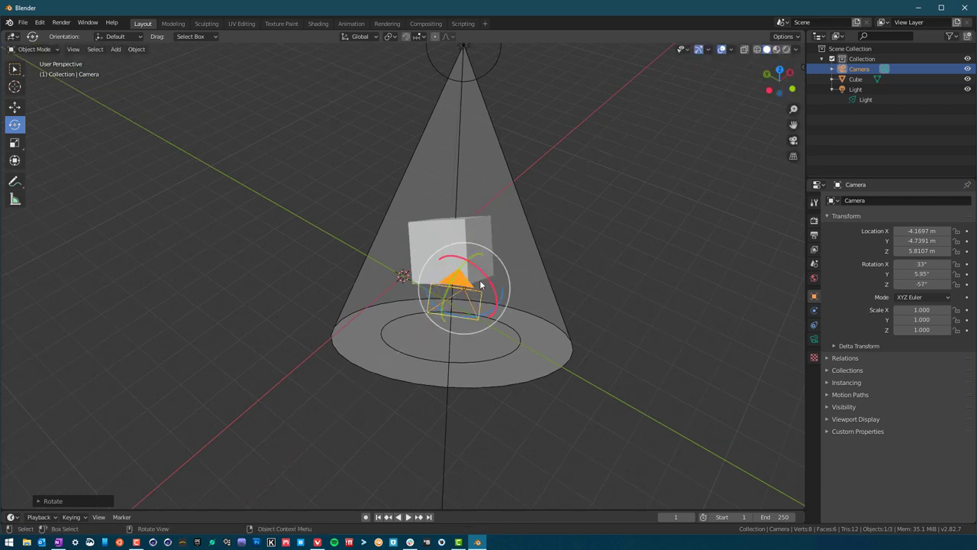
mouse_move(458, 278)
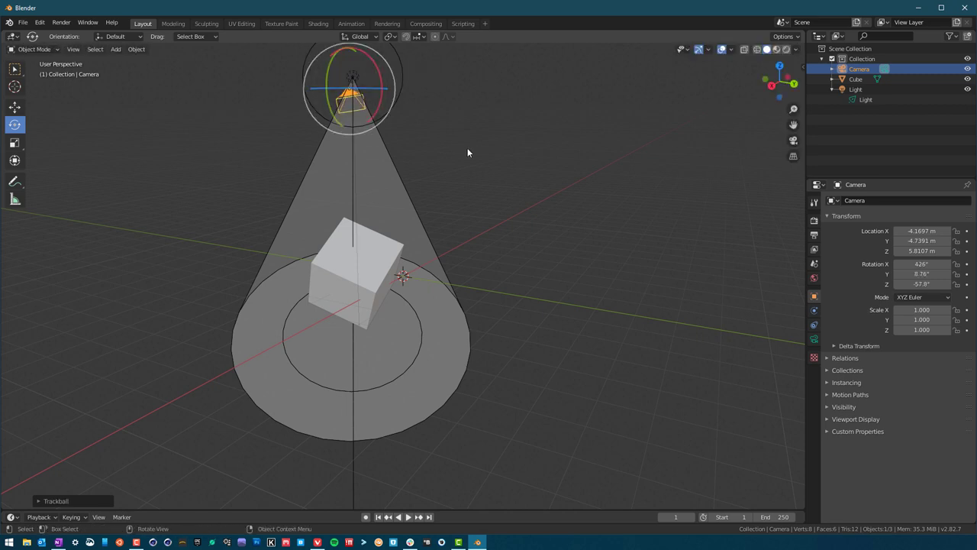
Orbit the view back toward the cube and camera to check the downward tilt
left_click_drag(467, 152, 374, 205)
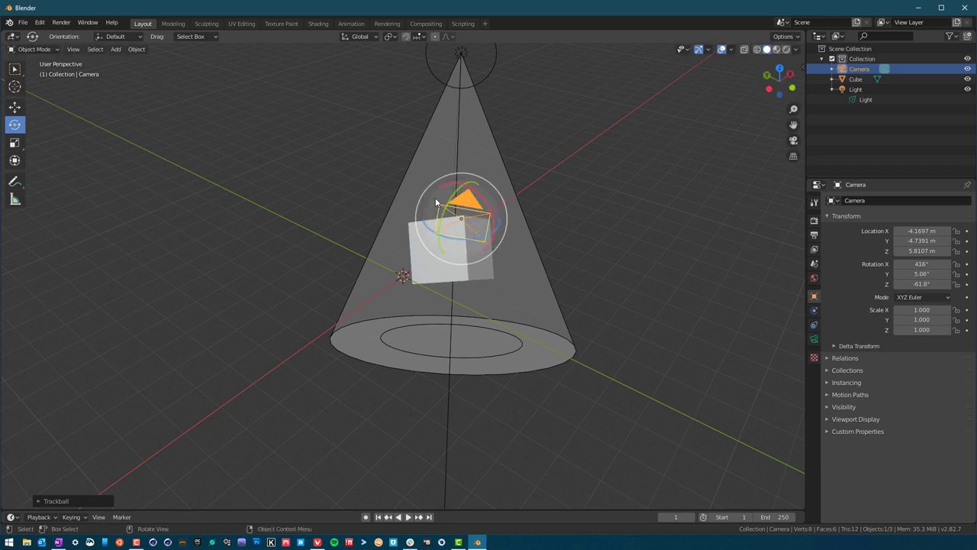
Trackball-rotate the camera so it aims down at the tilted cube
left_click_drag(457, 221, 461, 217)
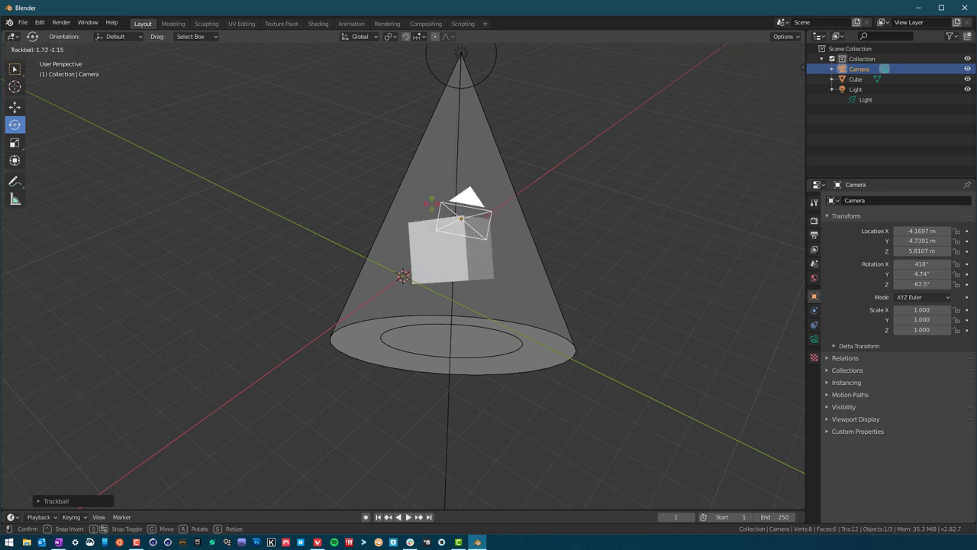
mouse_move(445, 189)
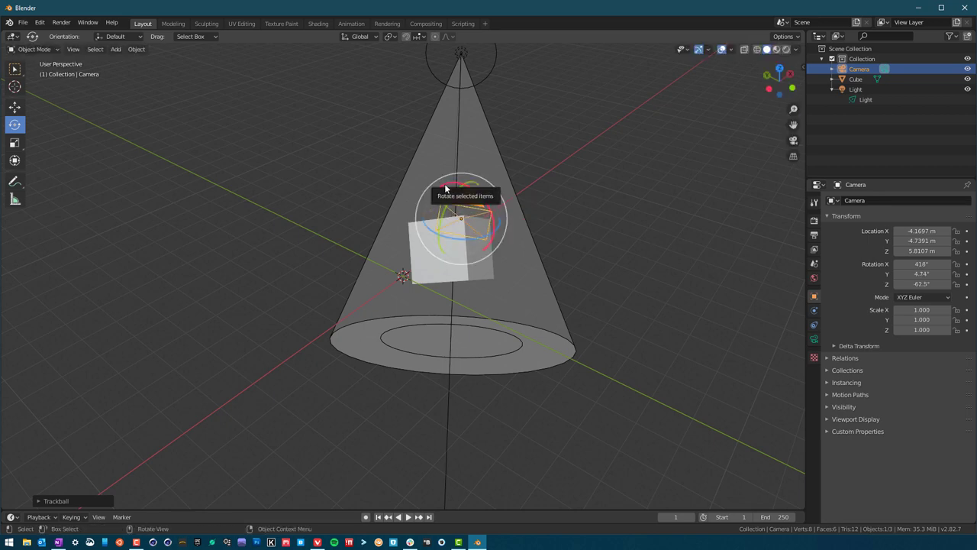
left_click_drag(446, 189, 531, 232)
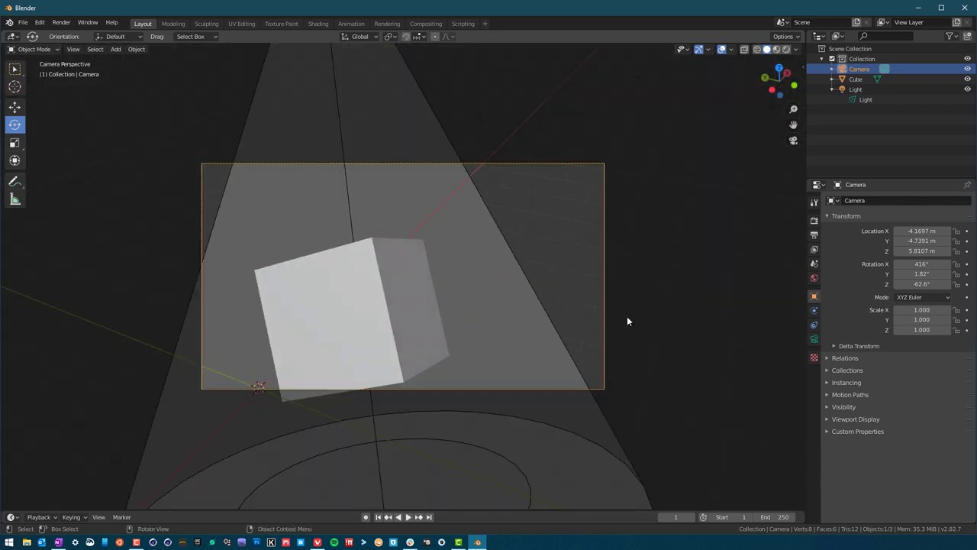
mouse_move(463, 274)
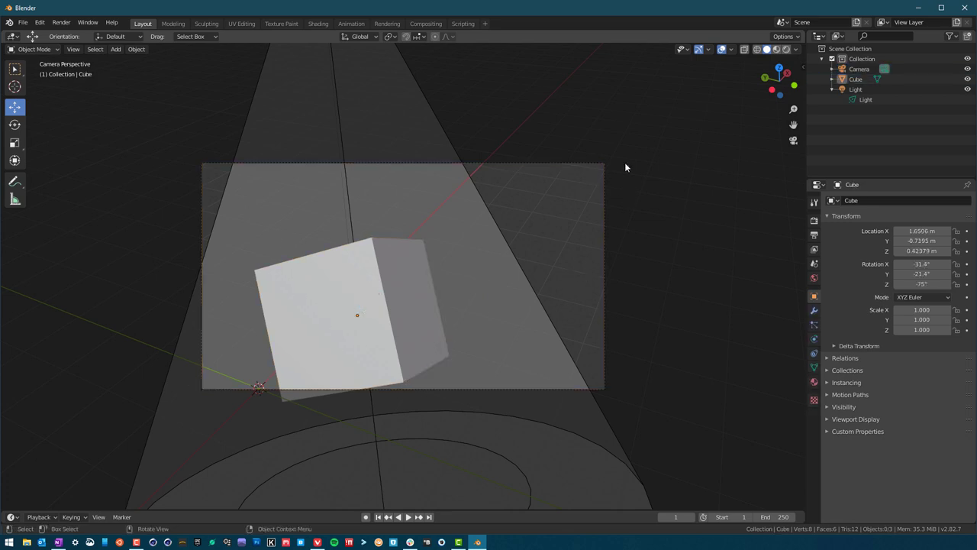
Select the camera and move it so its view frames the cube closer and centrally
left_click(857, 67)
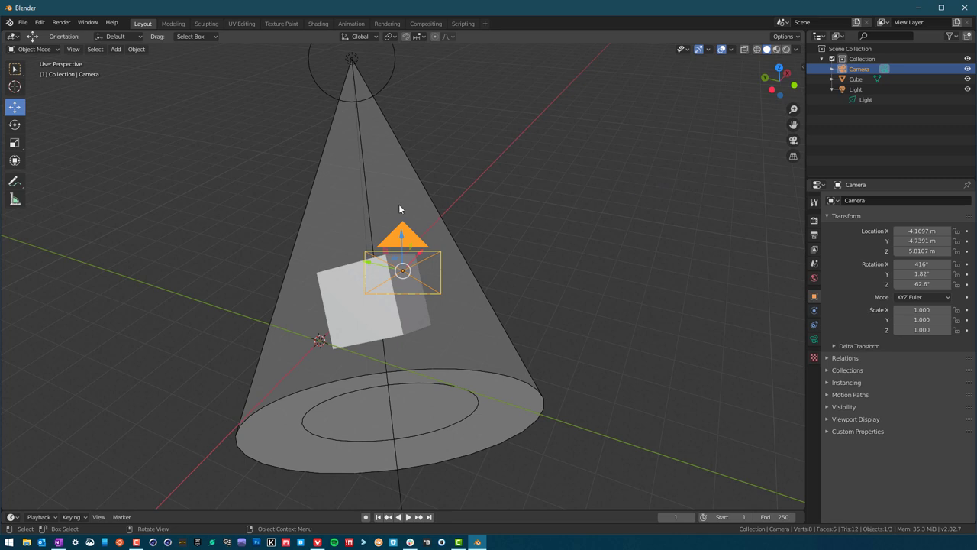
left_click_drag(403, 237, 403, 272)
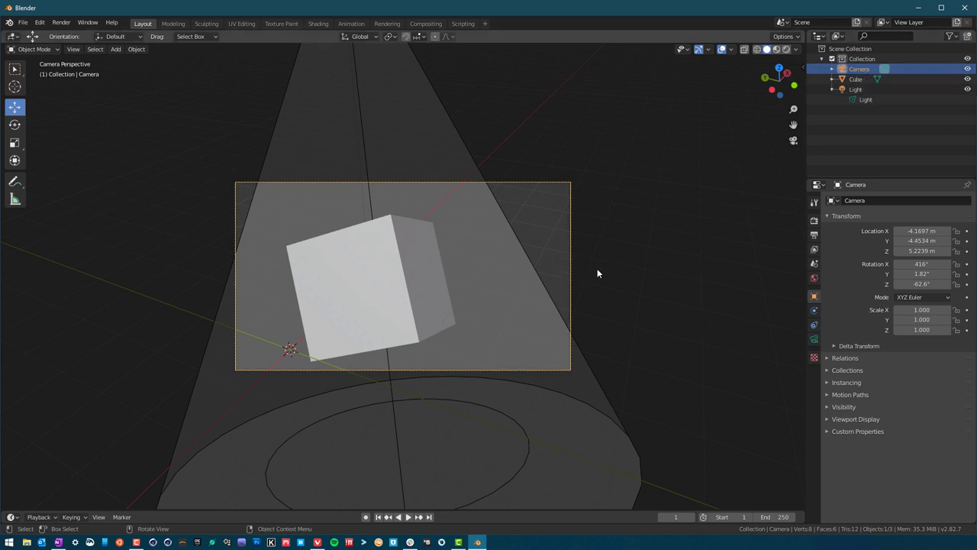
mouse_move(641, 283)
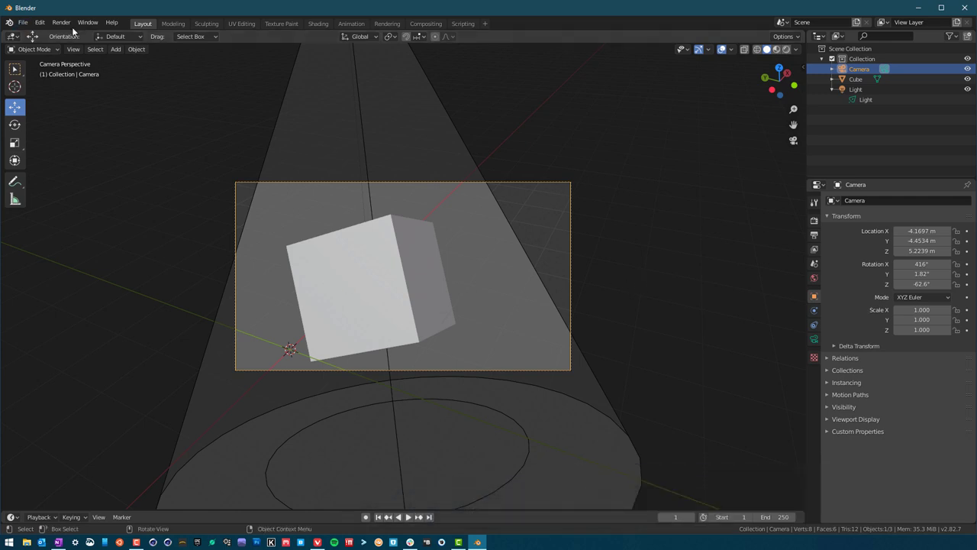
Add a mesh plane and move it down along Z beneath the tilted cube
left_click(116, 49)
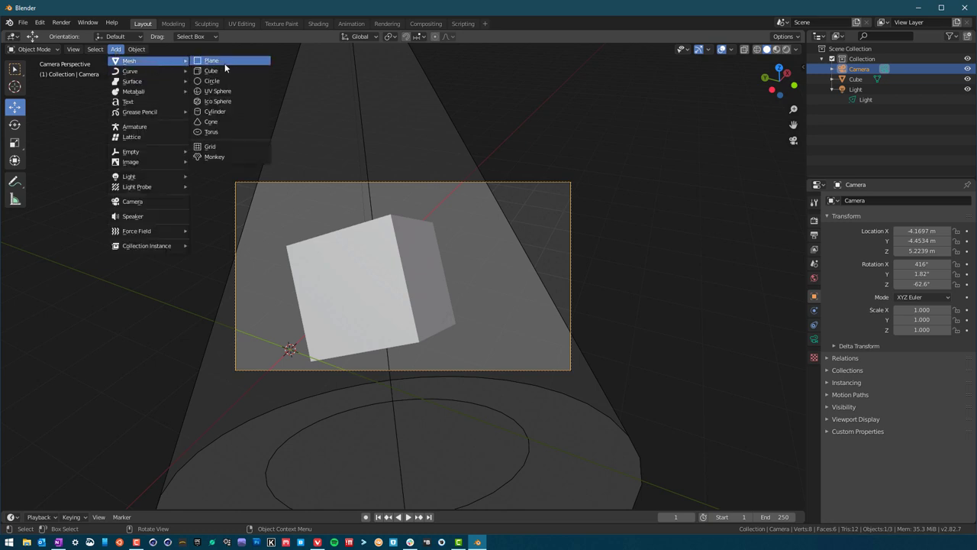
left_click(214, 61)
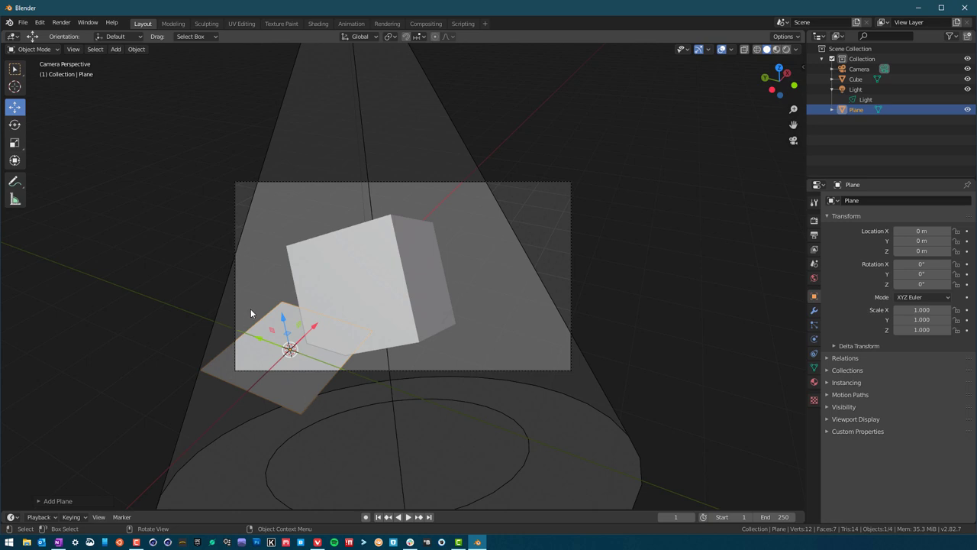
mouse_move(129, 271)
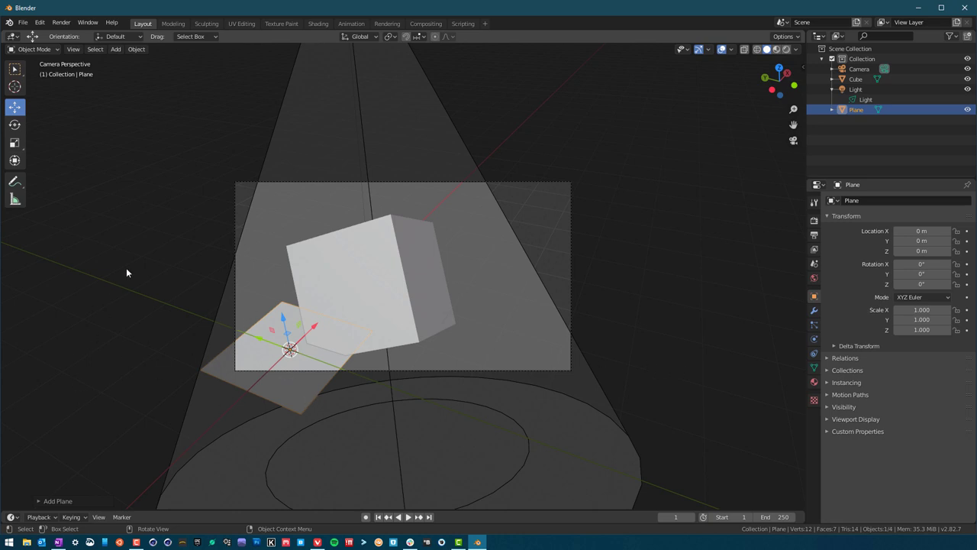
mouse_move(442, 174)
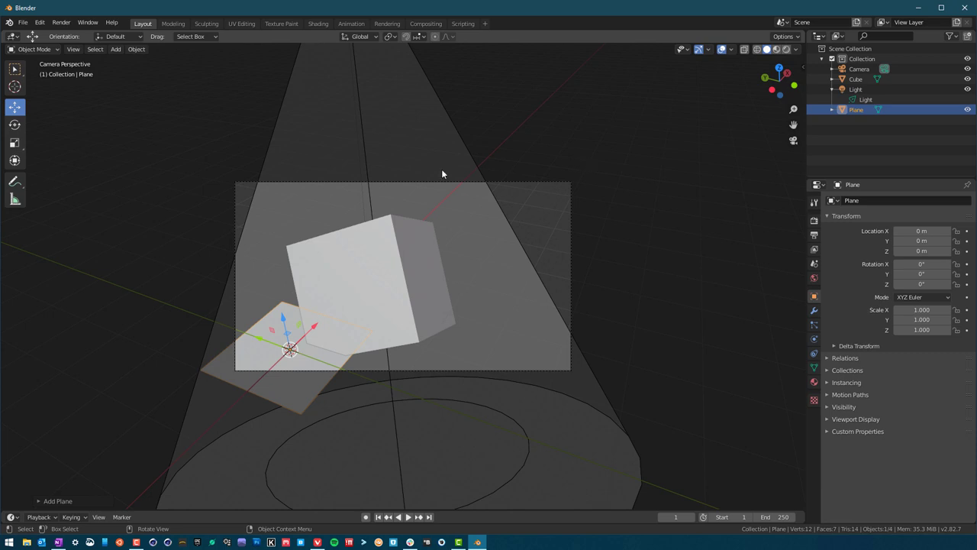
mouse_move(378, 372)
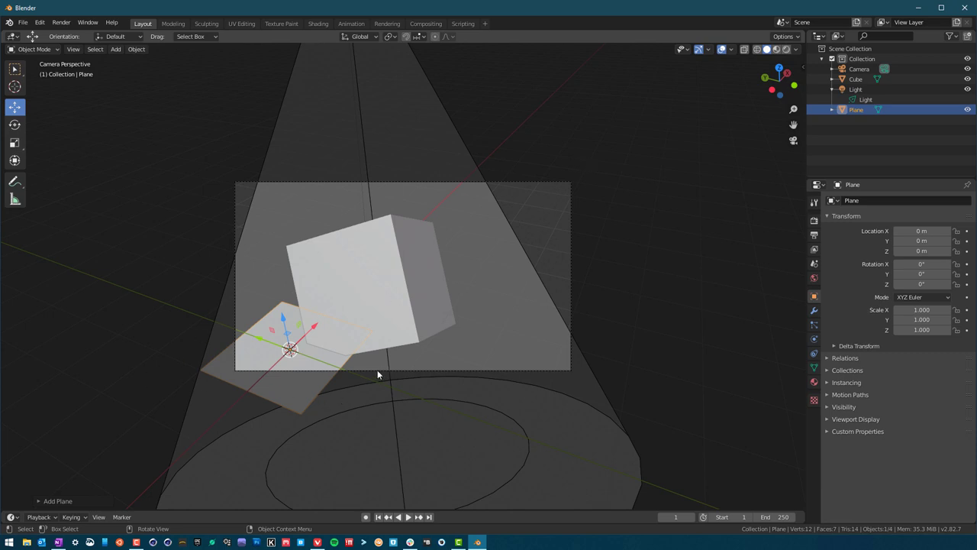
mouse_move(290, 333)
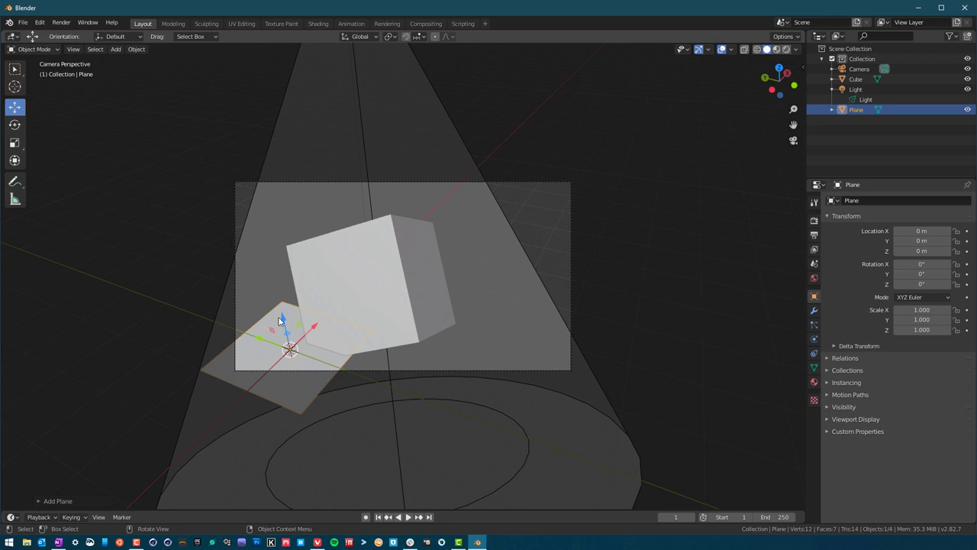
key("g")
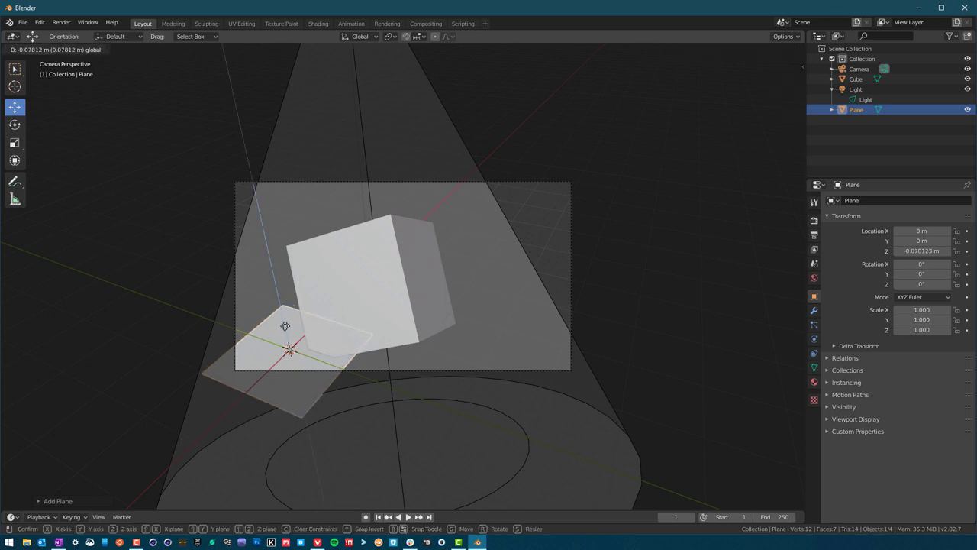
left_click_drag(284, 327, 285, 344)
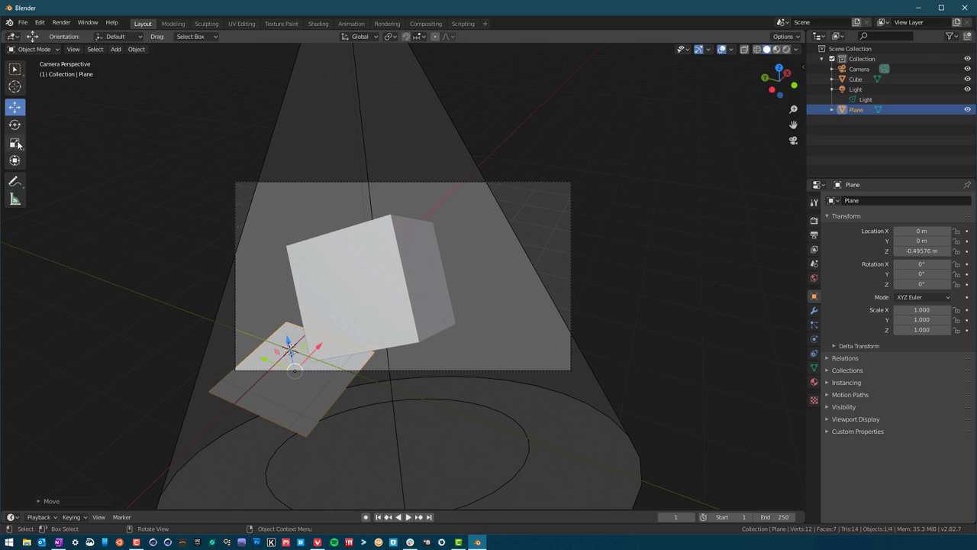
Scale the plane up into a broad floor under the cube
left_click(13, 143)
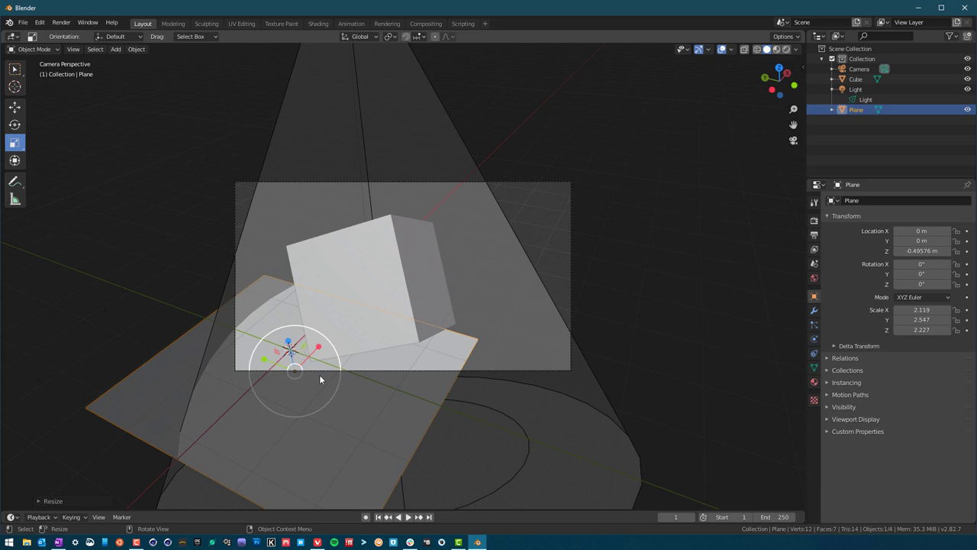
mouse_move(278, 358)
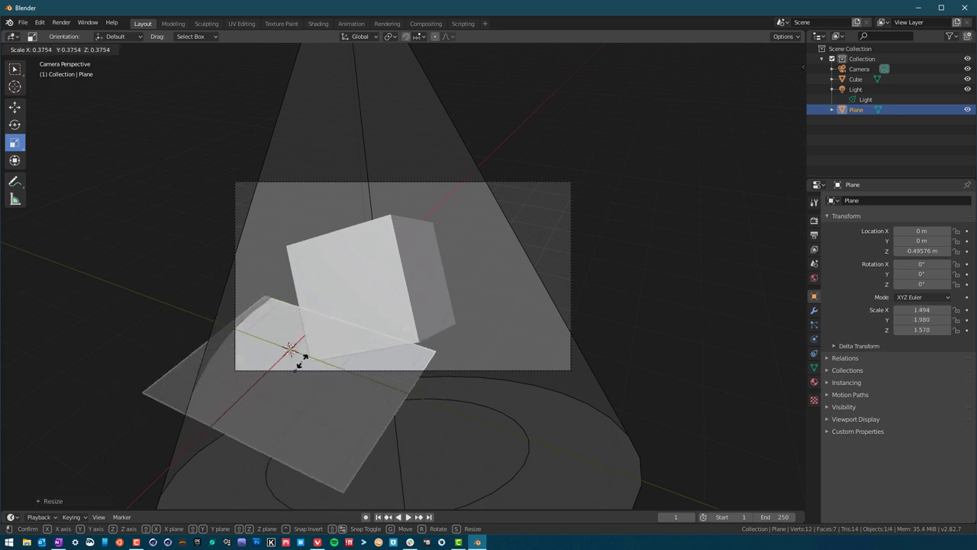
left_click(294, 345)
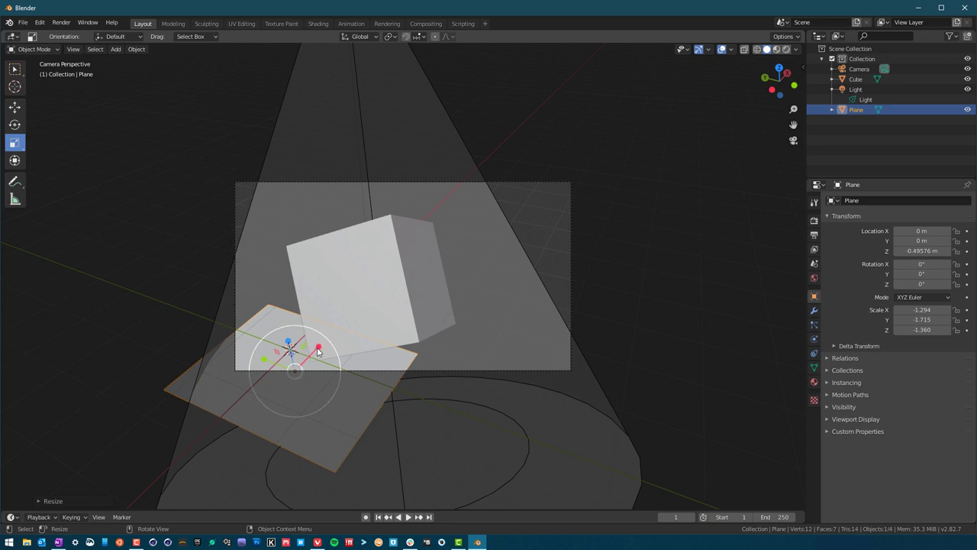
left_click_drag(317, 345, 266, 363)
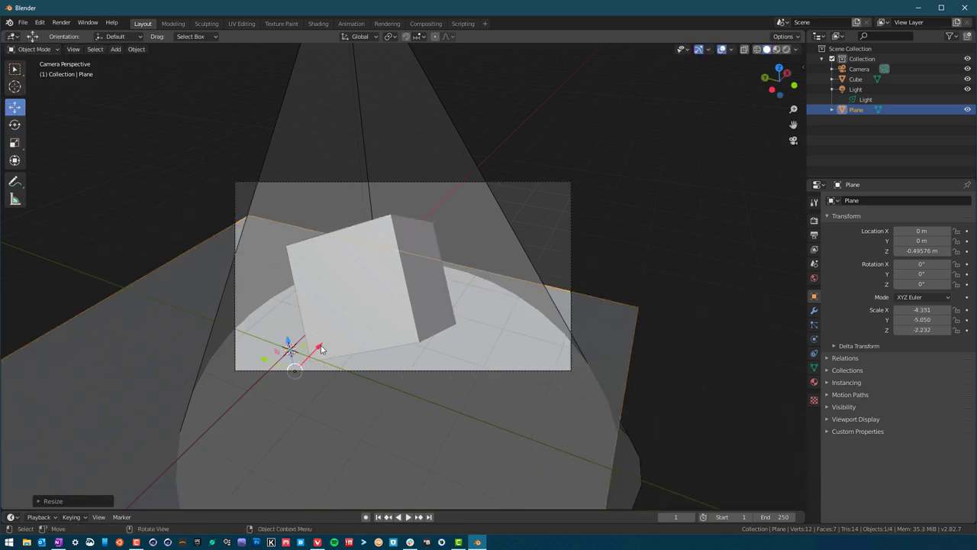
left_click_drag(293, 348, 465, 253)
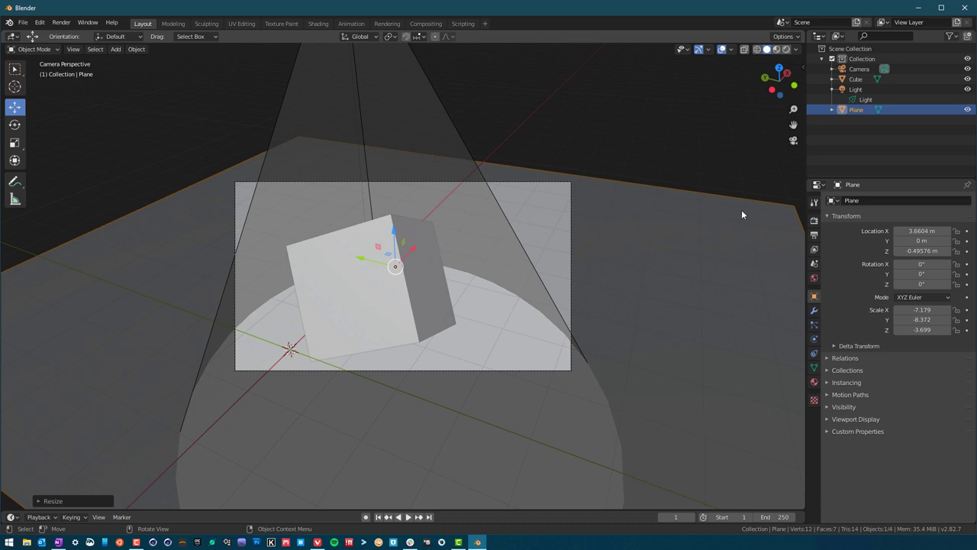
mouse_move(241, 186)
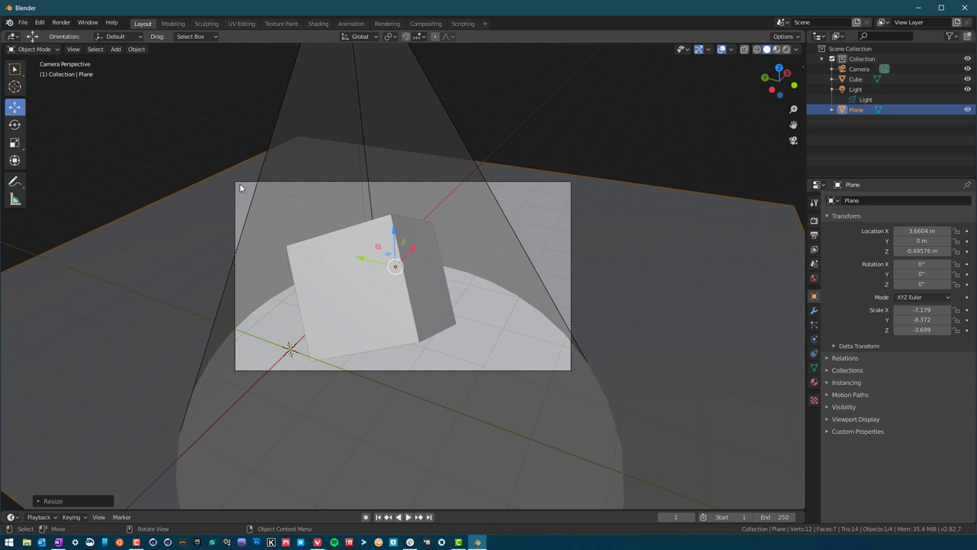
mouse_move(577, 378)
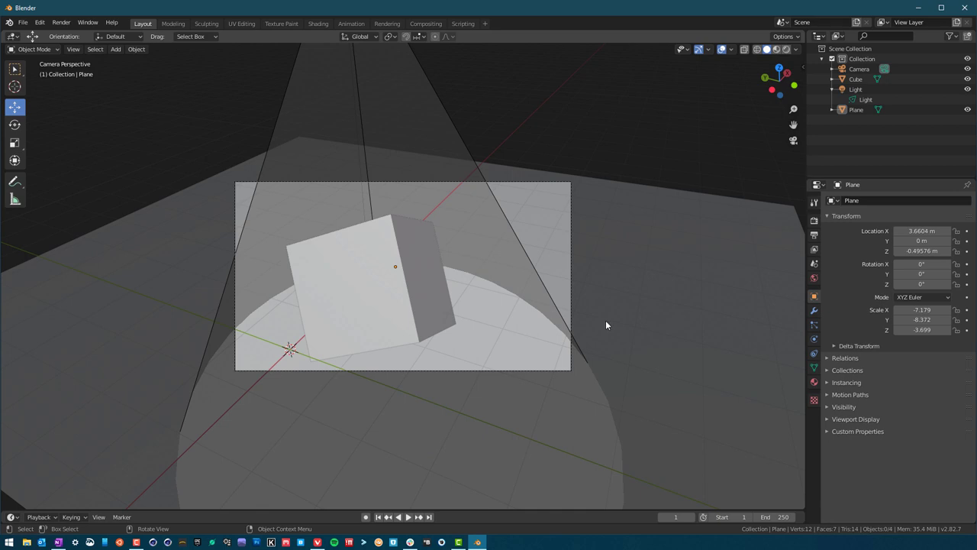
mouse_move(652, 296)
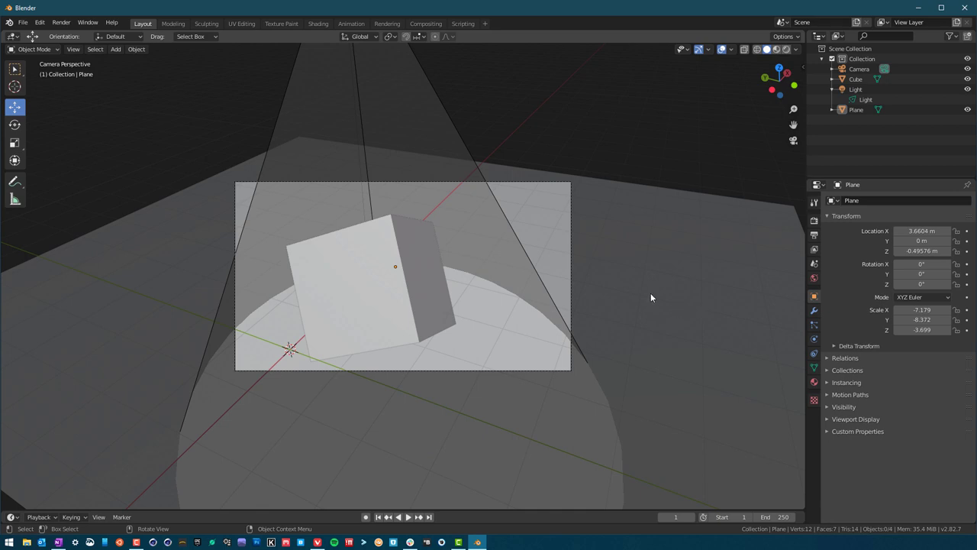
In the Rendering workspace, switch the render engine from Eevee to Cycles
left_click(388, 24)
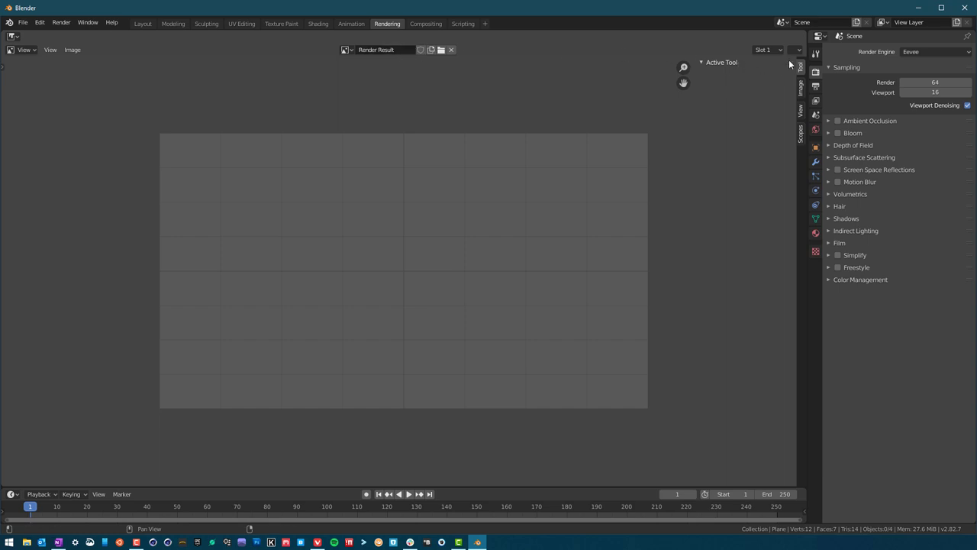
left_click(931, 52)
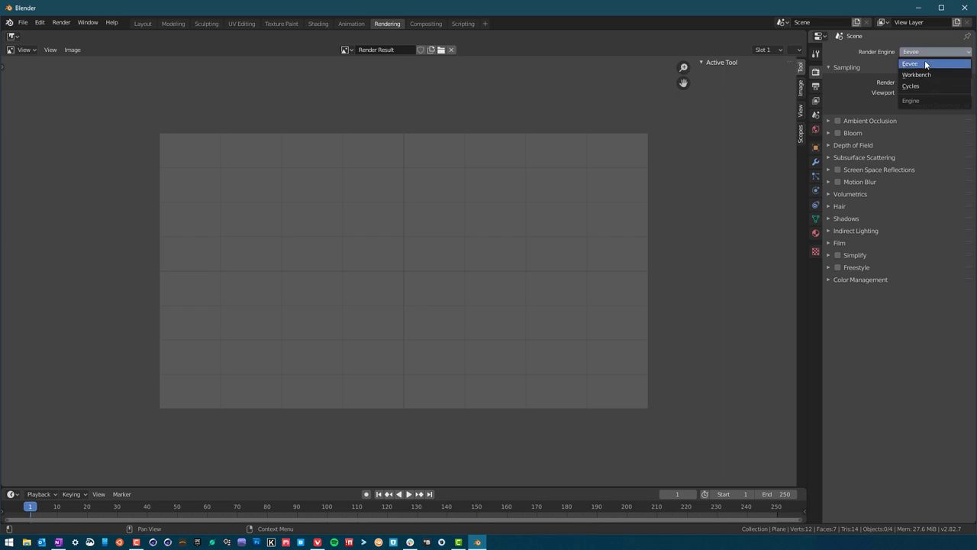
left_click(937, 77)
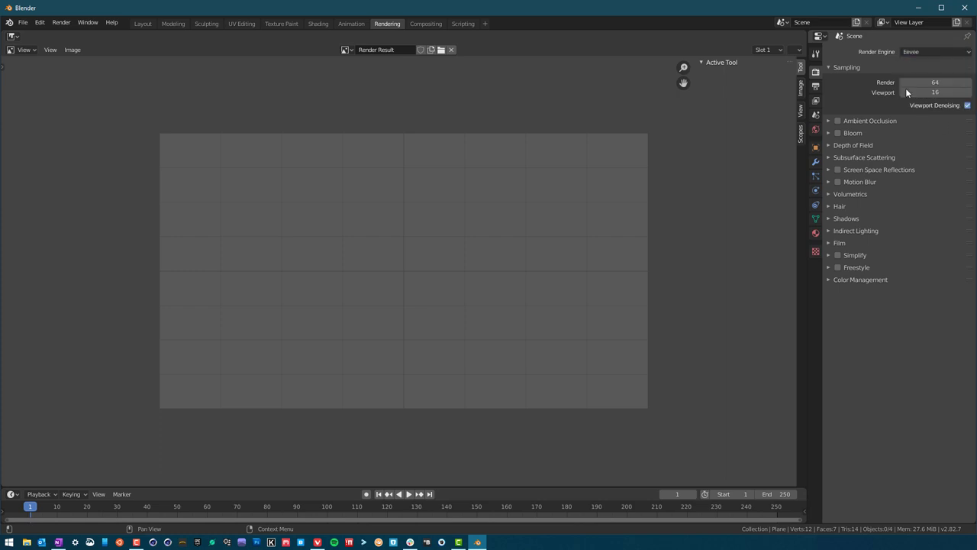
left_click(934, 51)
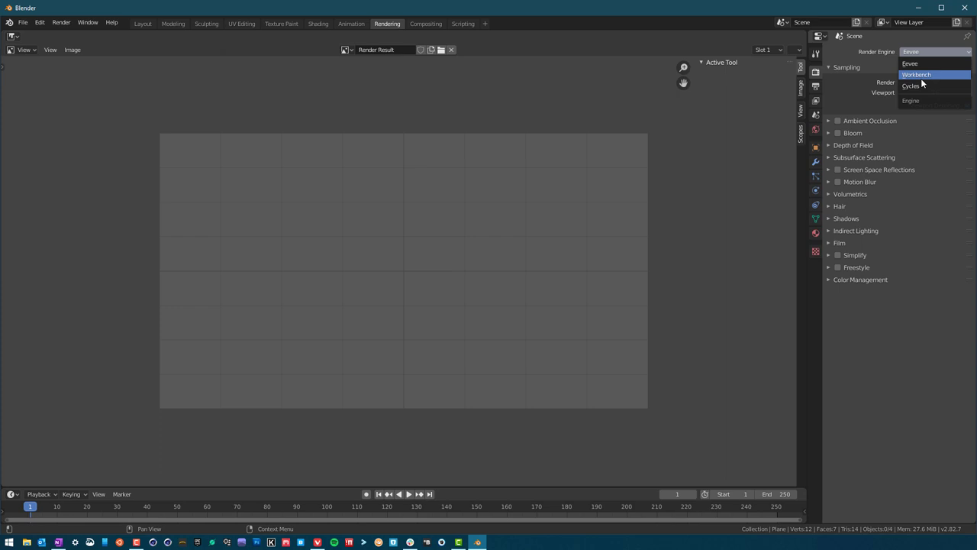
left_click(909, 85)
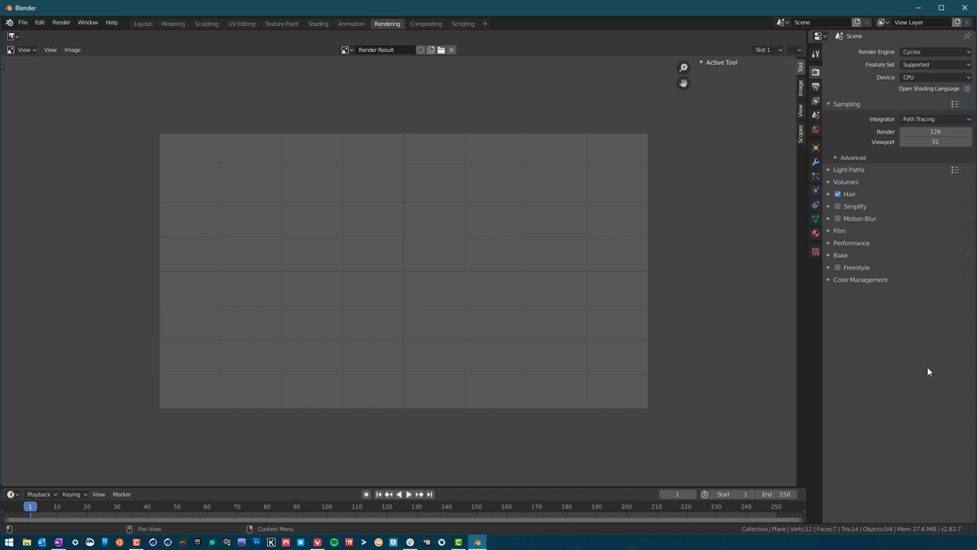
mouse_move(836, 288)
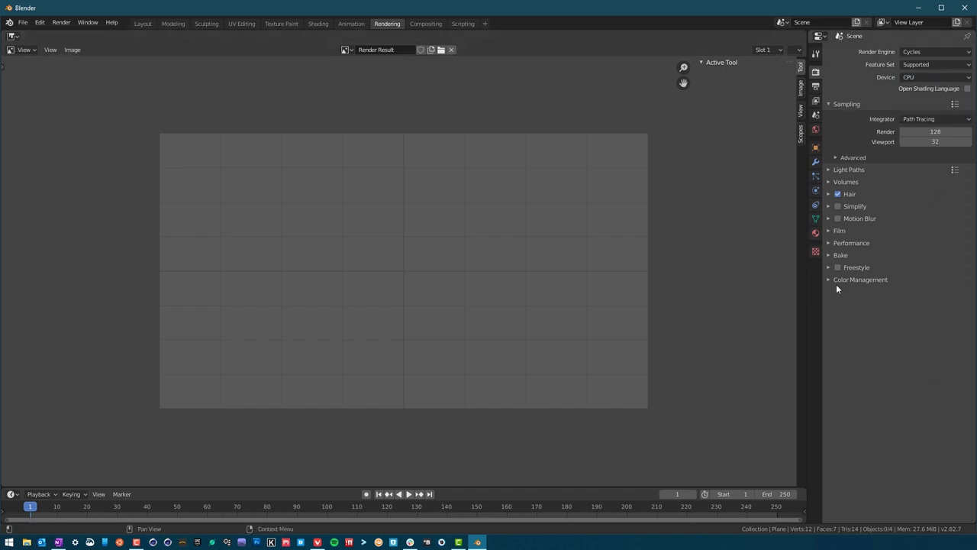
Set the Cycles device to GPU Compute with the Supported feature set
left_click(931, 76)
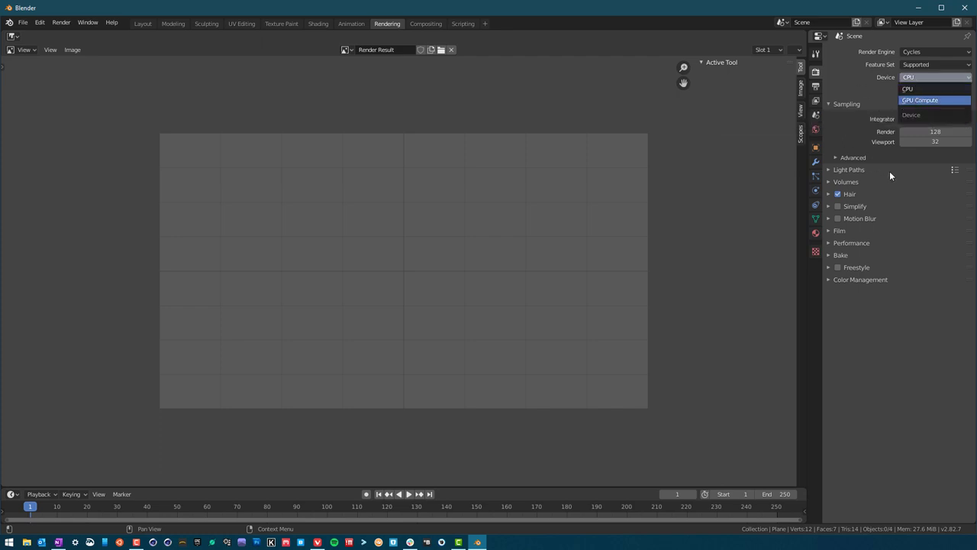
left_click(922, 101)
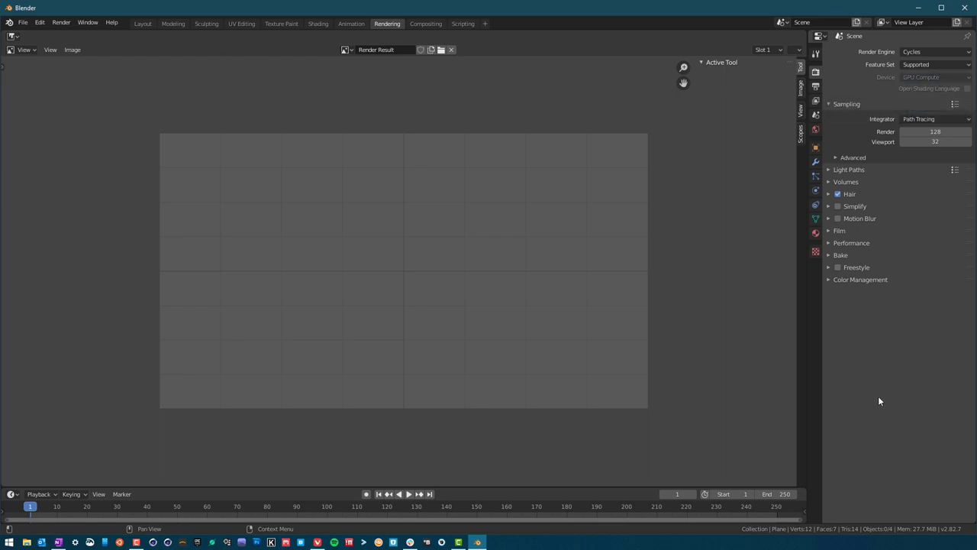
mouse_move(864, 137)
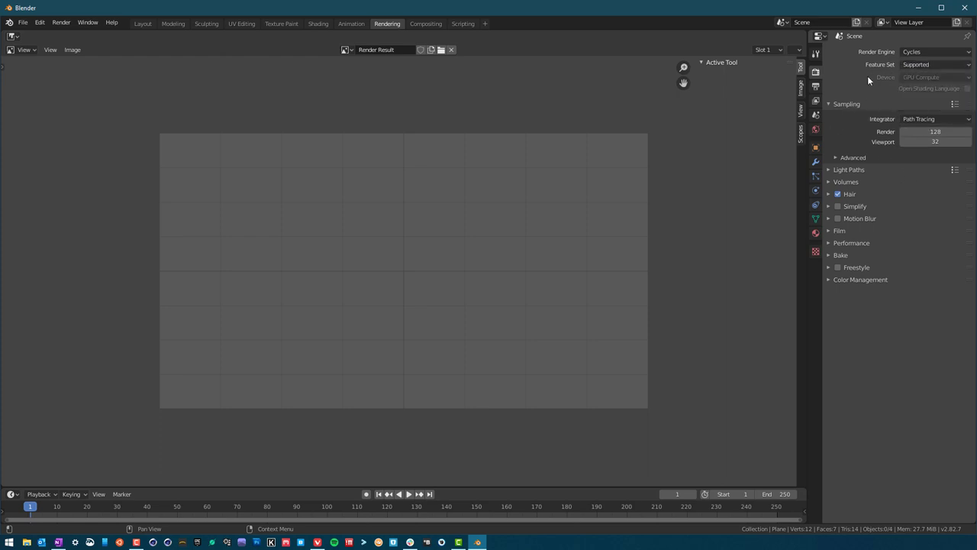
left_click(931, 64)
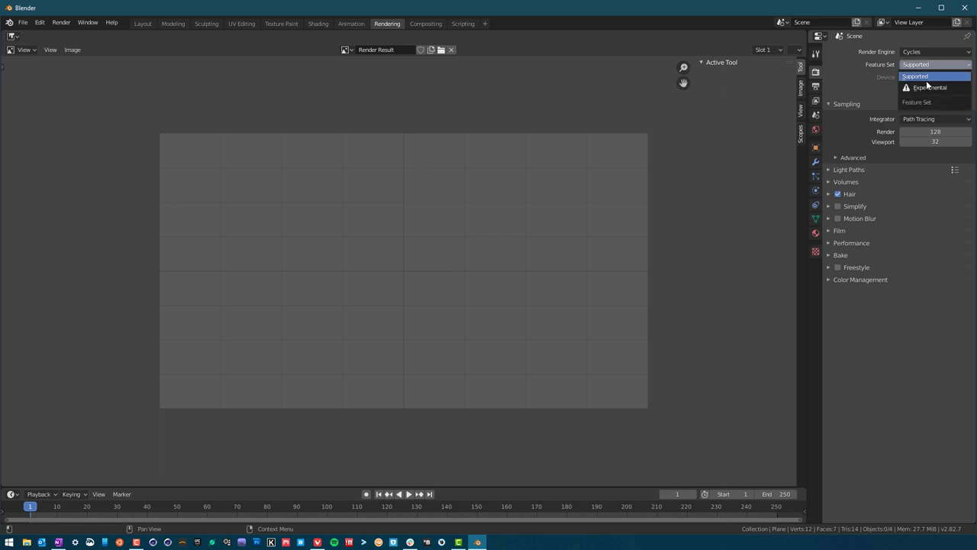
left_click(921, 77)
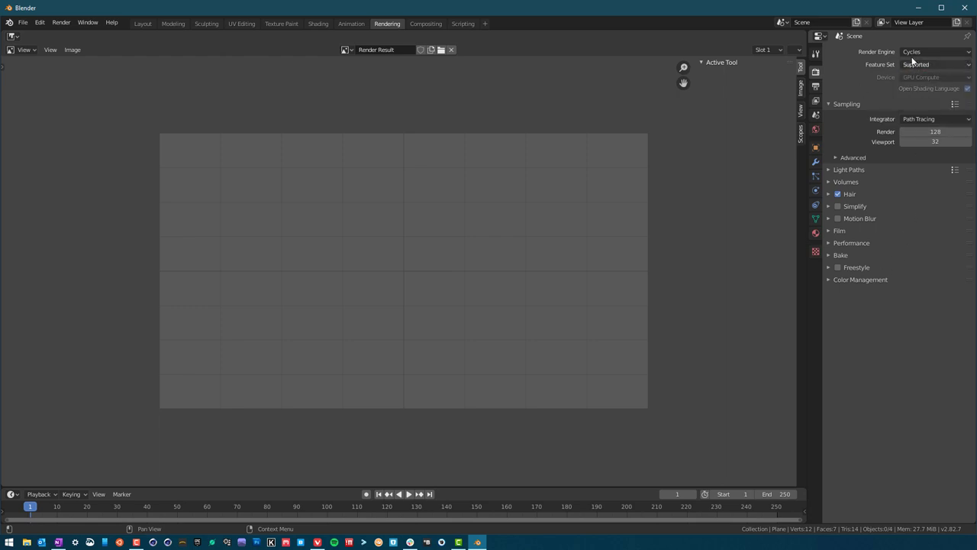
Choose the Path Tracing integrator and confirm GPU Compute as the device
left_click(934, 119)
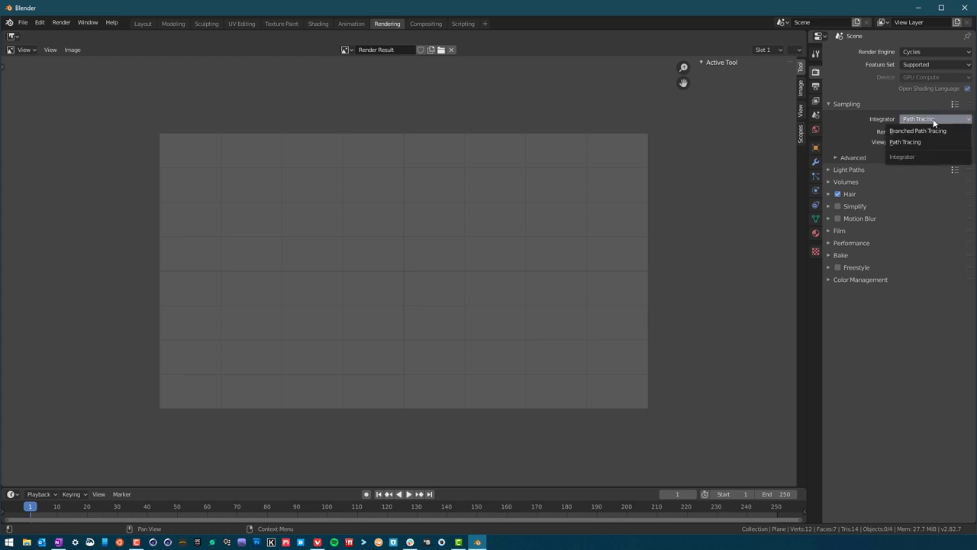
left_click(906, 144)
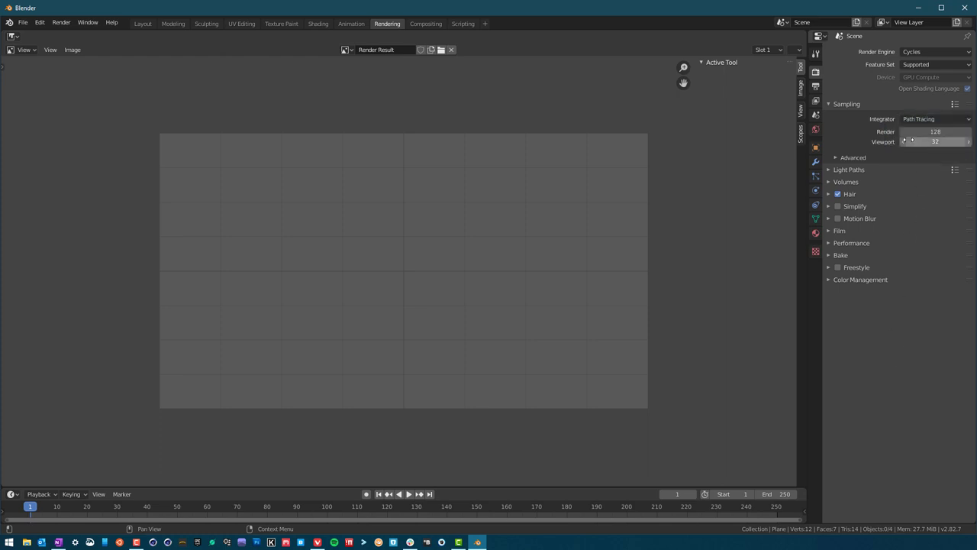
left_click(944, 76)
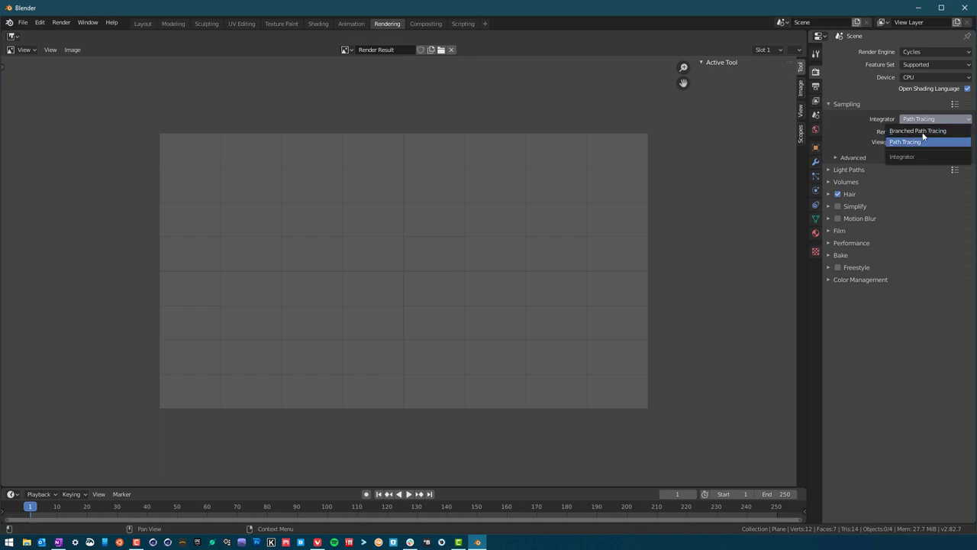
left_click(919, 142)
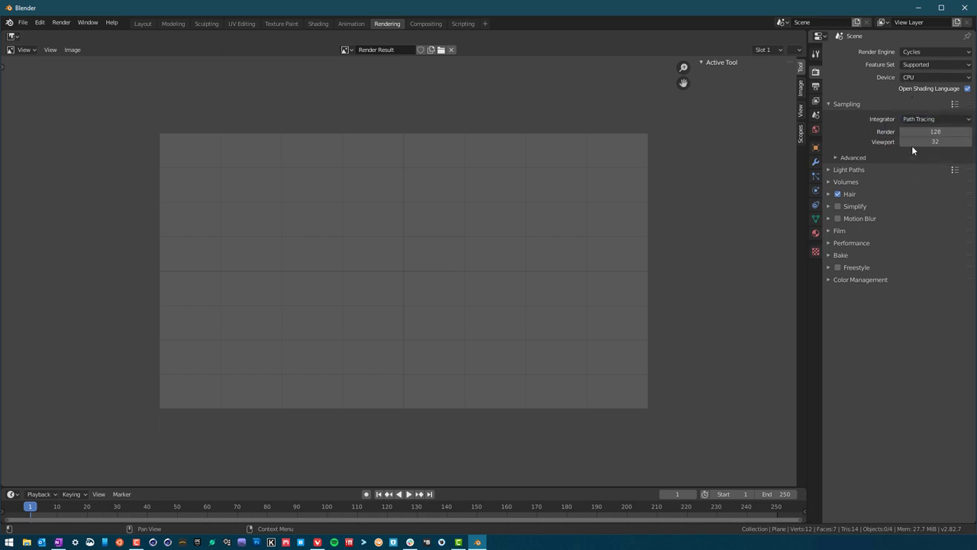
left_click(934, 77)
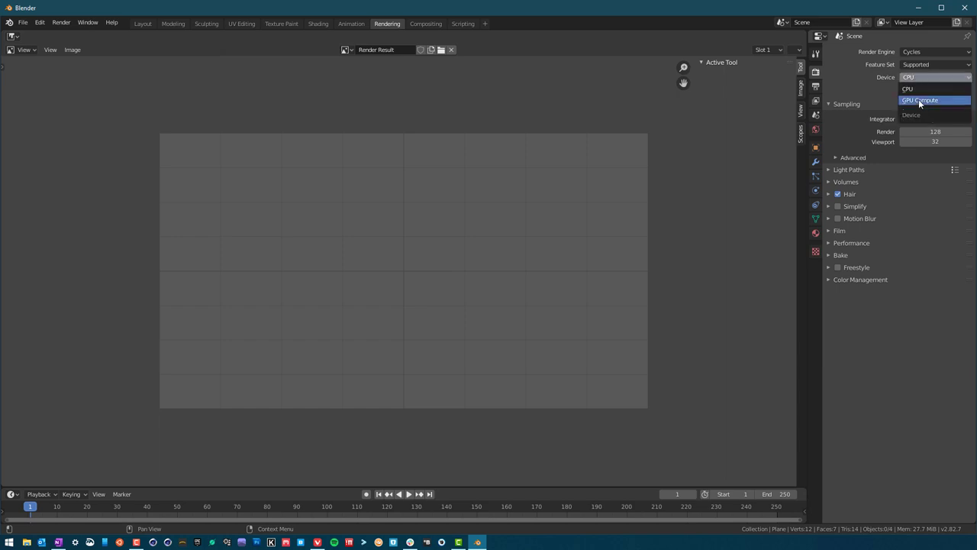
left_click(926, 100)
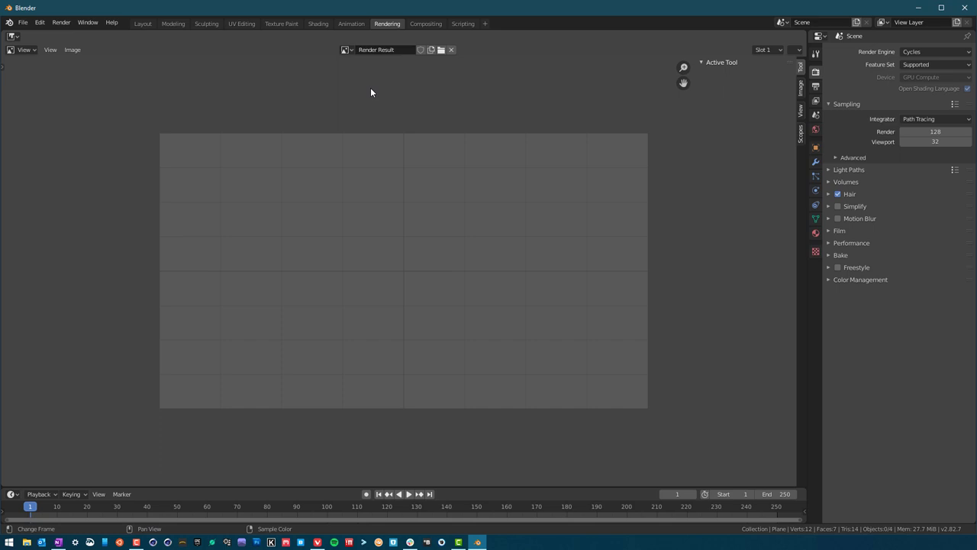
Back in the Layout workspace, render the current frame with Render Image
left_click(142, 25)
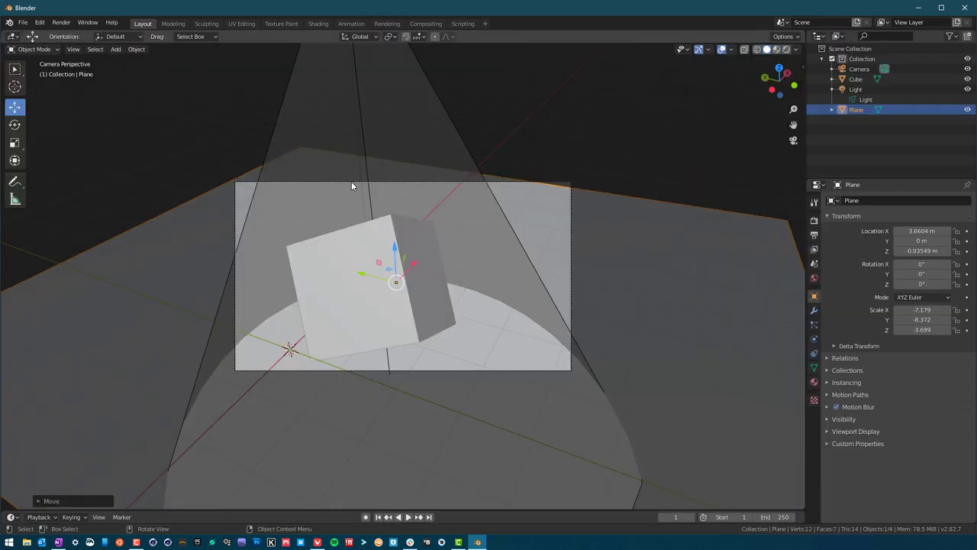
left_click(76, 21)
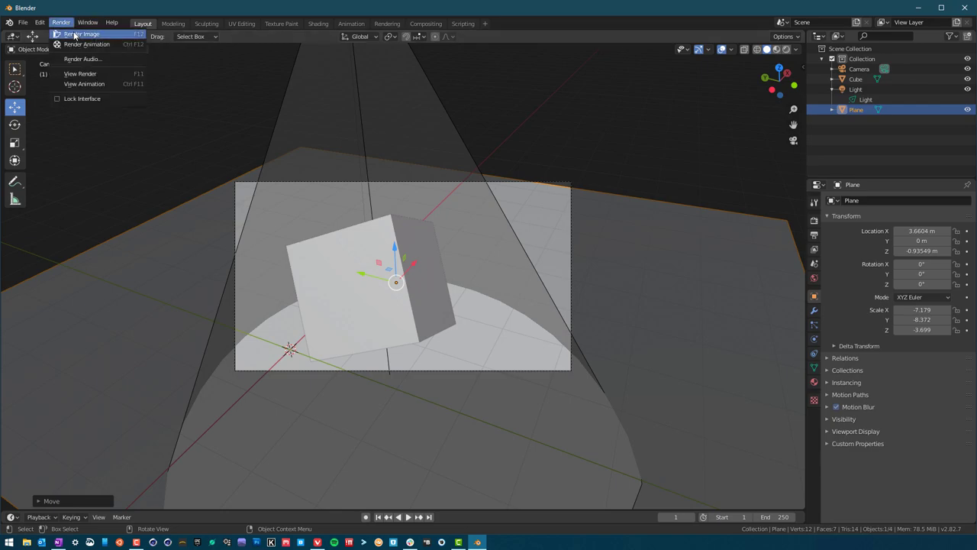
left_click(89, 35)
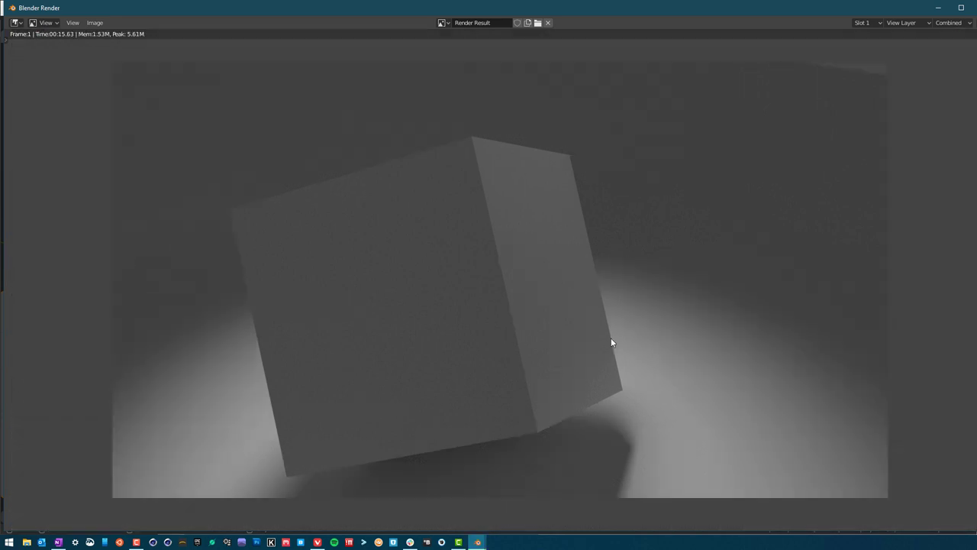
mouse_move(736, 302)
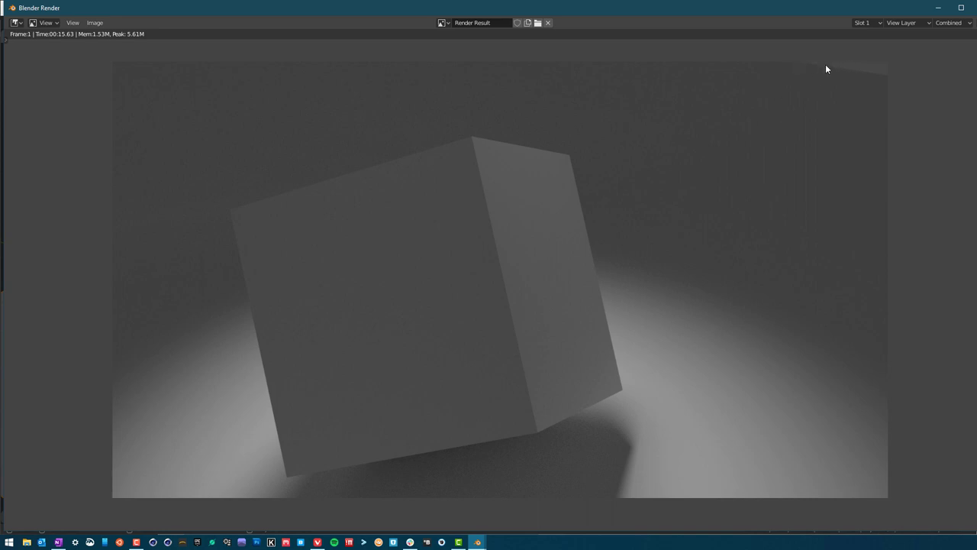
mouse_move(821, 69)
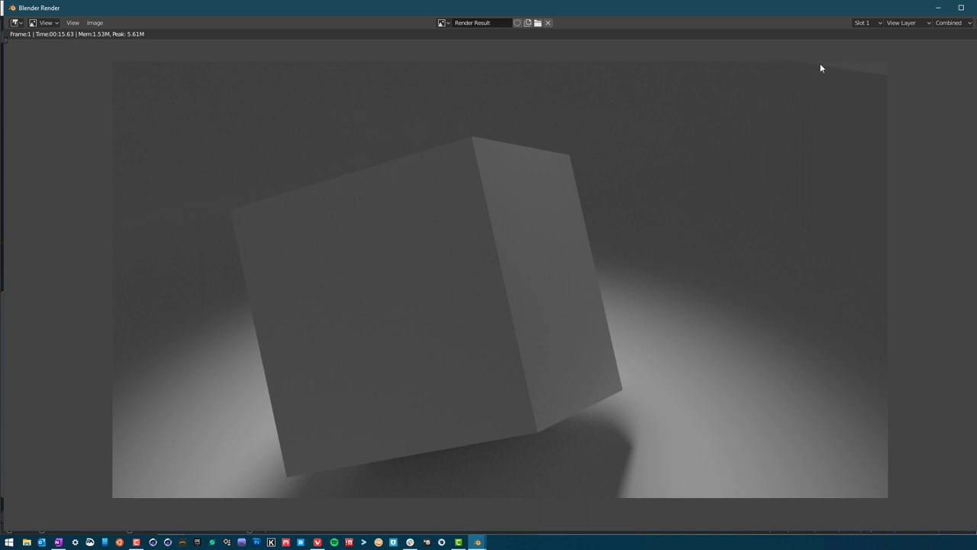
mouse_move(670, 229)
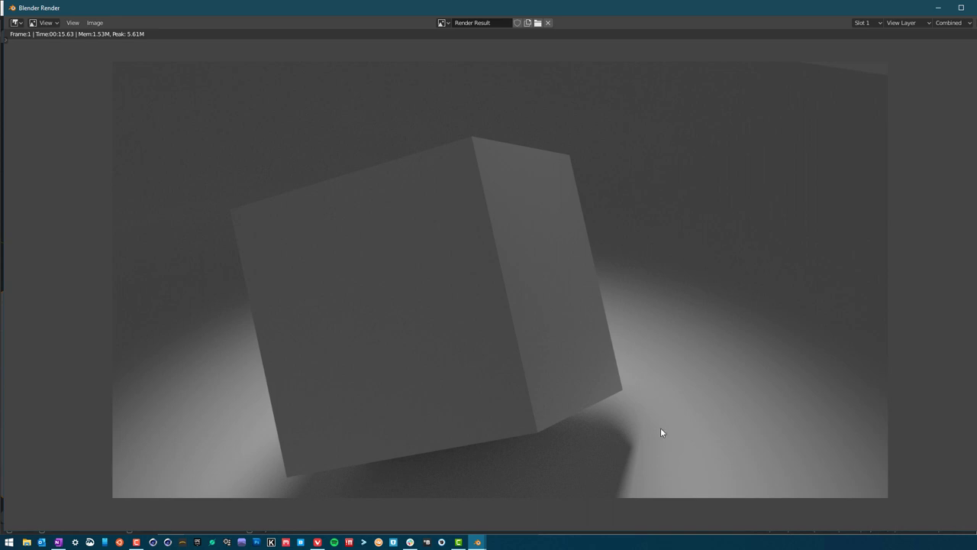
mouse_move(554, 85)
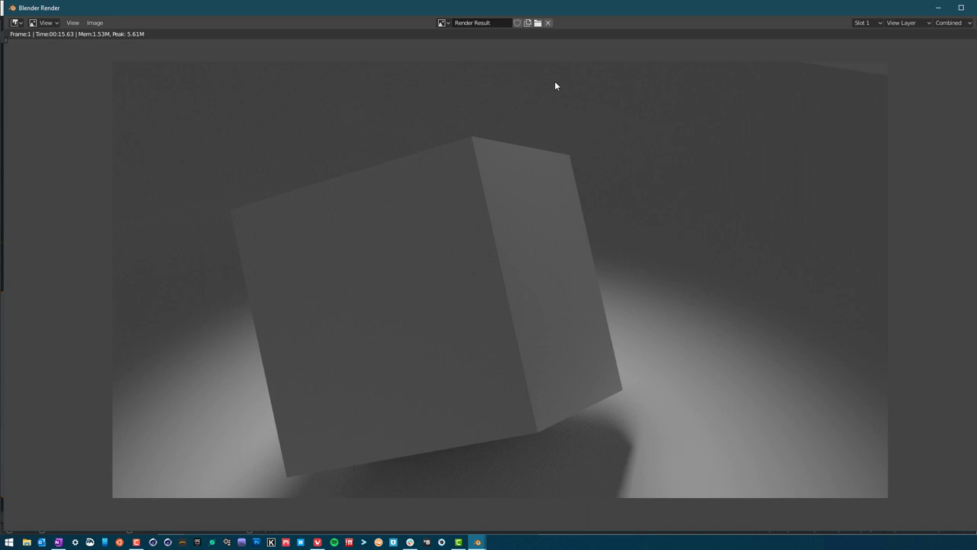
mouse_move(439, 386)
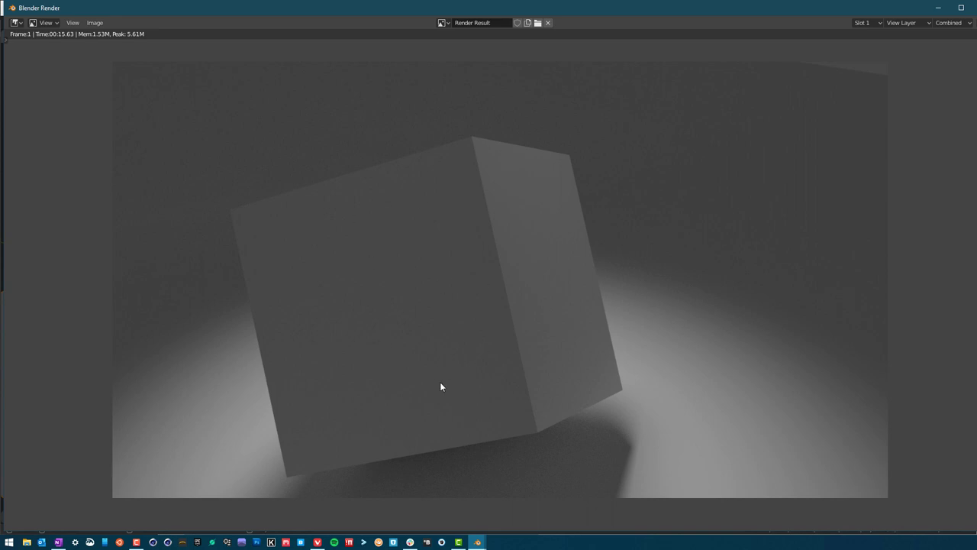
mouse_move(474, 411)
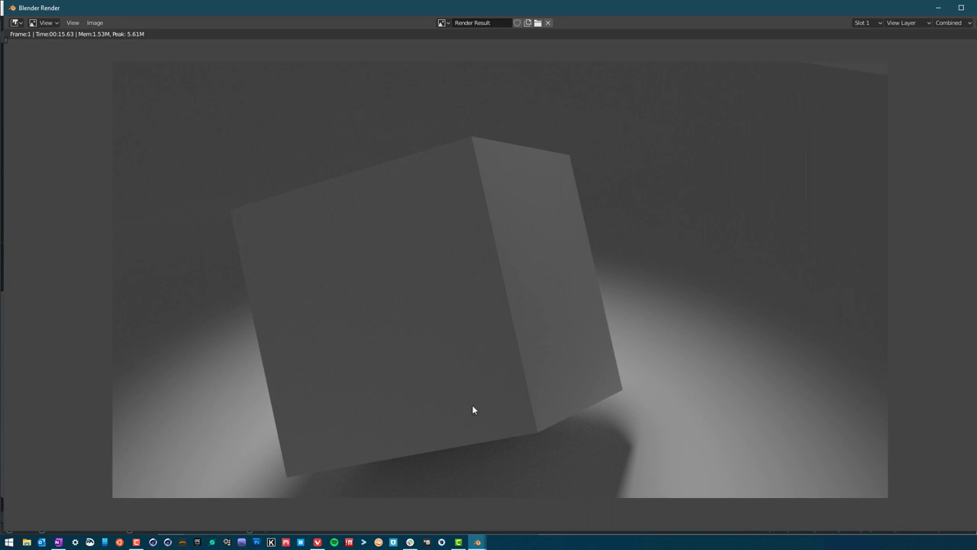
mouse_move(464, 327)
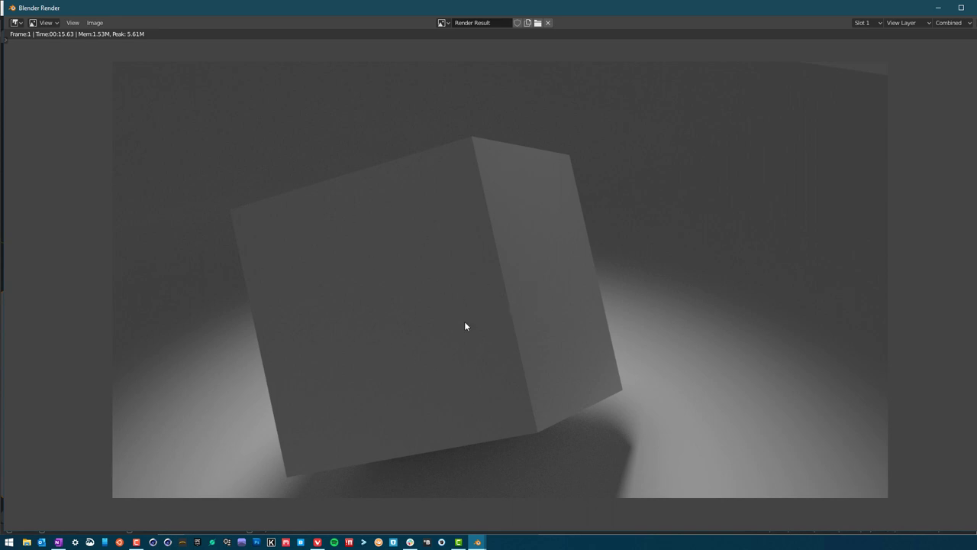
mouse_move(540, 329)
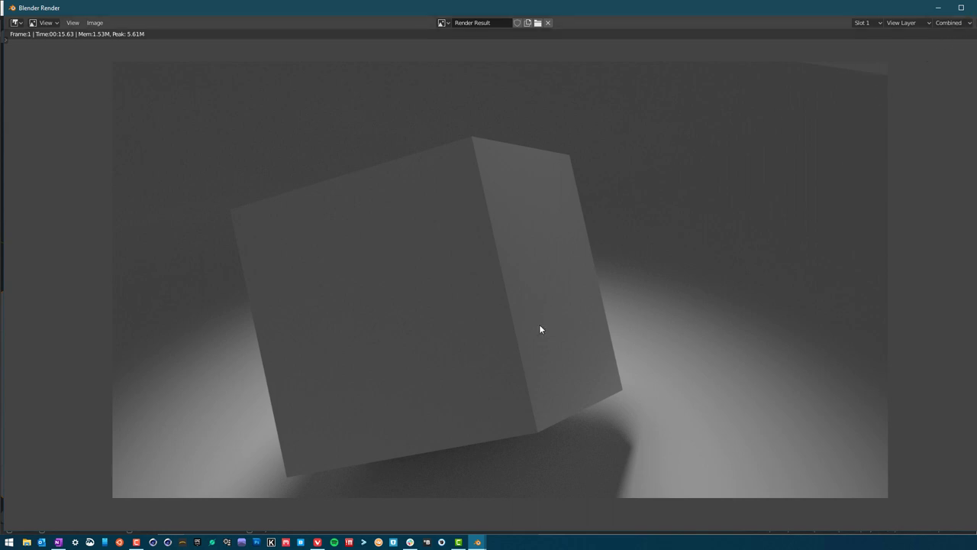
mouse_move(336, 266)
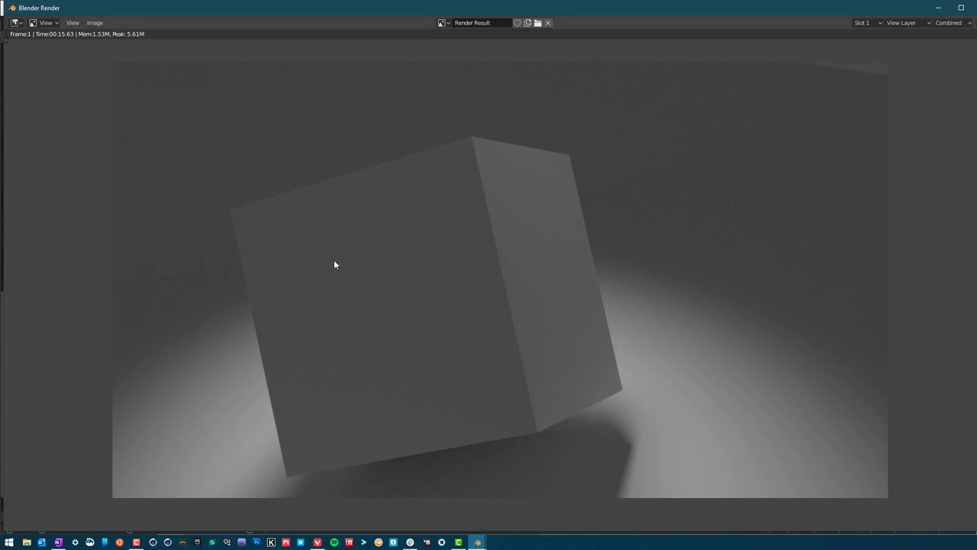
mouse_move(757, 248)
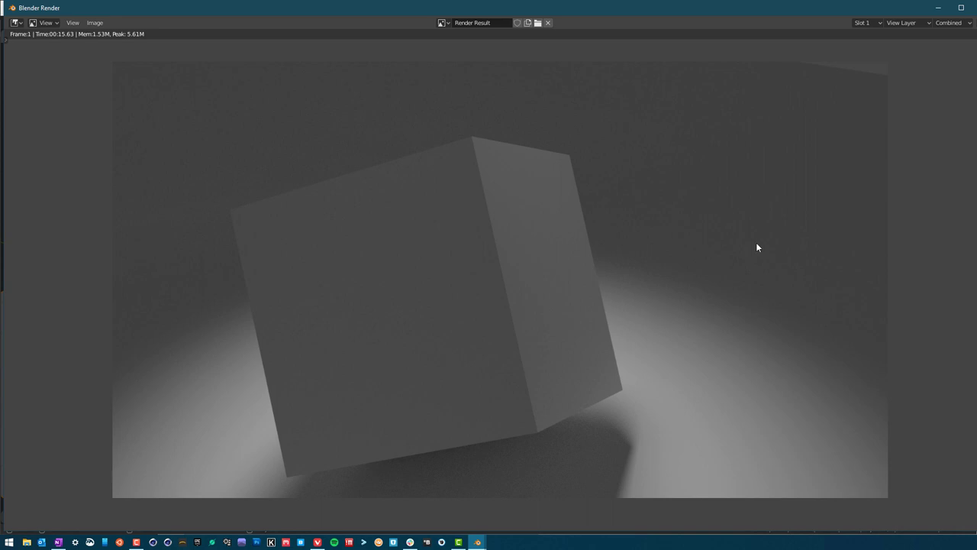
mouse_move(494, 306)
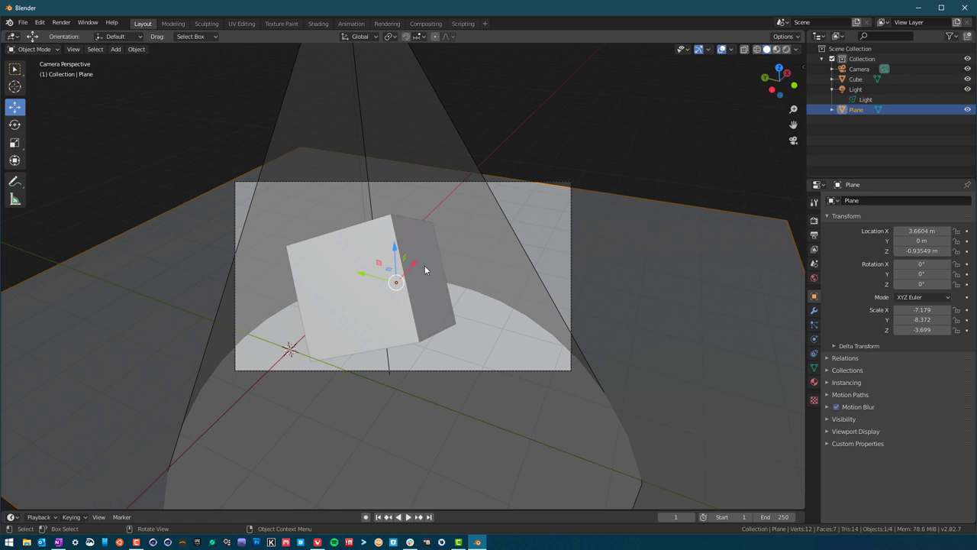
Grab the floor plane and shift it slightly sideways
key("g")
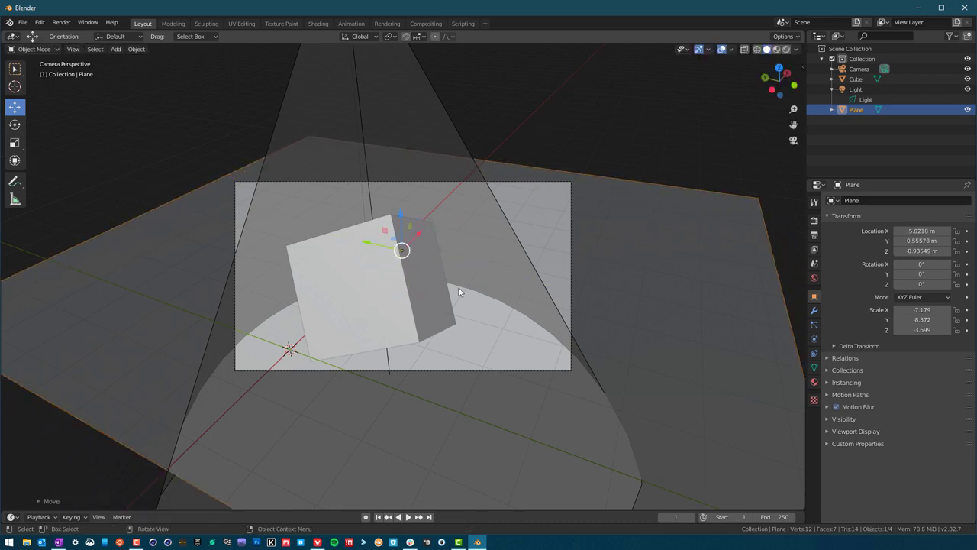
left_click(861, 99)
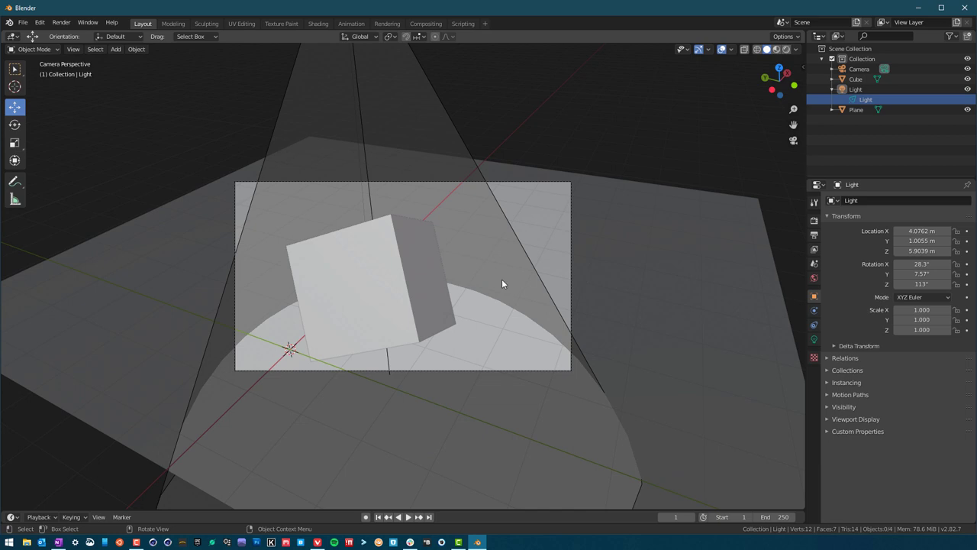
mouse_move(592, 257)
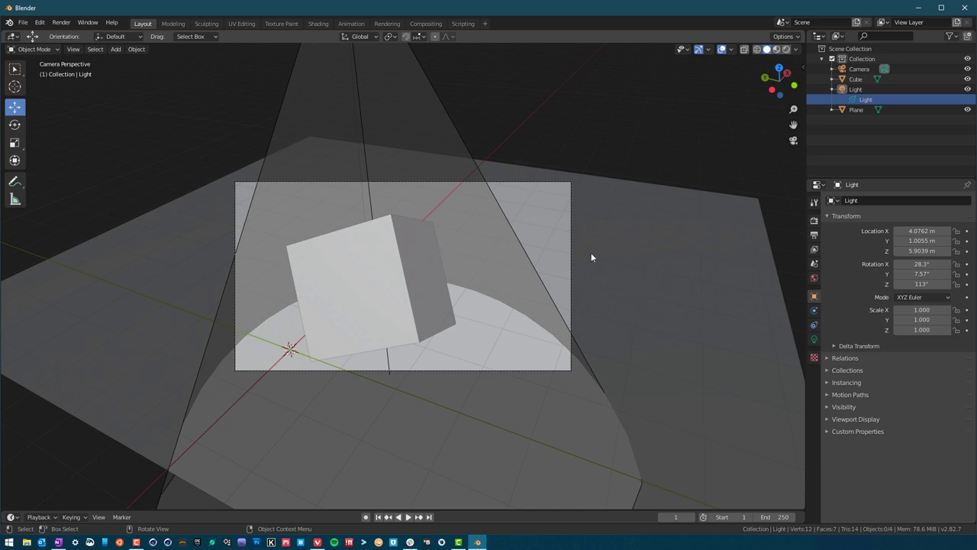
mouse_move(598, 277)
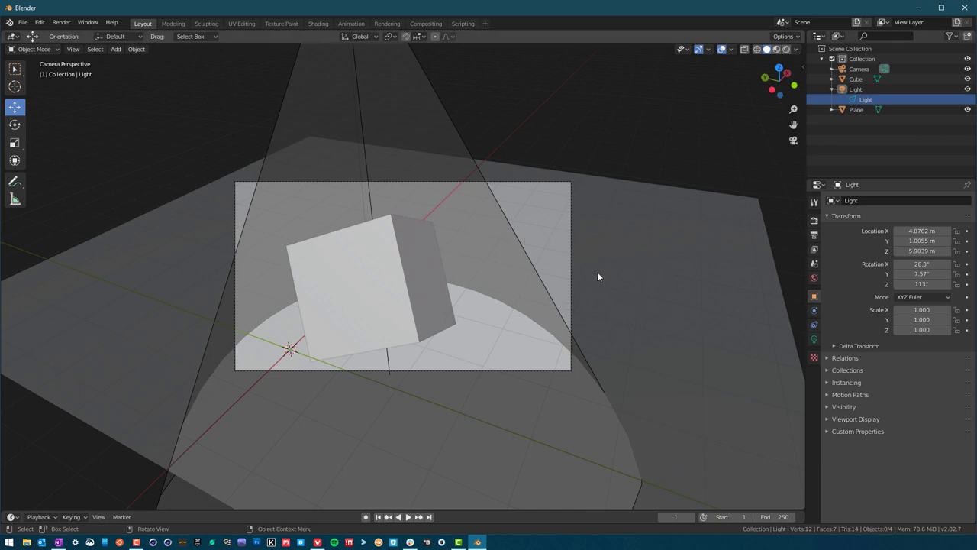
mouse_move(592, 303)
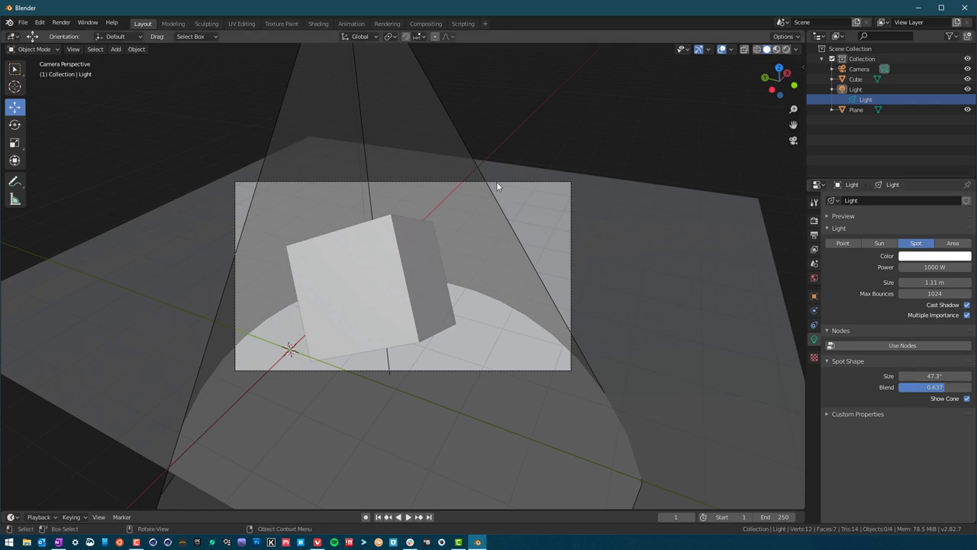
mouse_move(699, 339)
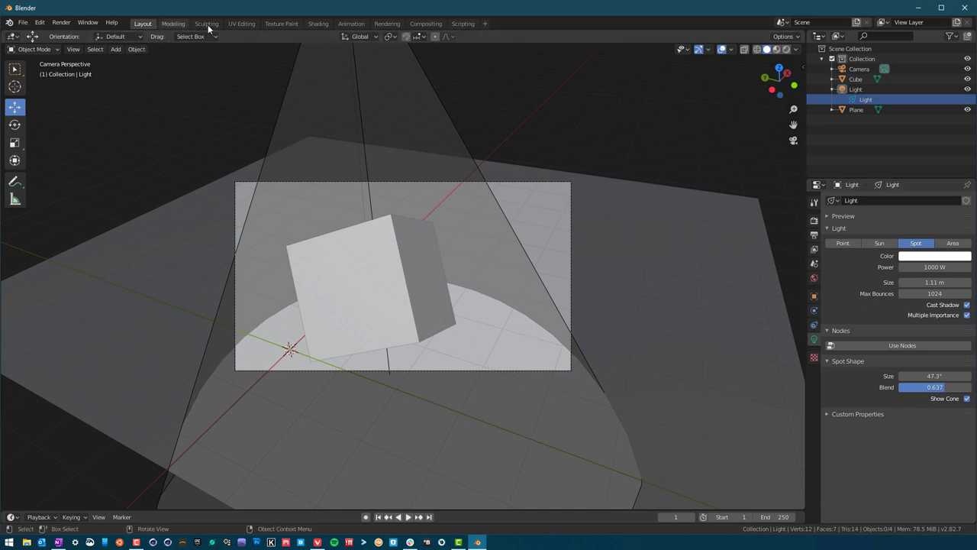
left_click(386, 24)
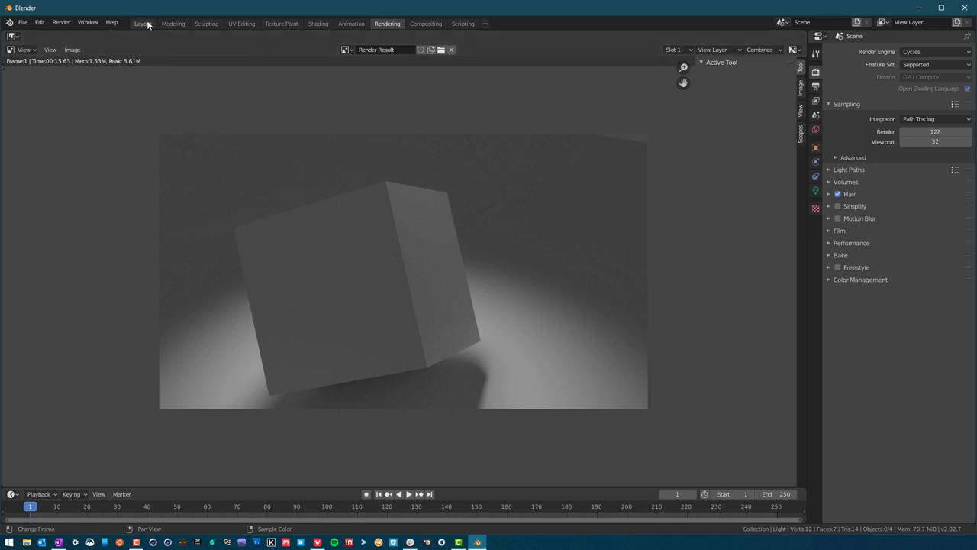
left_click(147, 23)
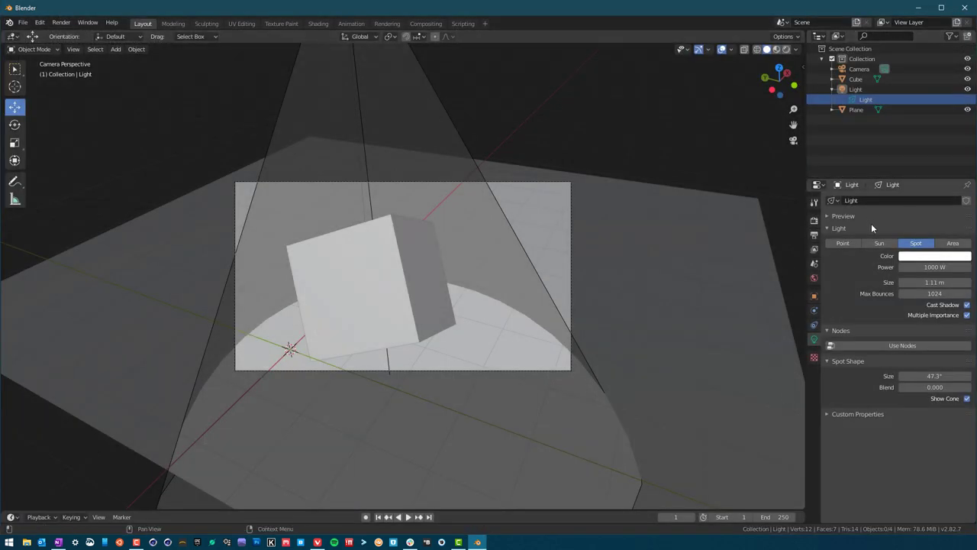
Make the lamp a Sun light with angle about 65° and max bounces 250
left_click(879, 243)
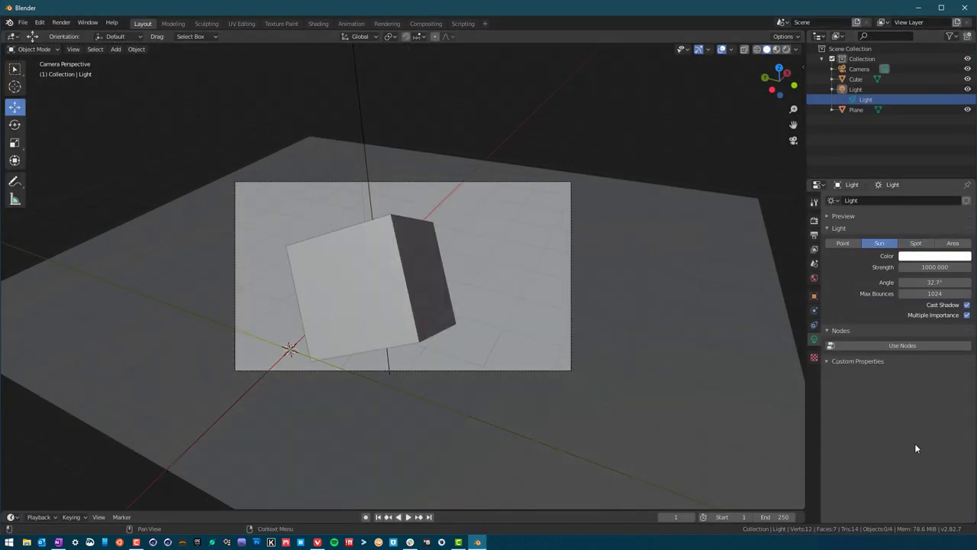
left_click_drag(916, 281, 954, 280)
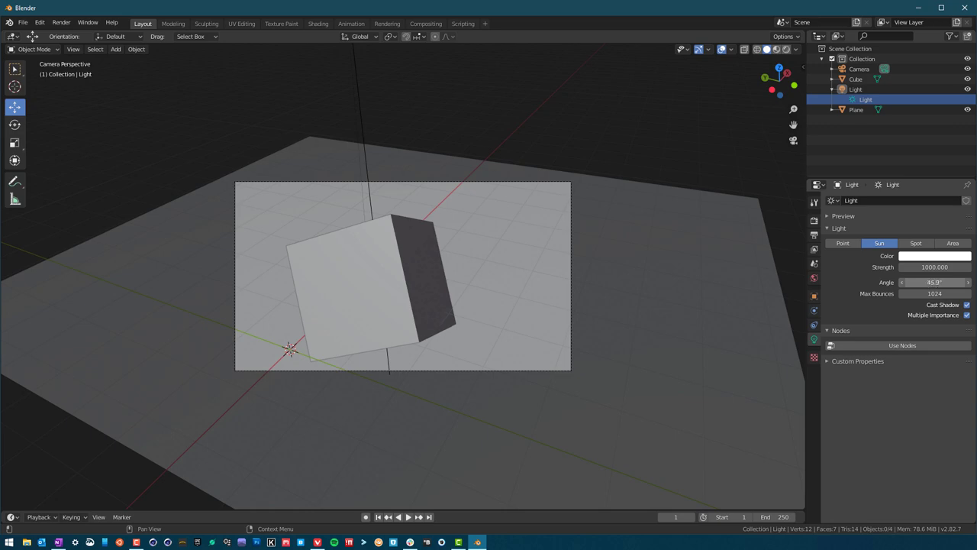
left_click_drag(916, 281, 947, 281)
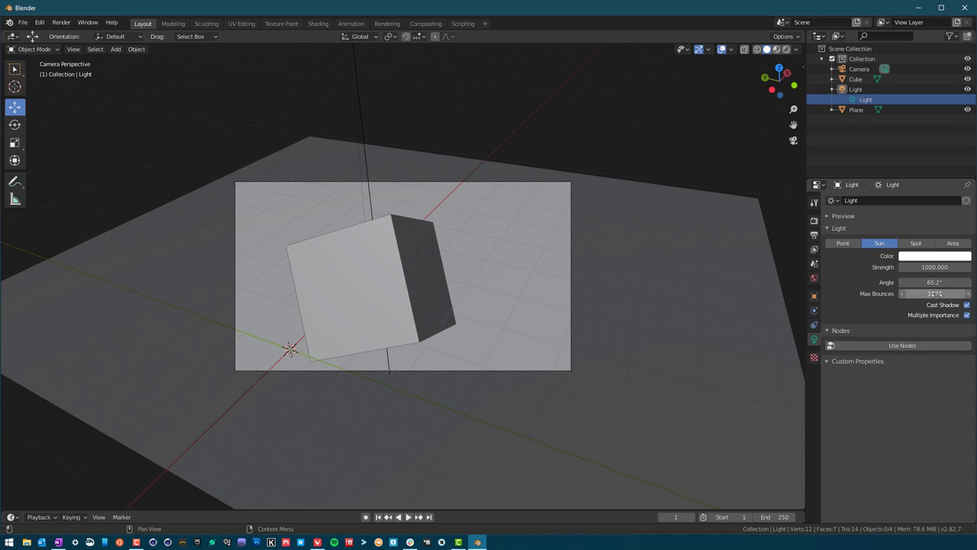
left_click_drag(934, 293, 934, 293)
type("290")
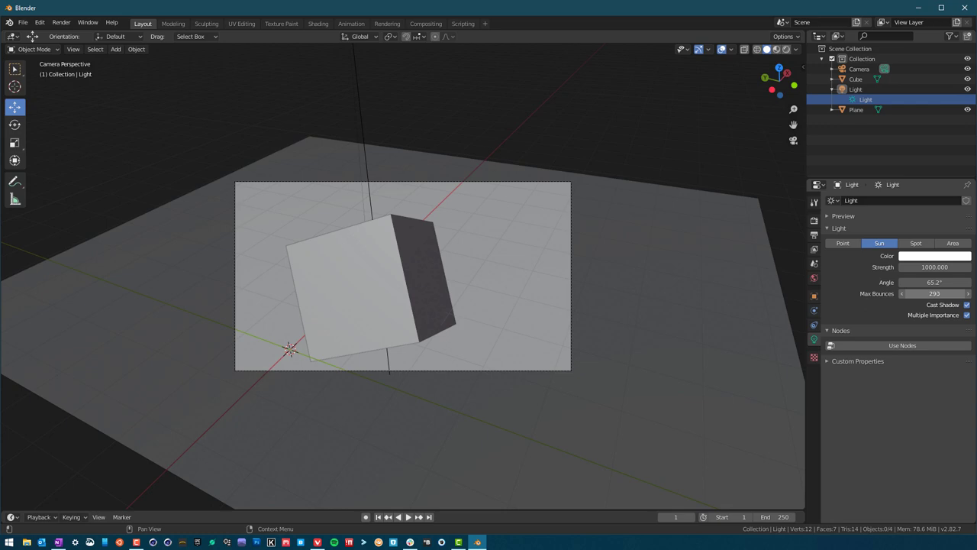
left_click(927, 293)
type("250")
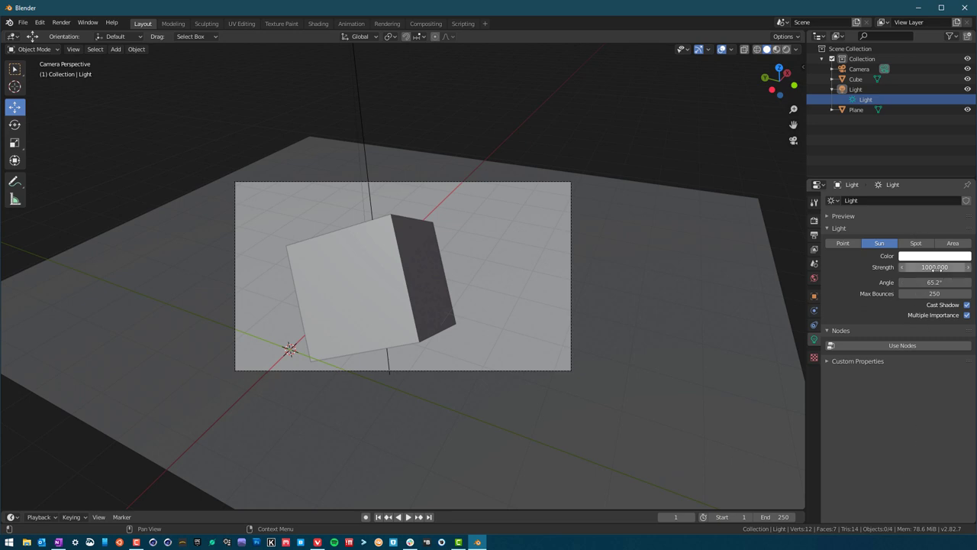
left_click(70, 21)
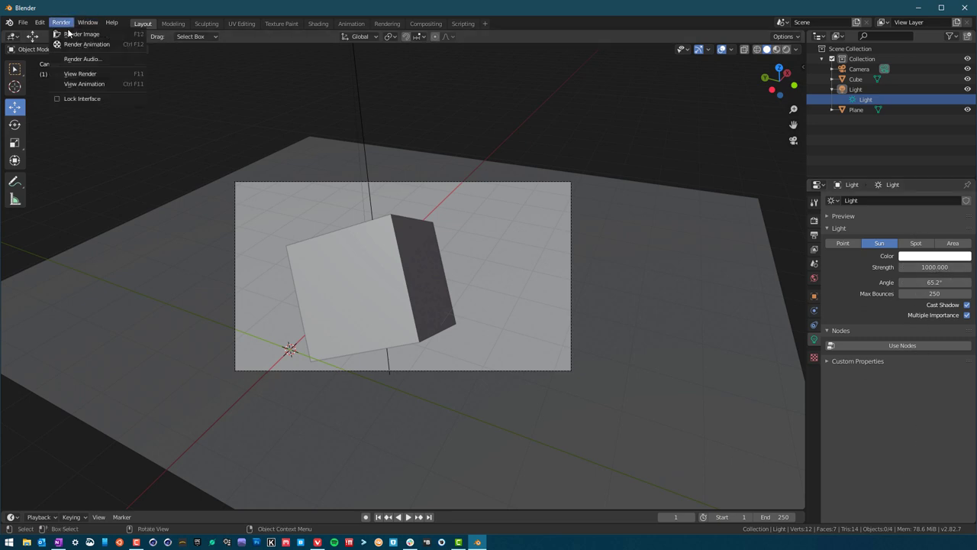
Render an image of the sun-lit cube scene
left_click(89, 34)
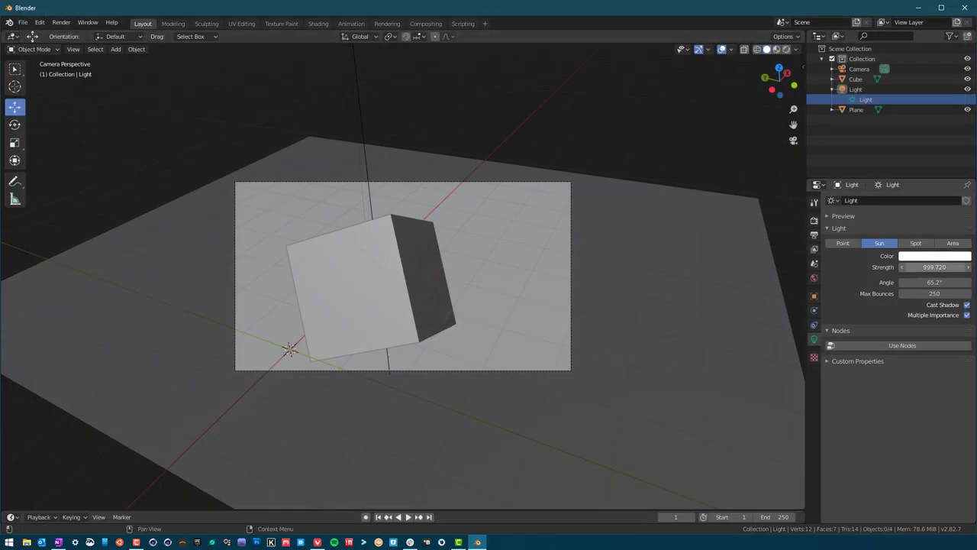
Lower the sun light's strength from 1000 to 500
left_click_drag(931, 266, 924, 266)
type("500.000")
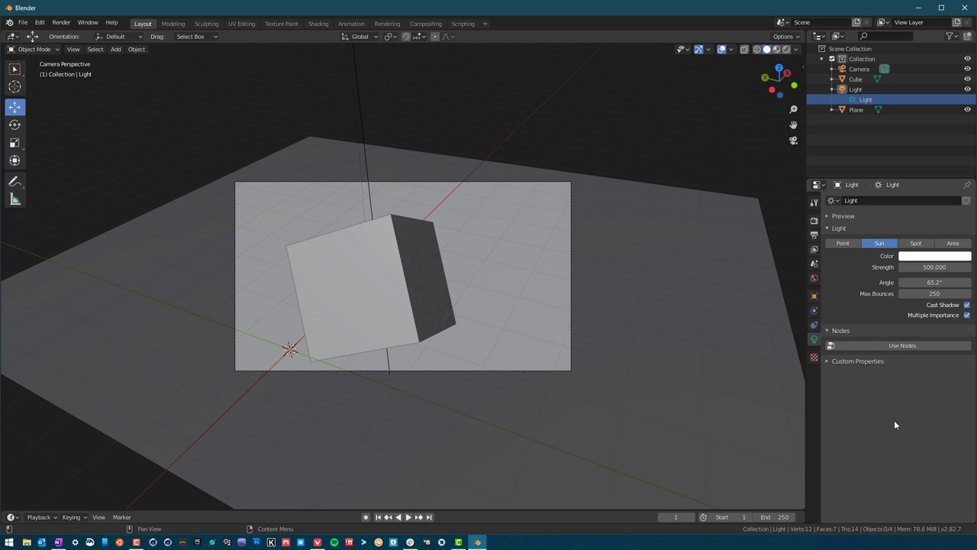
mouse_move(873, 250)
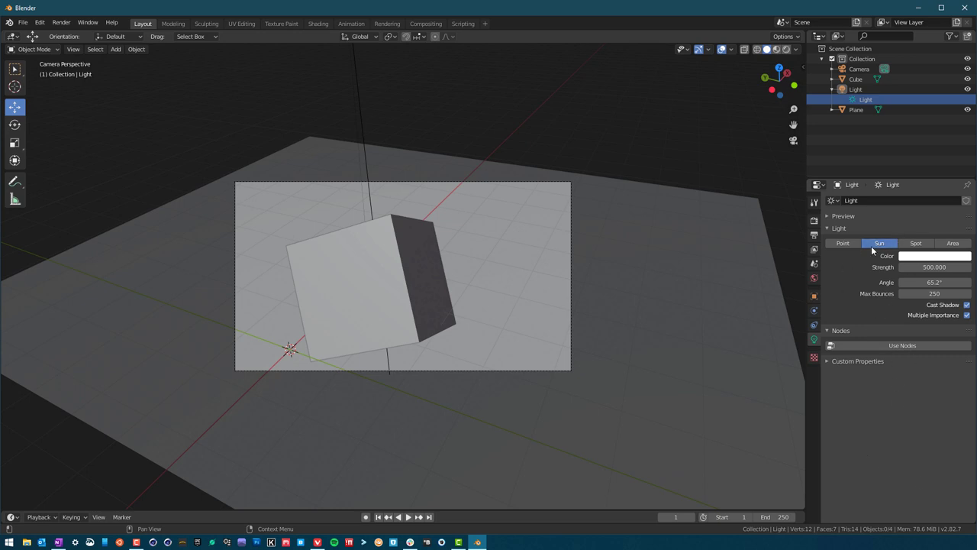
mouse_move(953, 243)
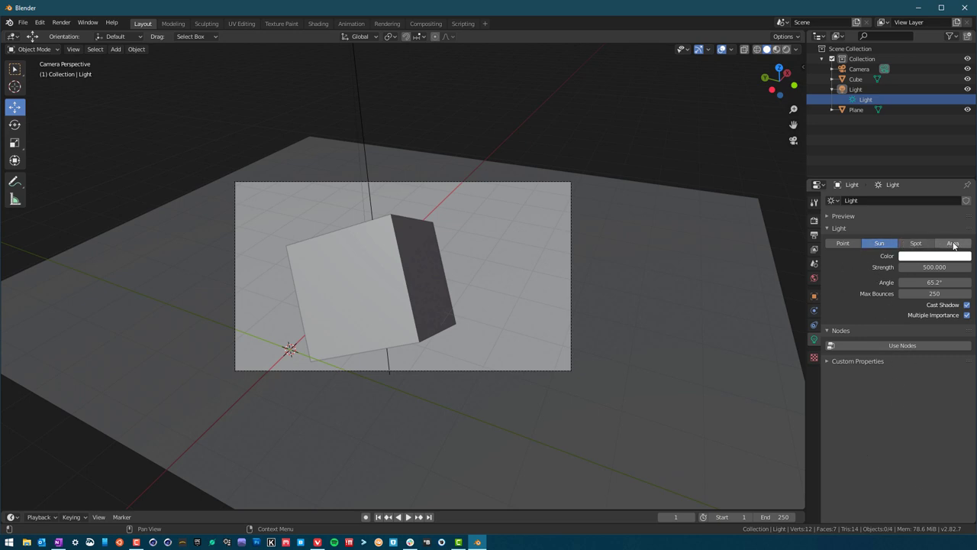
Switch the lamp to a Point light showing 500 W power
left_click(843, 243)
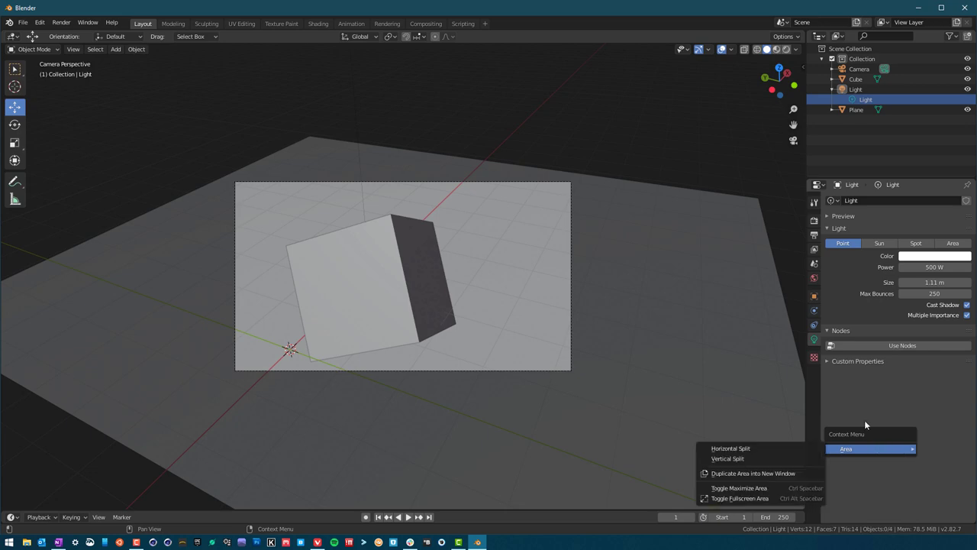
left_click(379, 394)
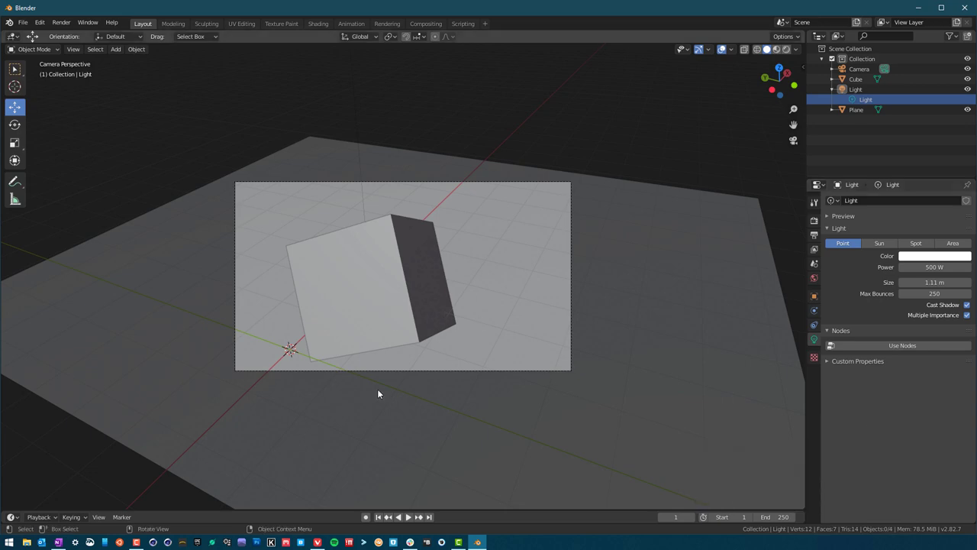
mouse_move(327, 232)
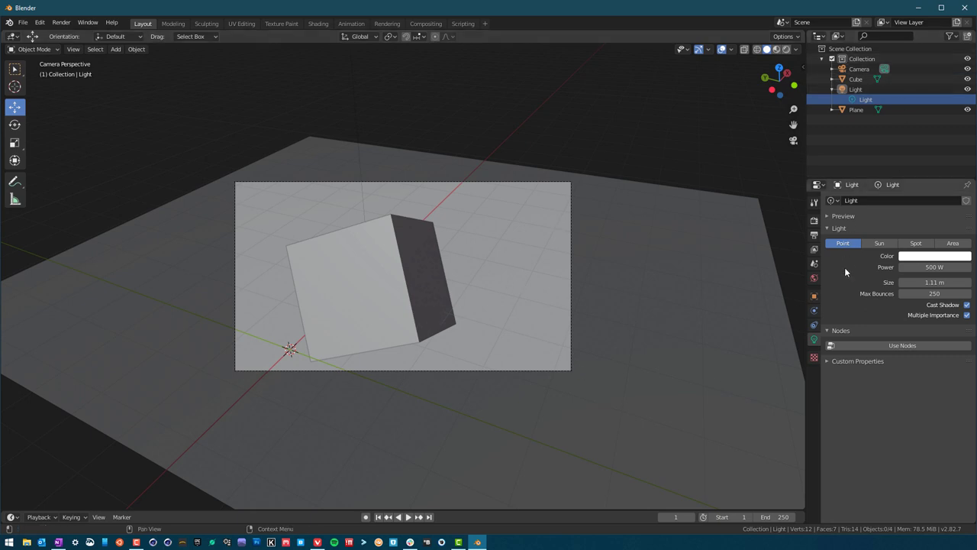
mouse_move(626, 366)
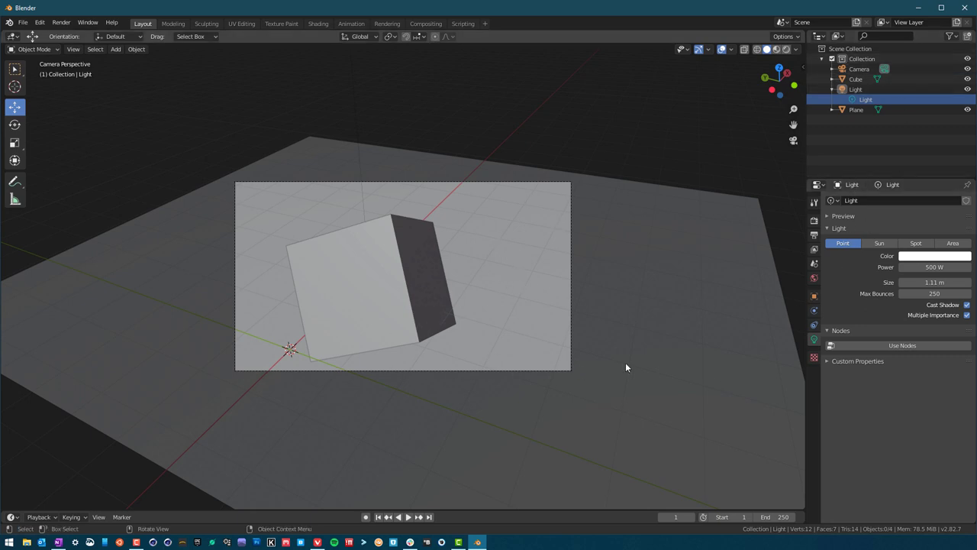
mouse_move(770, 400)
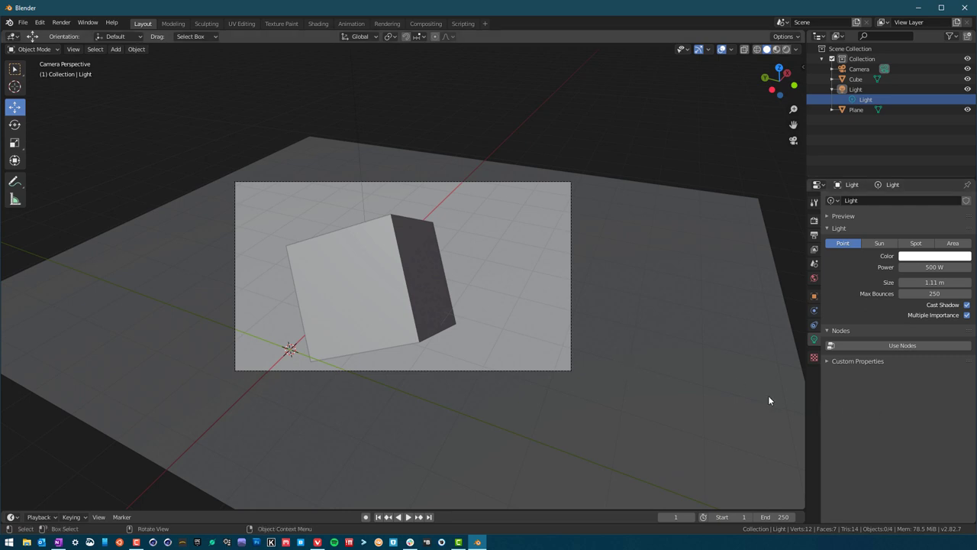
mouse_move(891, 143)
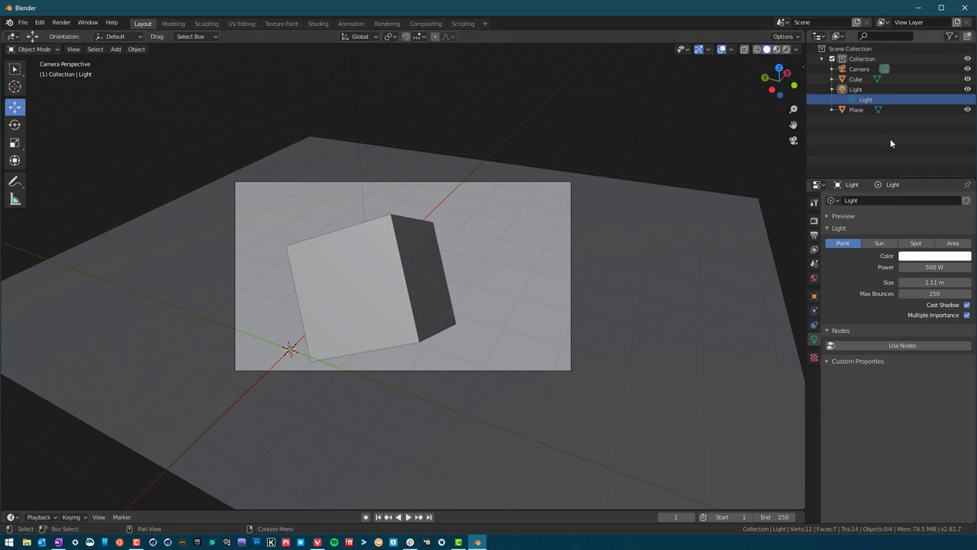
mouse_move(864, 145)
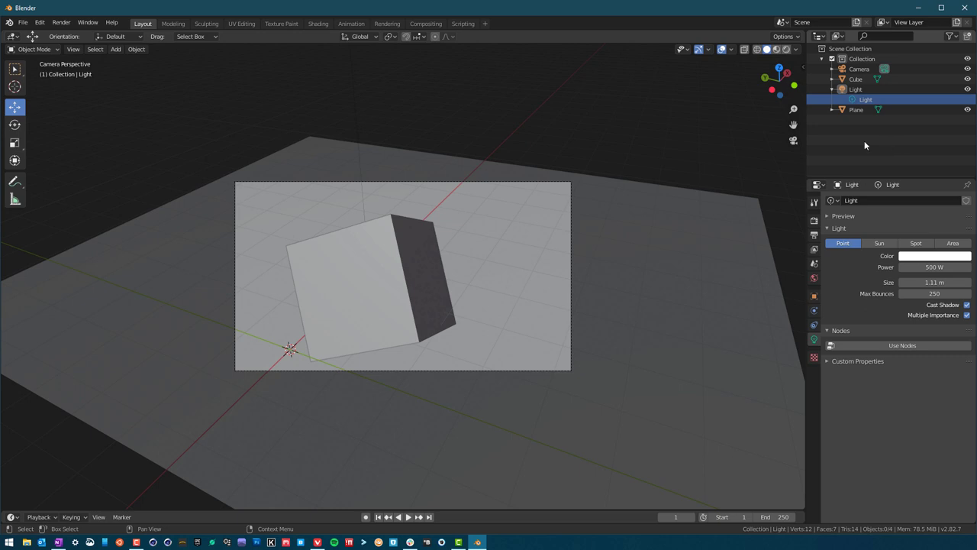
mouse_move(729, 165)
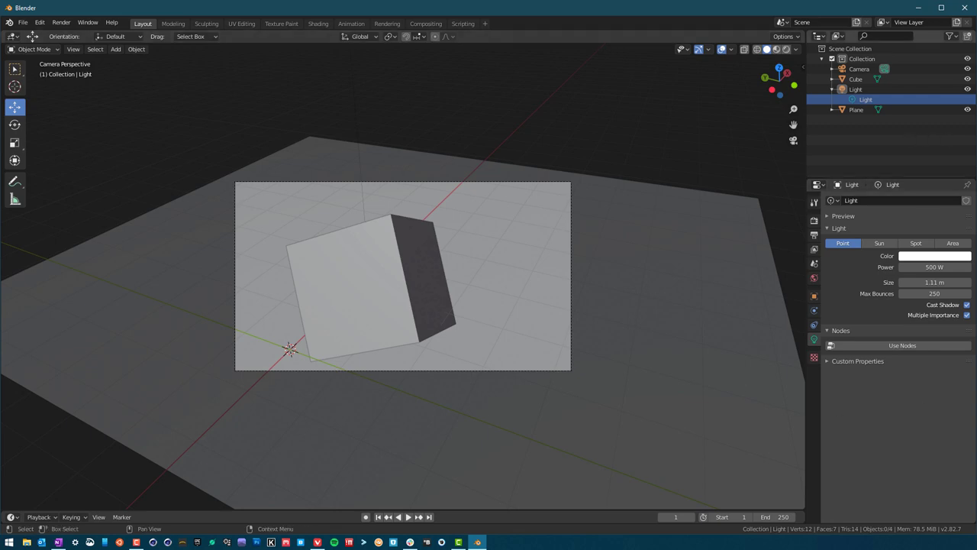
mouse_move(916, 177)
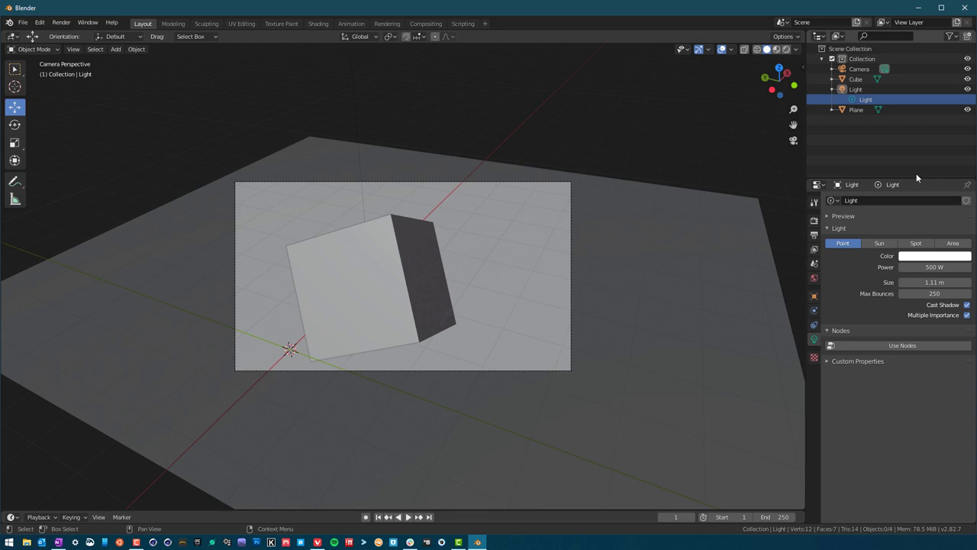